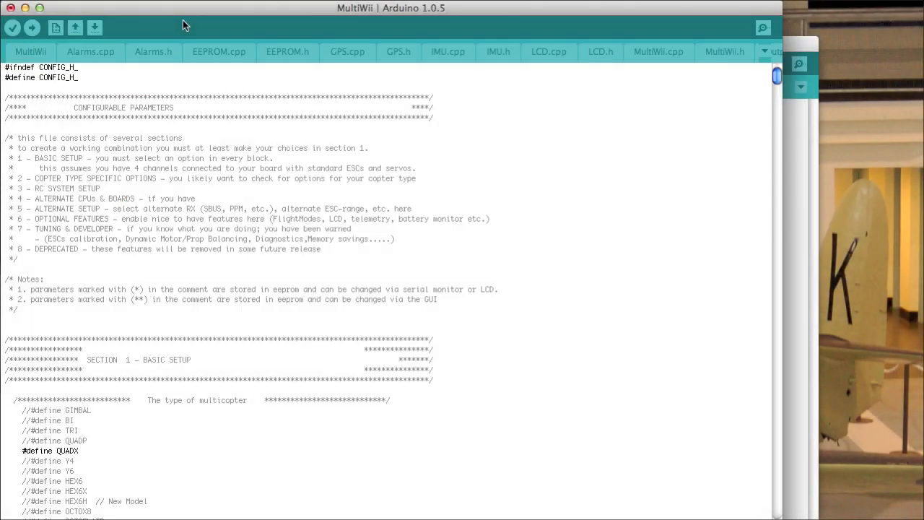
mouse_move(543, 212)
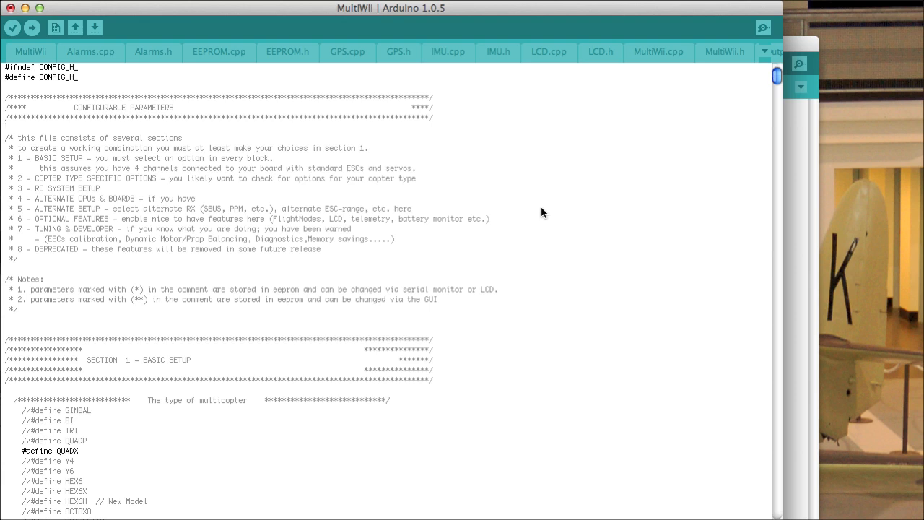
Step: Show the main MultiWii sketch file with its welcome comment about config.h
click(31, 52)
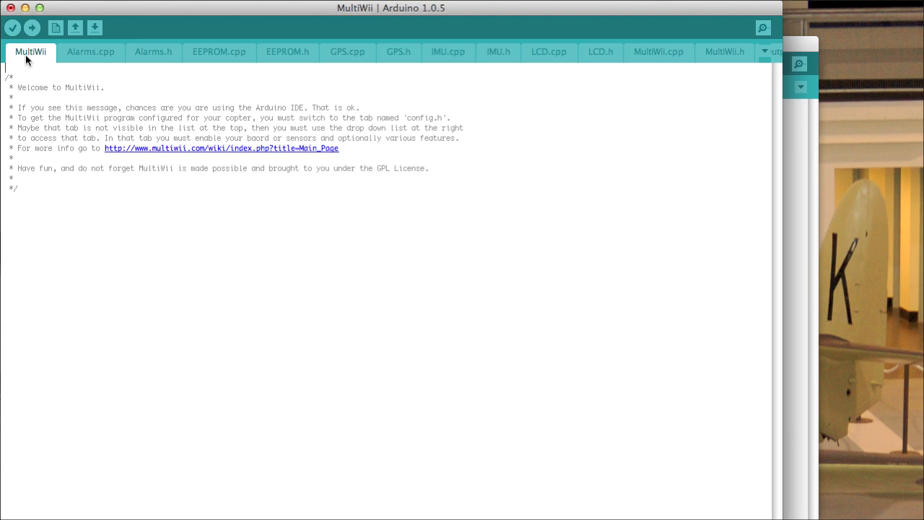
mouse_move(618, 492)
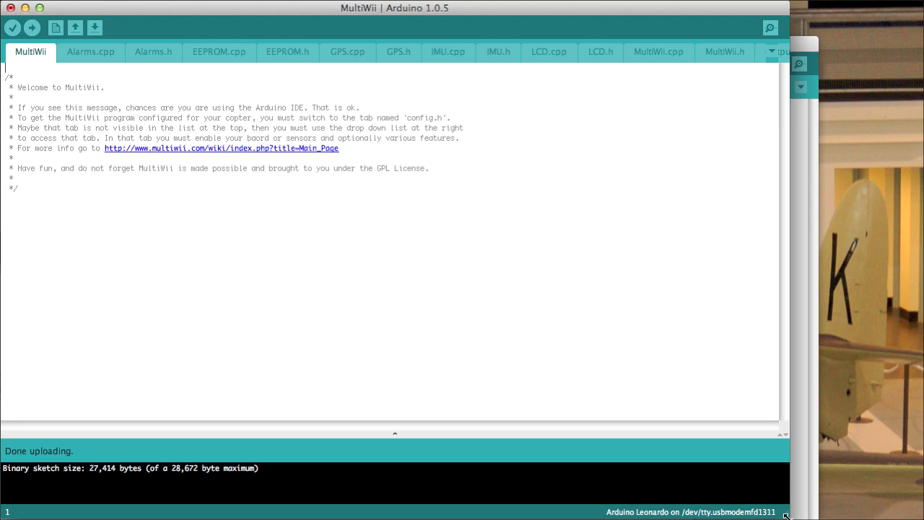
mouse_move(488, 359)
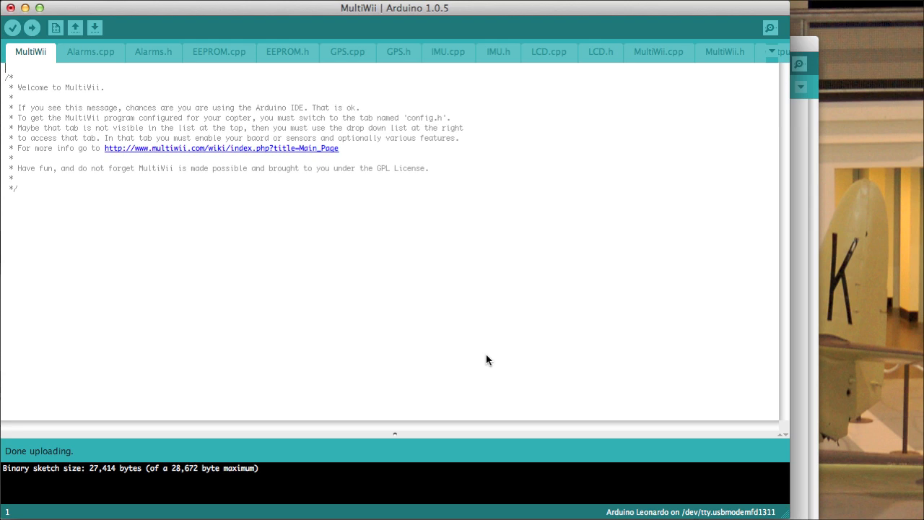
mouse_move(568, 225)
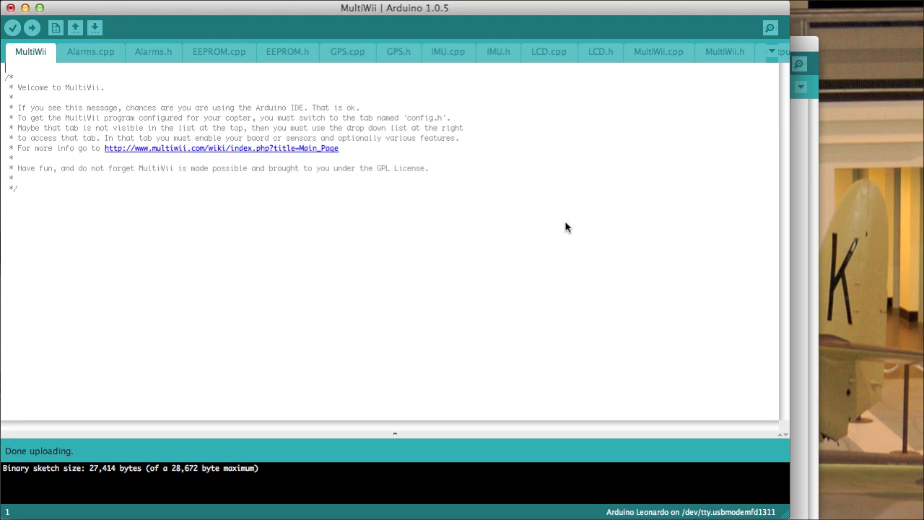
mouse_move(378, 260)
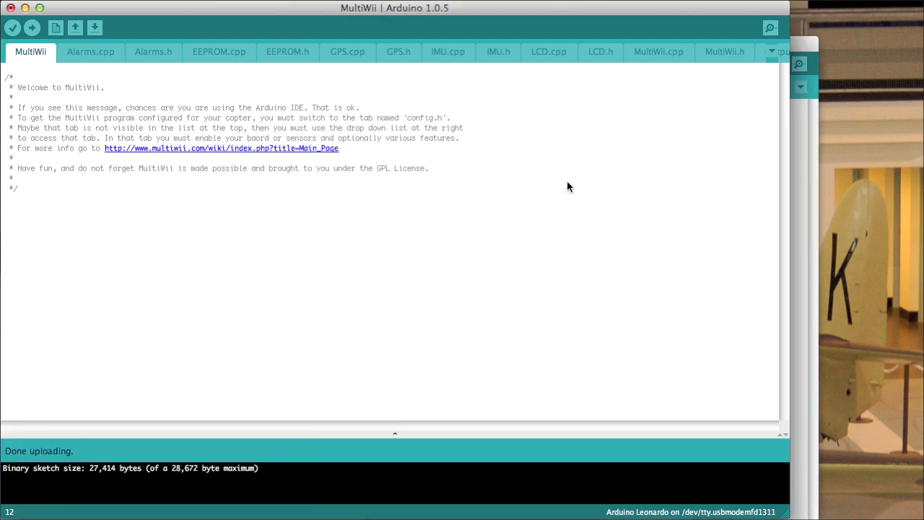
mouse_move(711, 55)
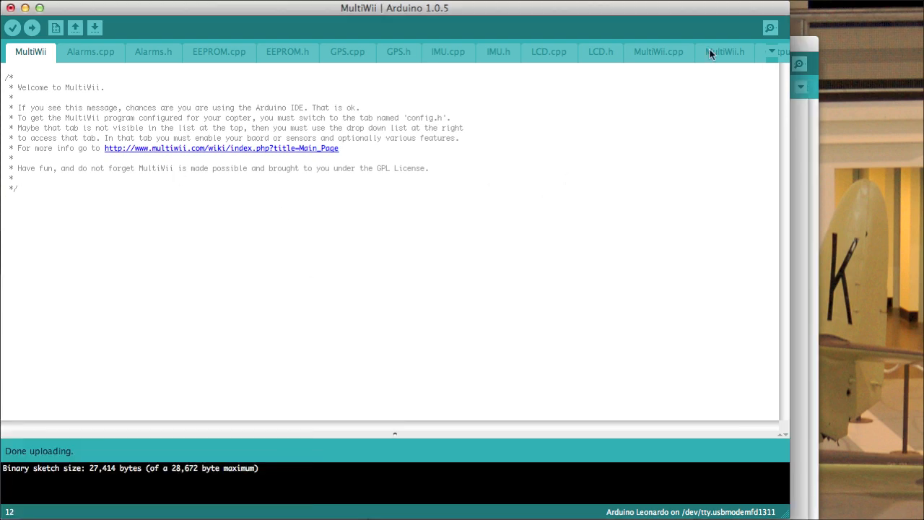
Step: Bring up the tab overflow list of all MultiWii sketch files to reach config.h
click(777, 52)
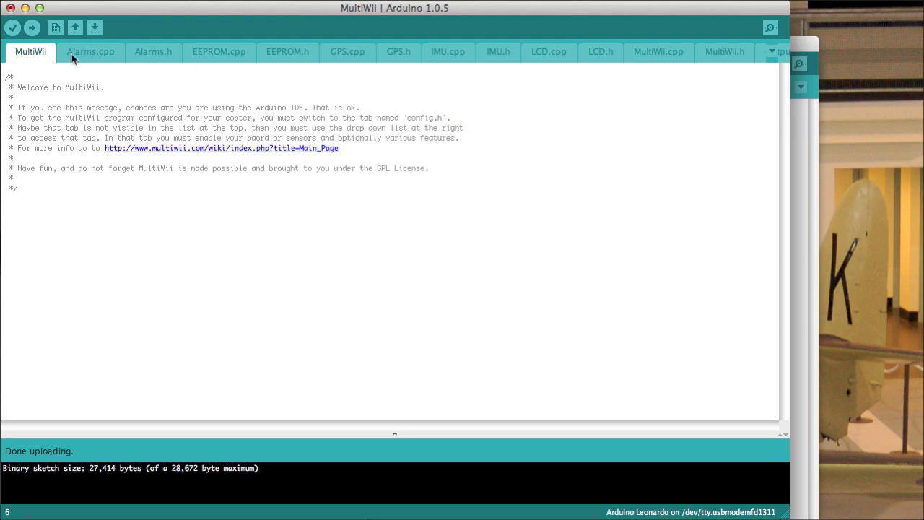
mouse_move(332, 483)
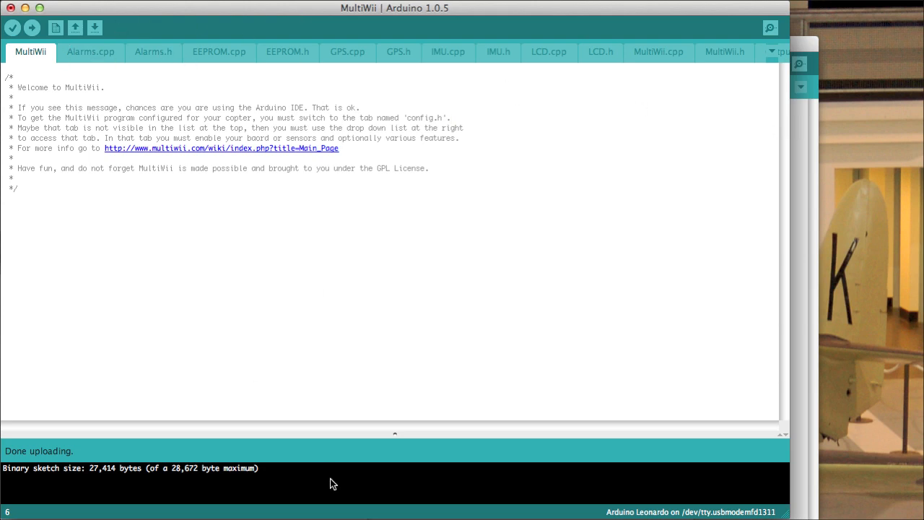
mouse_move(592, 93)
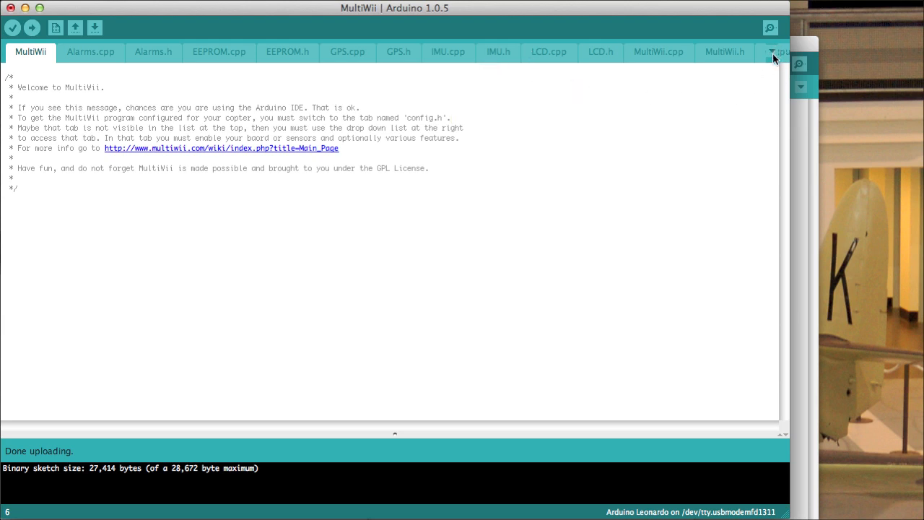
mouse_move(142, 50)
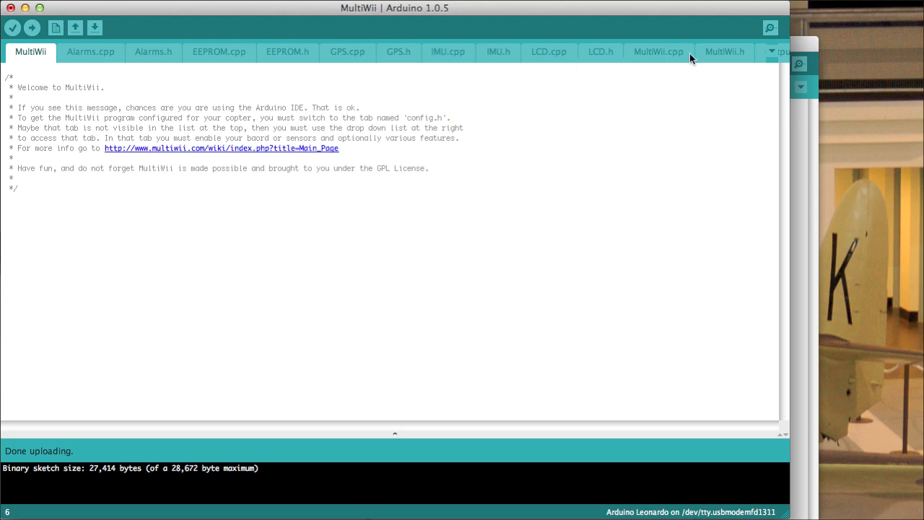
mouse_move(757, 346)
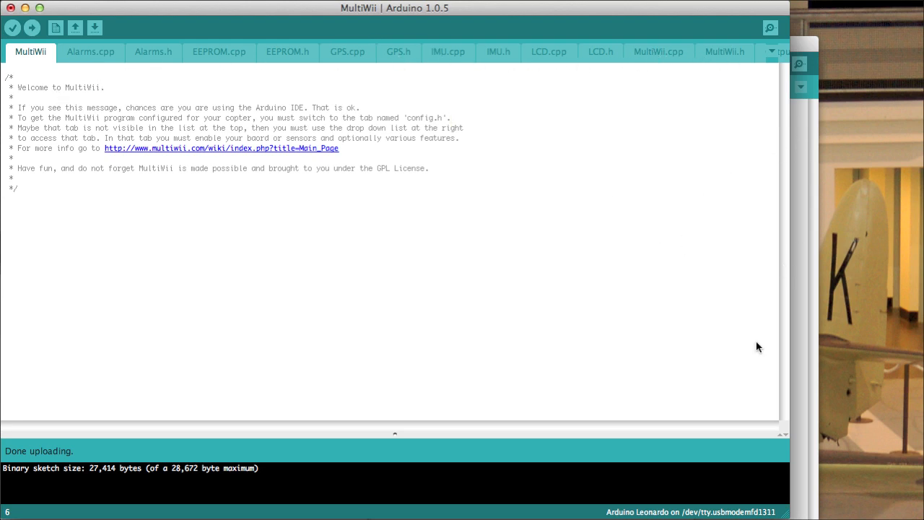
mouse_move(773, 52)
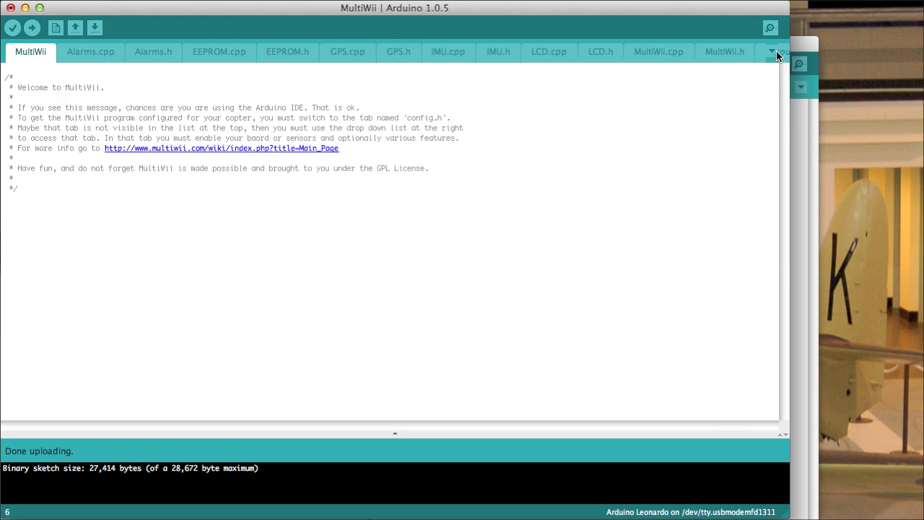
click(773, 52)
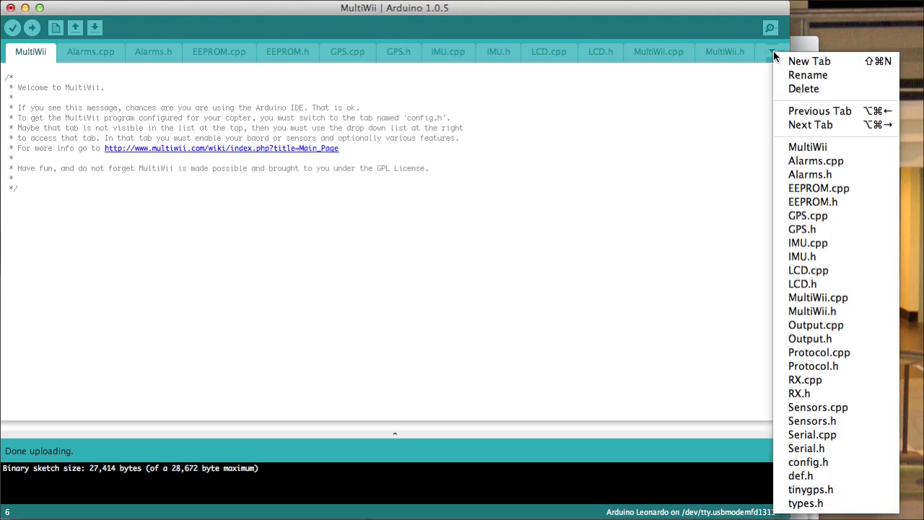
mouse_move(813, 367)
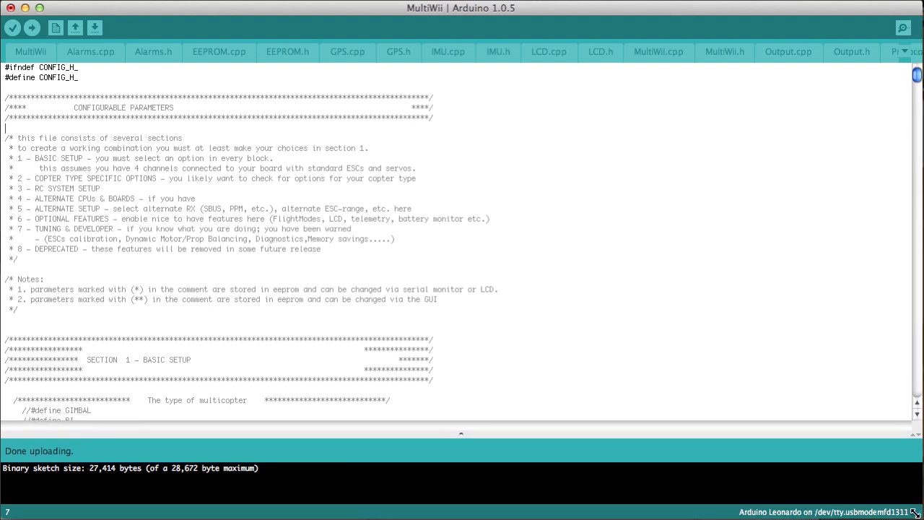
mouse_move(889, 57)
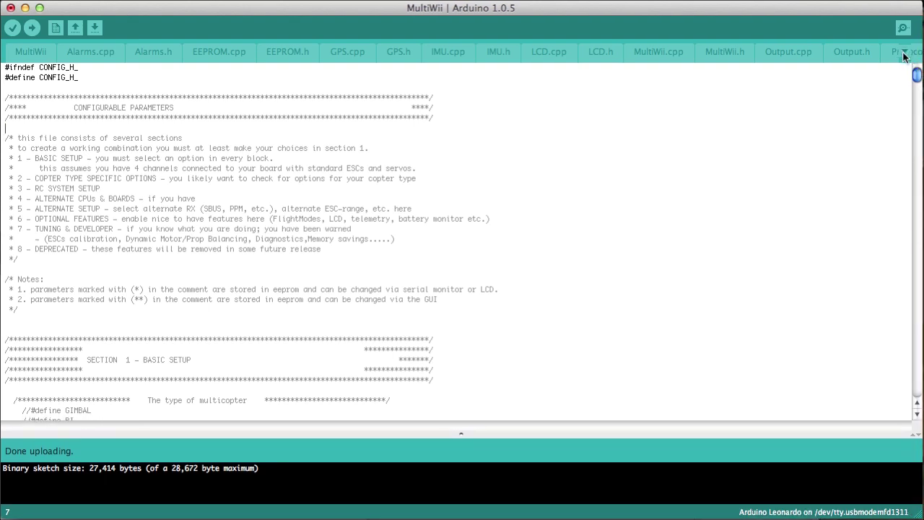
click(904, 56)
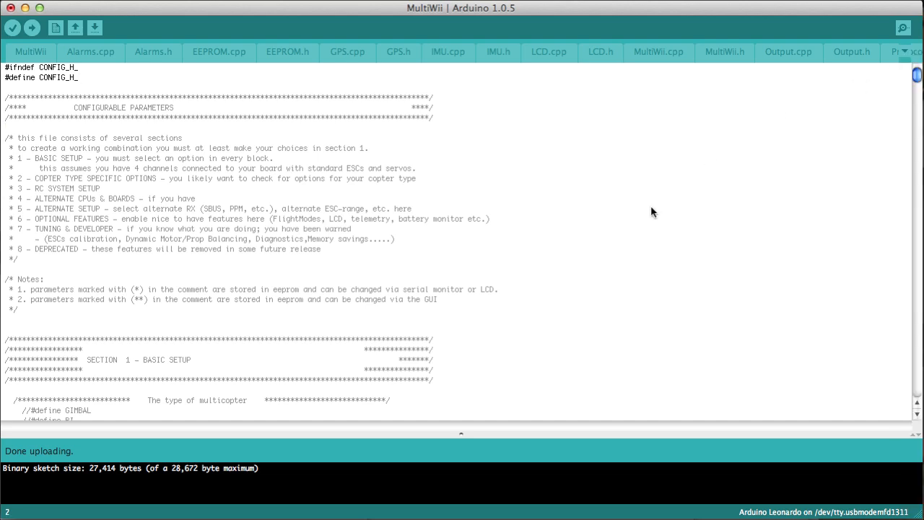
mouse_move(699, 271)
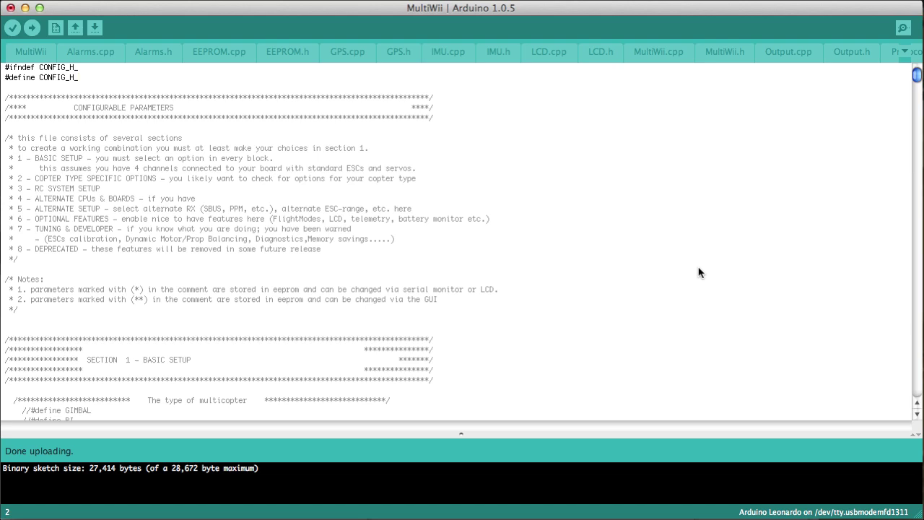
mouse_move(582, 209)
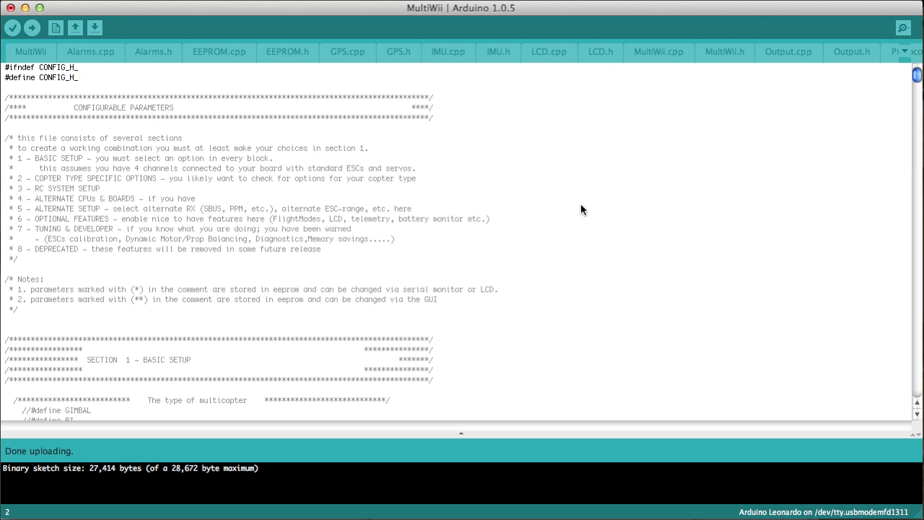
scroll(down, 3)
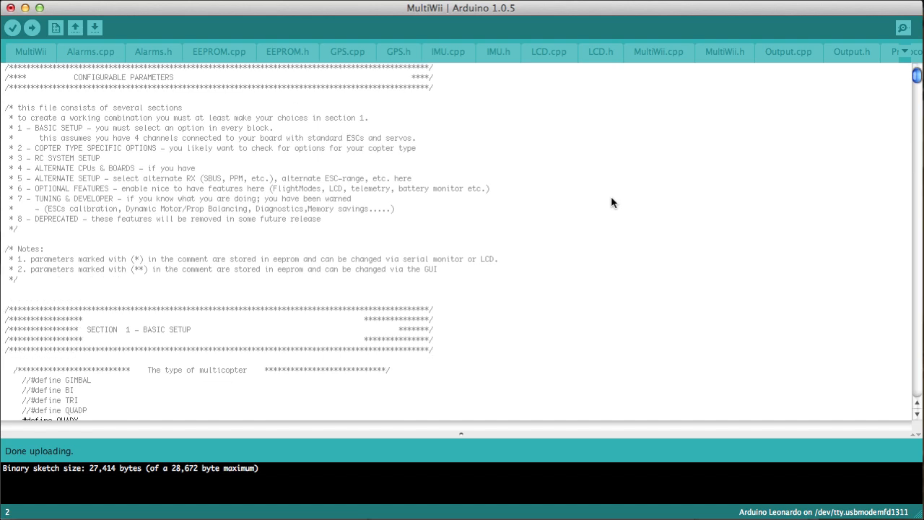
scroll(down, 3)
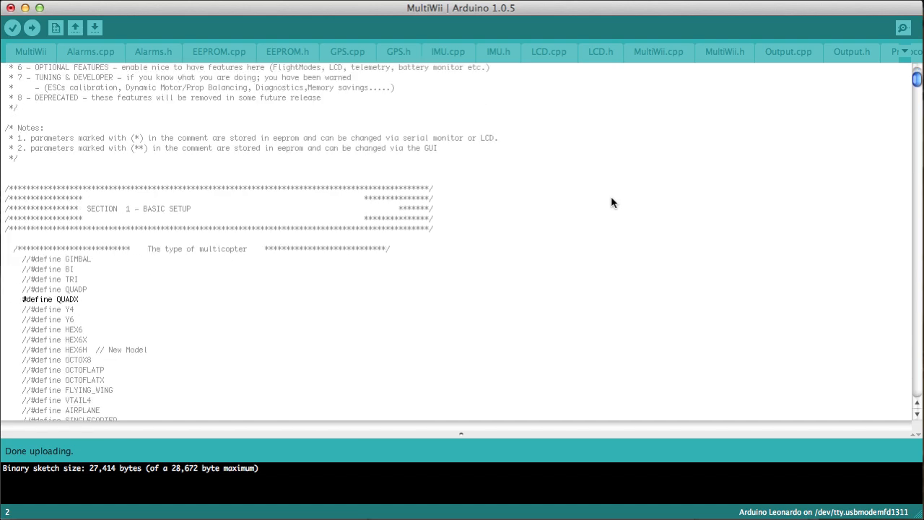
scroll(down, 3)
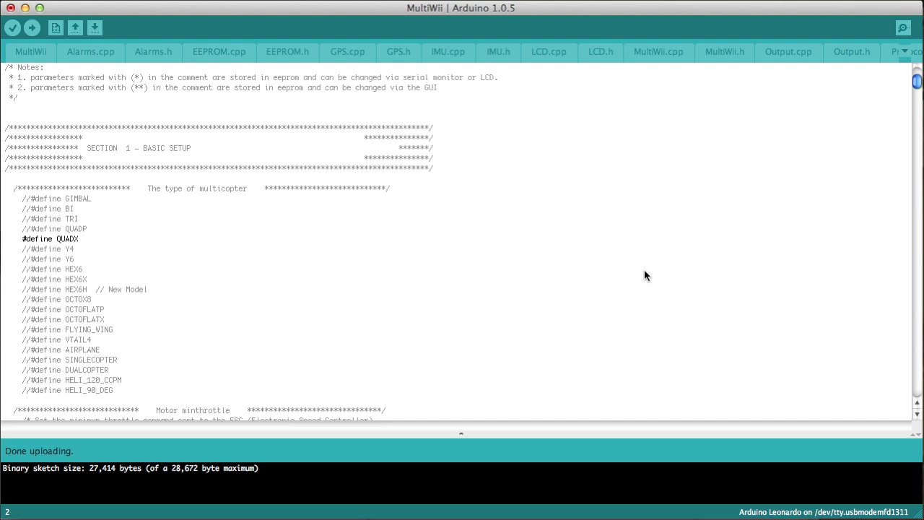
mouse_move(598, 257)
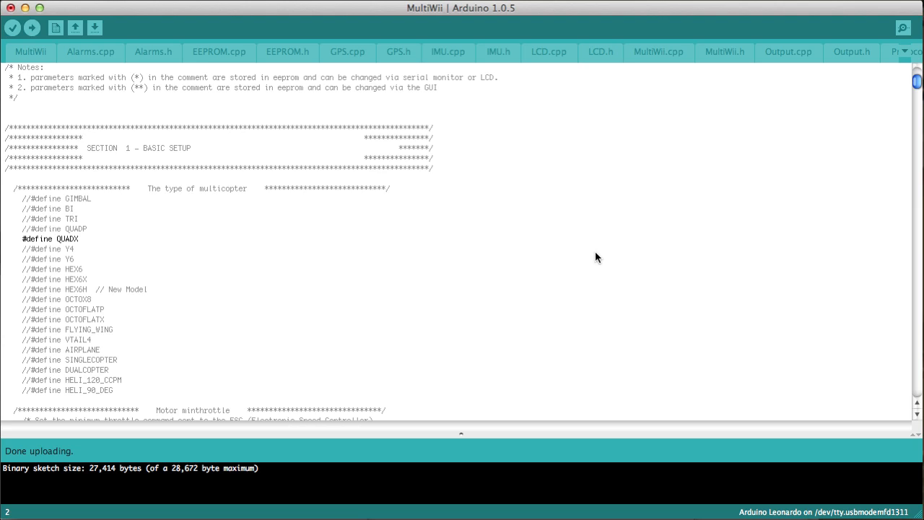
scroll(down, 3)
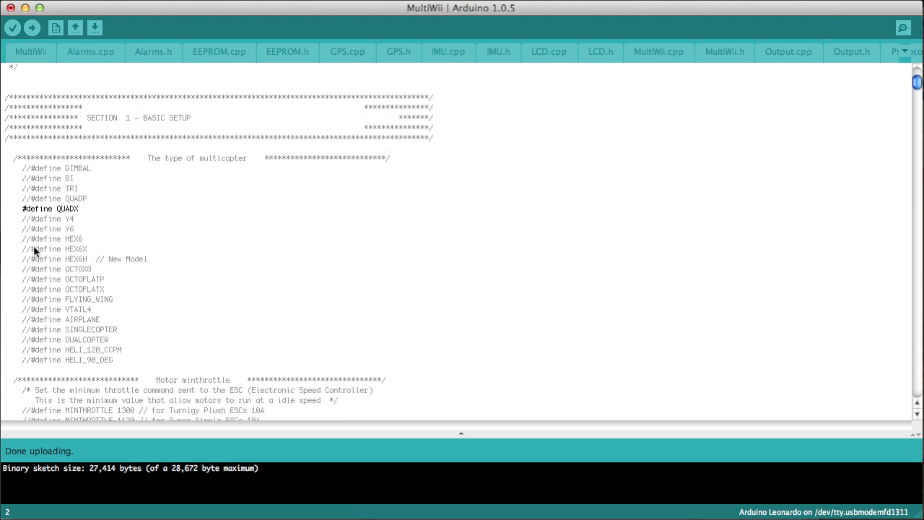
mouse_move(174, 181)
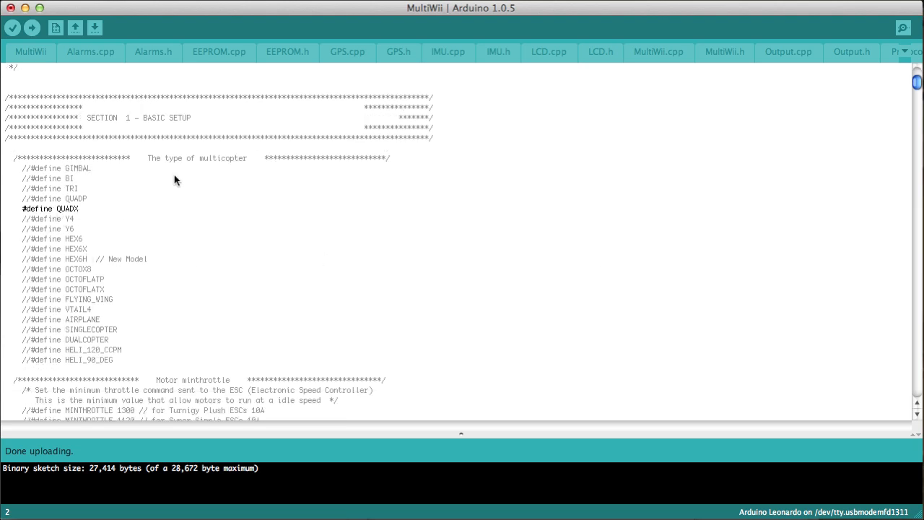
scroll(down, 3)
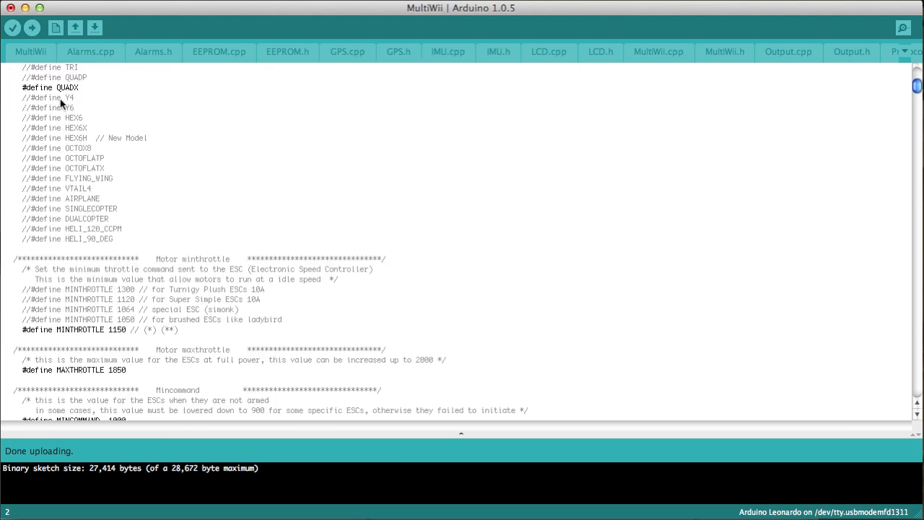
mouse_move(520, 147)
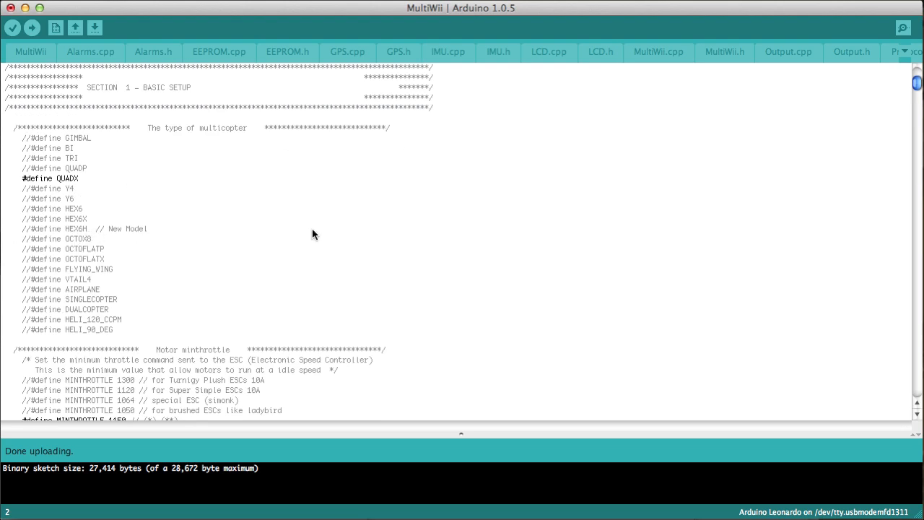
scroll(down, 3)
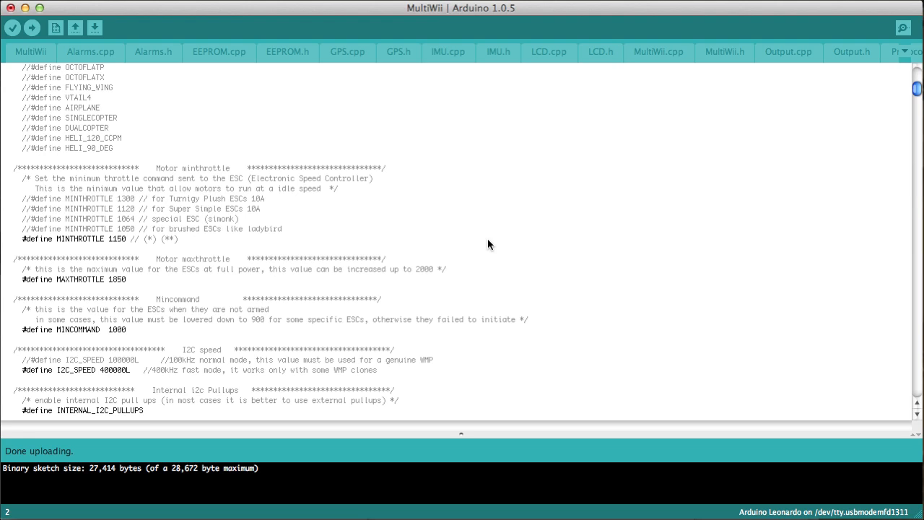
scroll(down, 3)
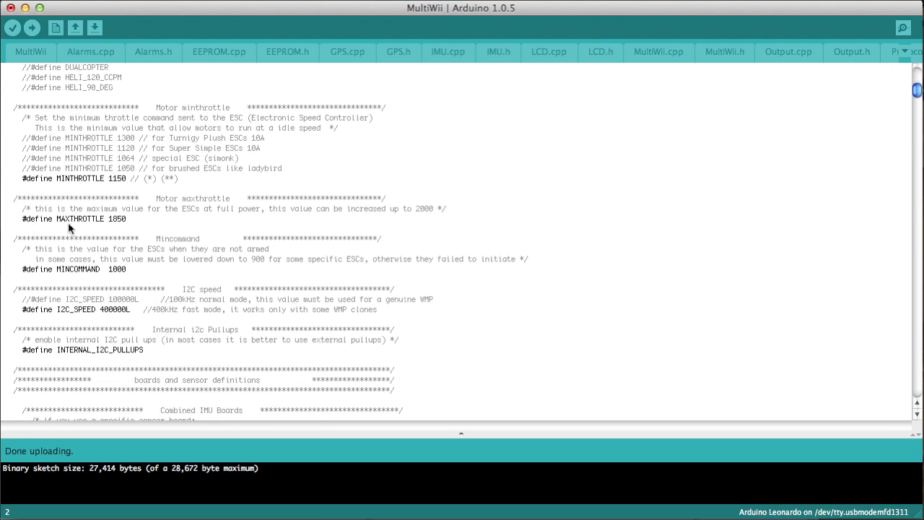
mouse_move(165, 283)
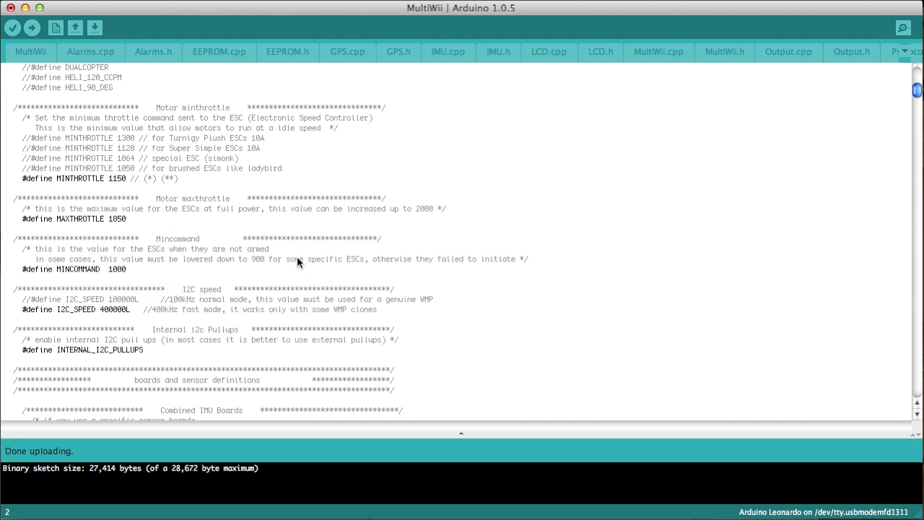
mouse_move(180, 225)
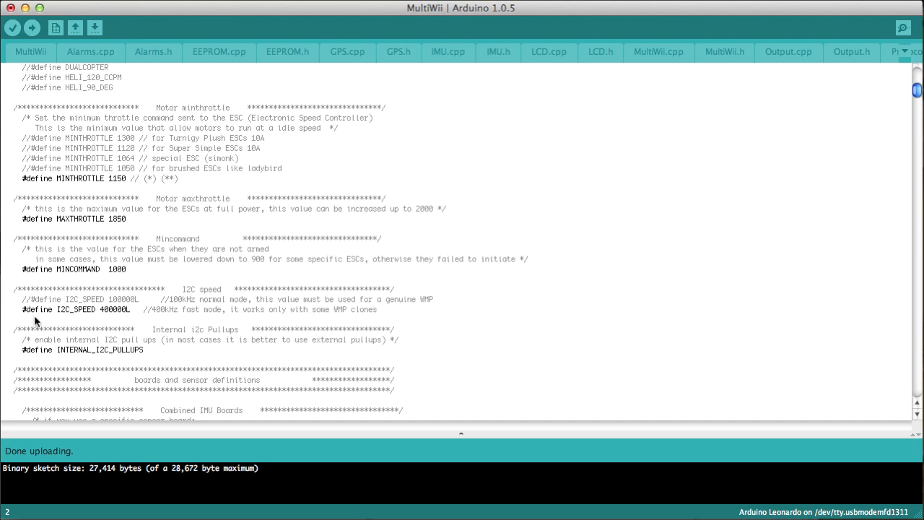
mouse_move(123, 319)
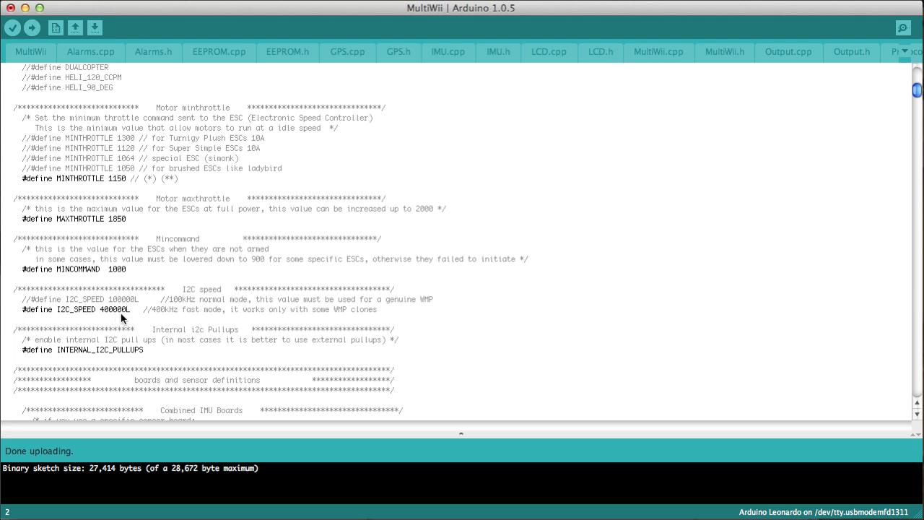
mouse_move(122, 321)
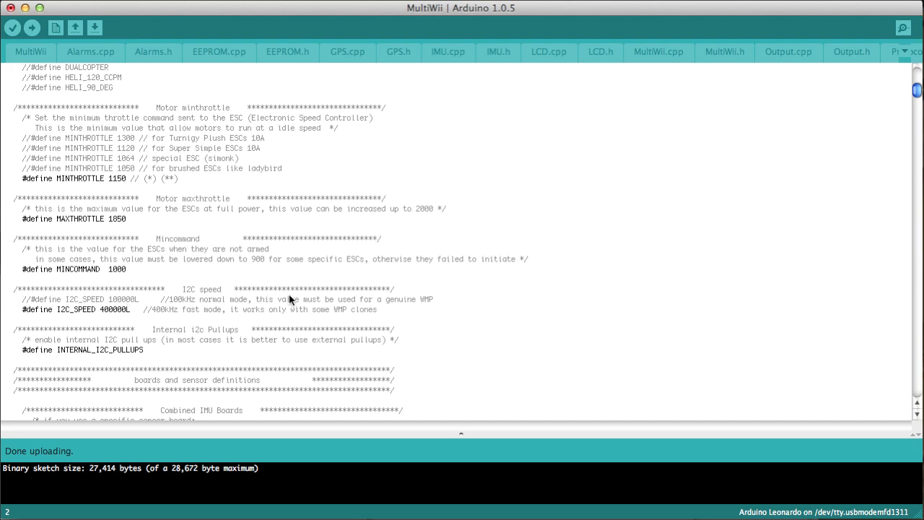
mouse_move(677, 300)
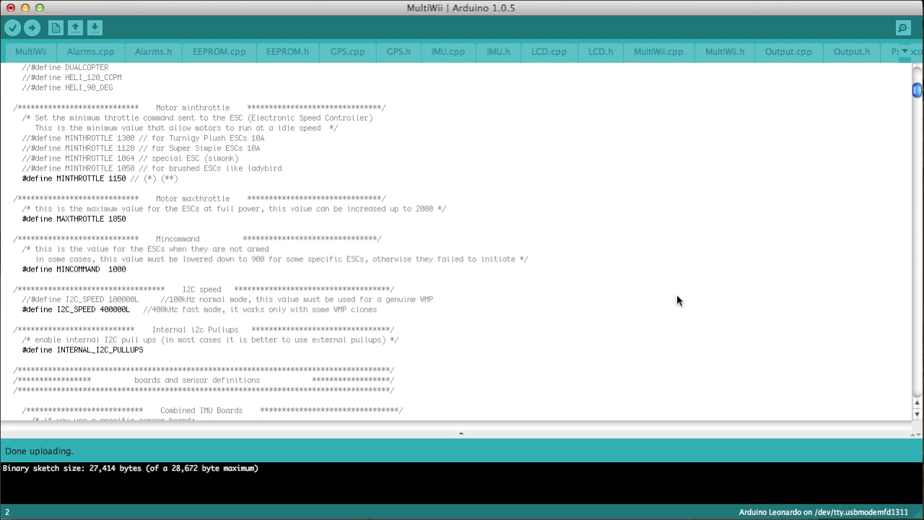
Step: Locate the board definitions and confirm #define SIRIUS_AIR_GPS is the enabled board
scroll(down, 3)
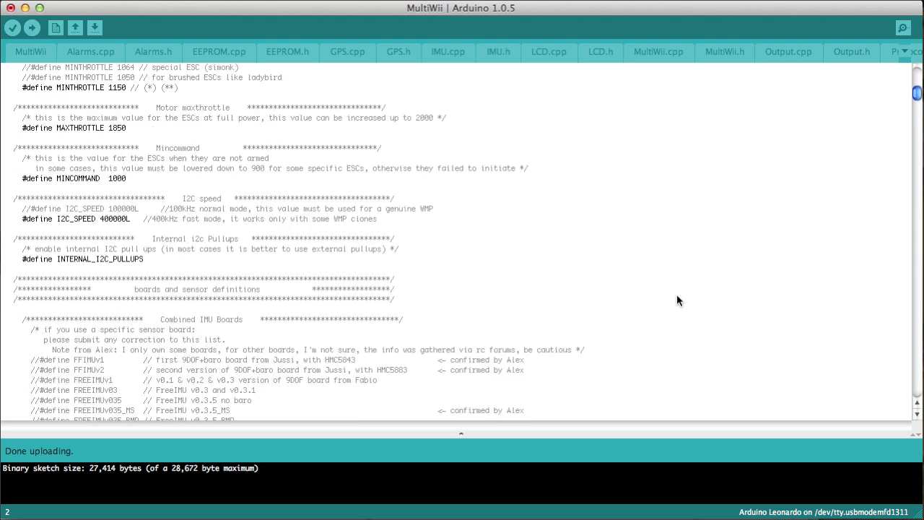
scroll(down, 3)
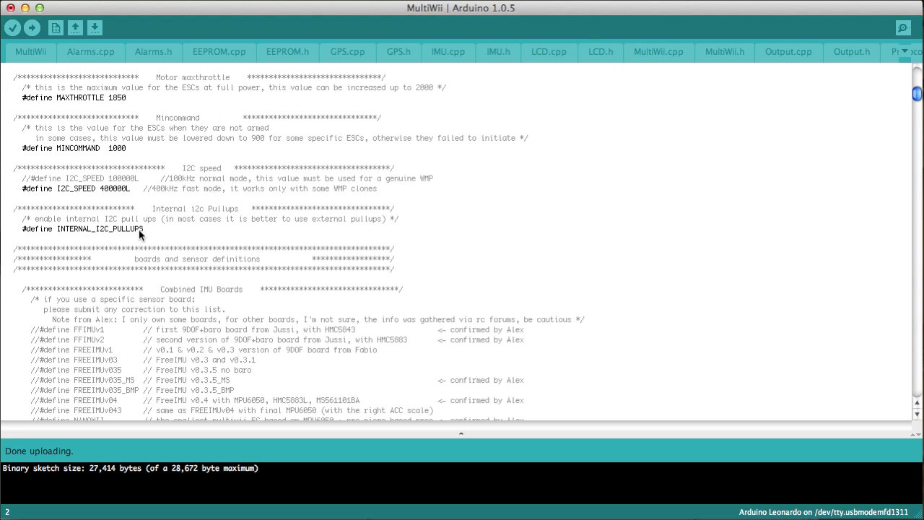
mouse_move(162, 234)
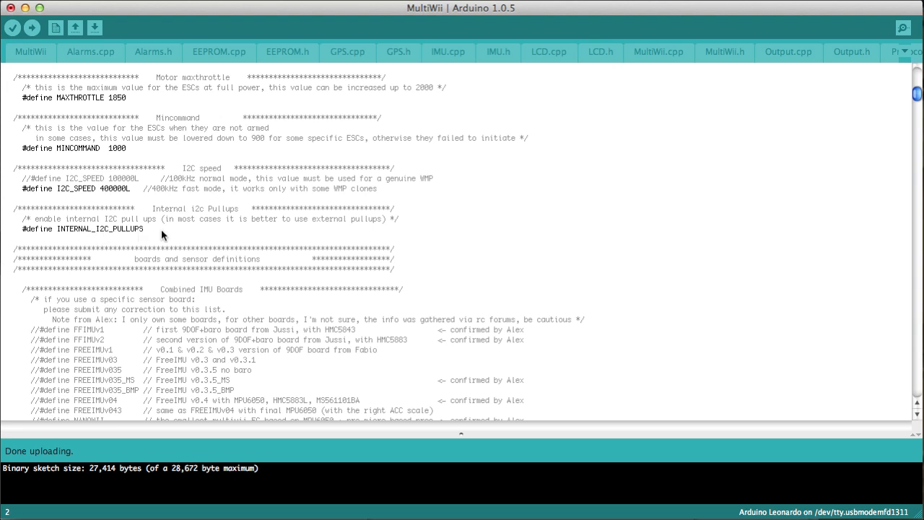
mouse_move(202, 232)
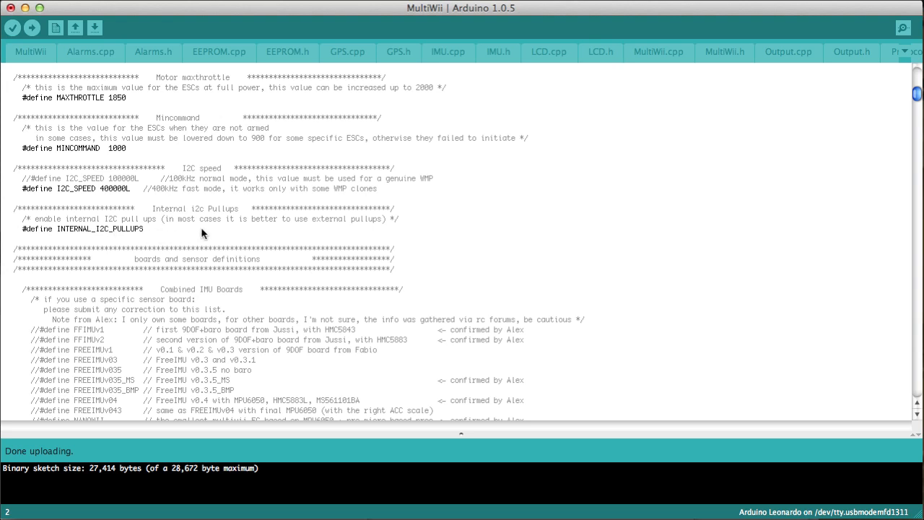
scroll(down, 3)
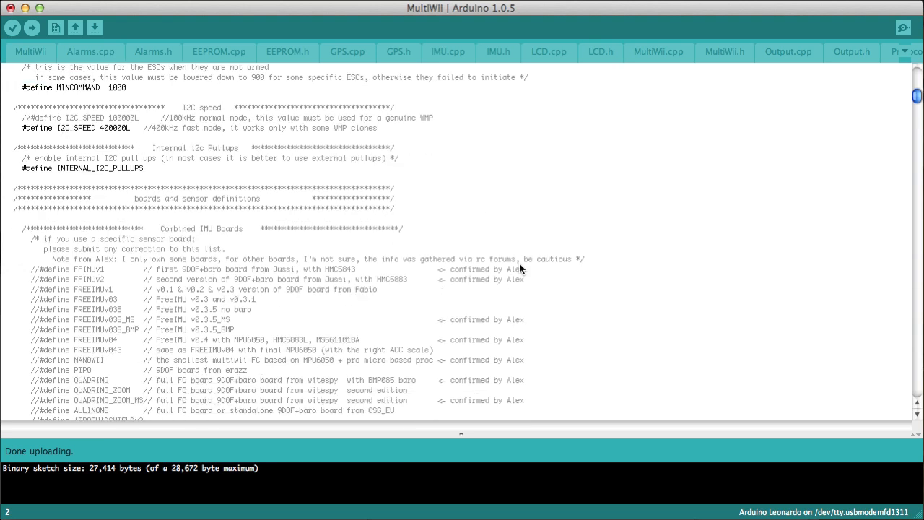
scroll(down, 3)
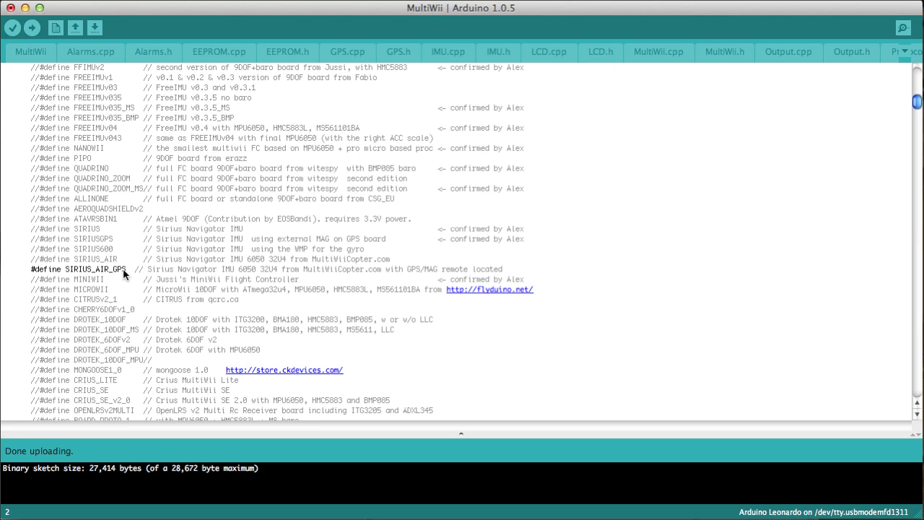
mouse_move(72, 274)
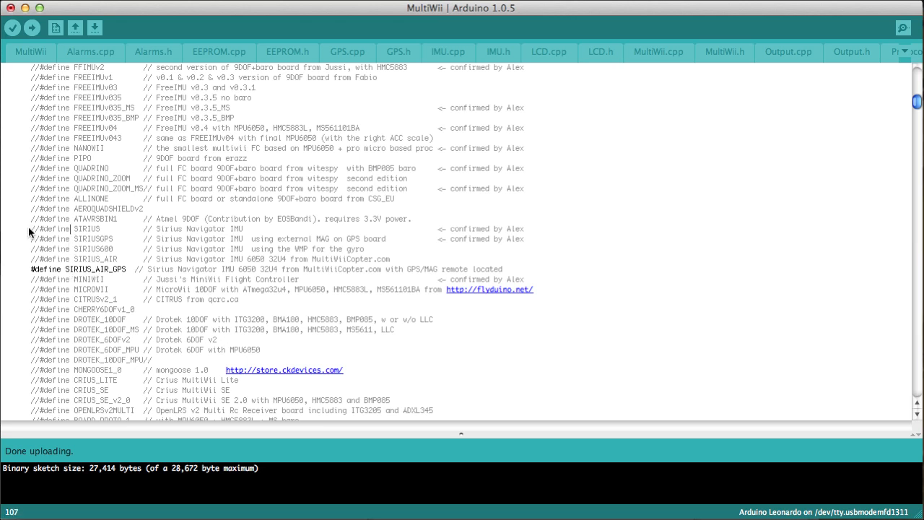
double_click(85, 228)
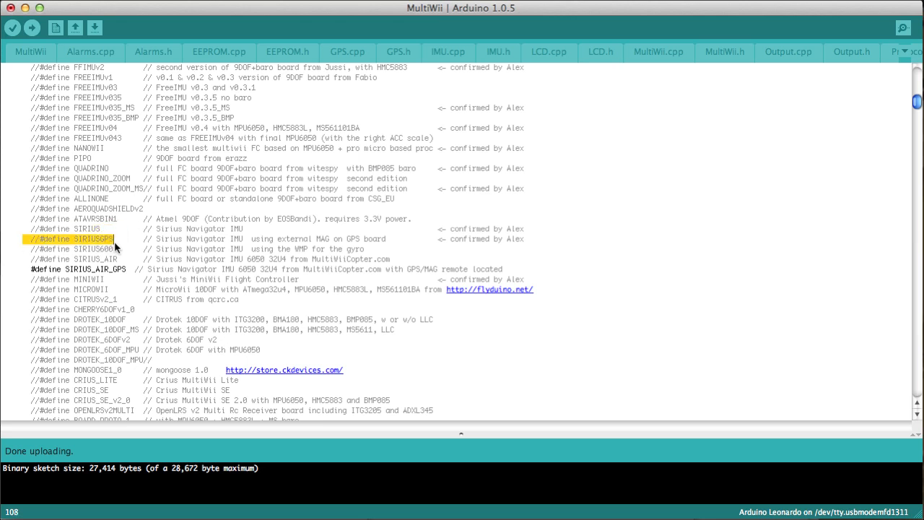
mouse_move(12, 263)
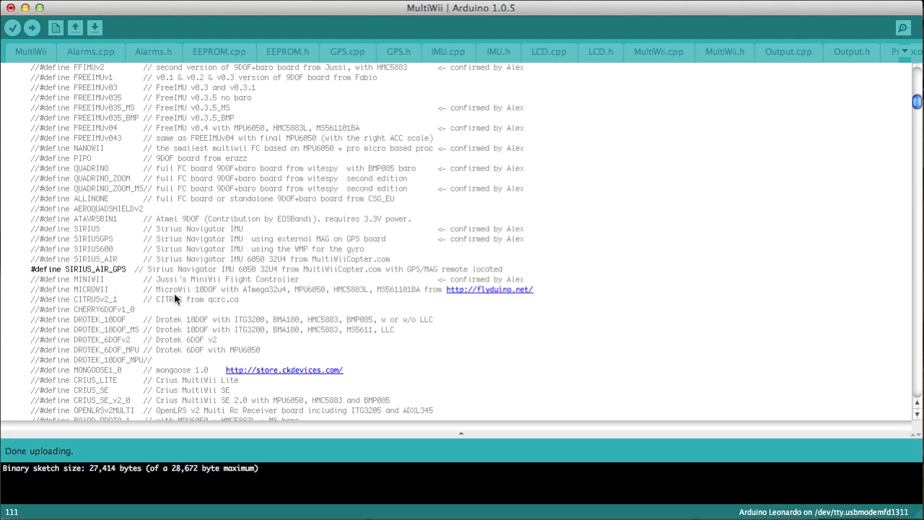
Step: Move down past the sensor options to SECTION 2, the copter type specific options
scroll(down, 3)
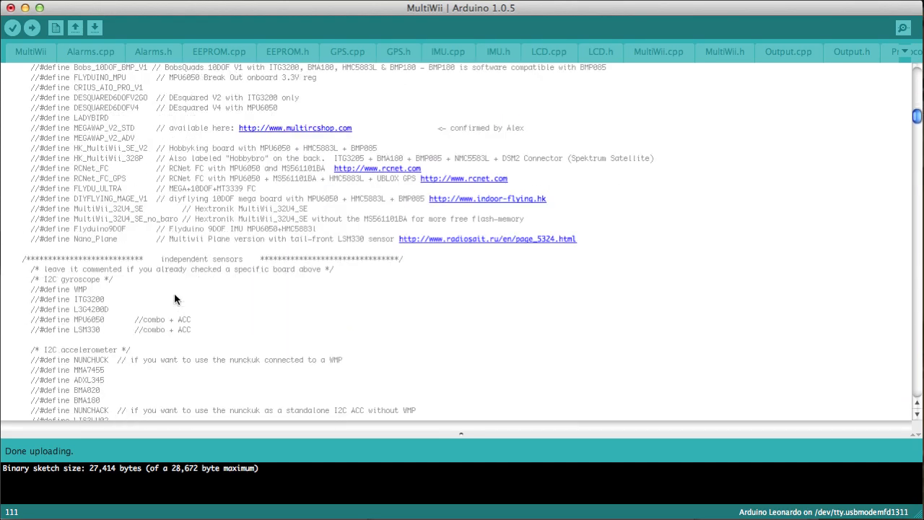
scroll(down, 3)
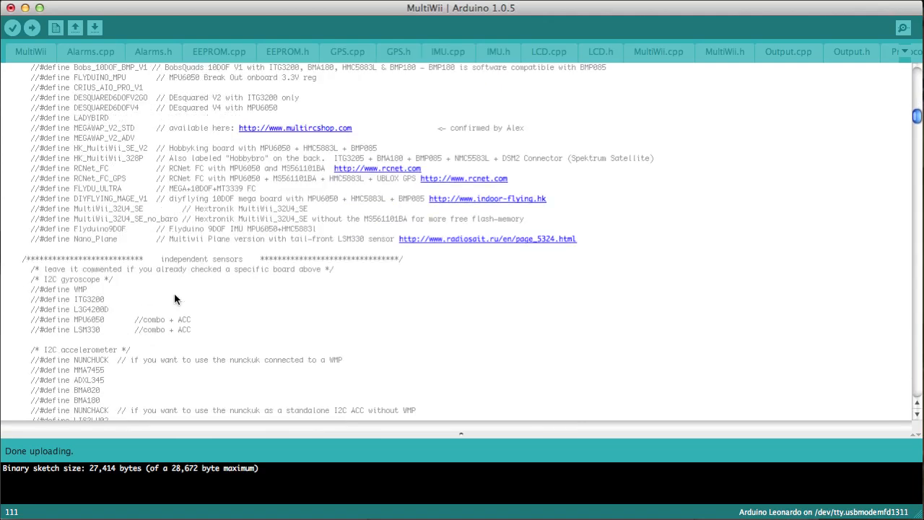
mouse_move(415, 315)
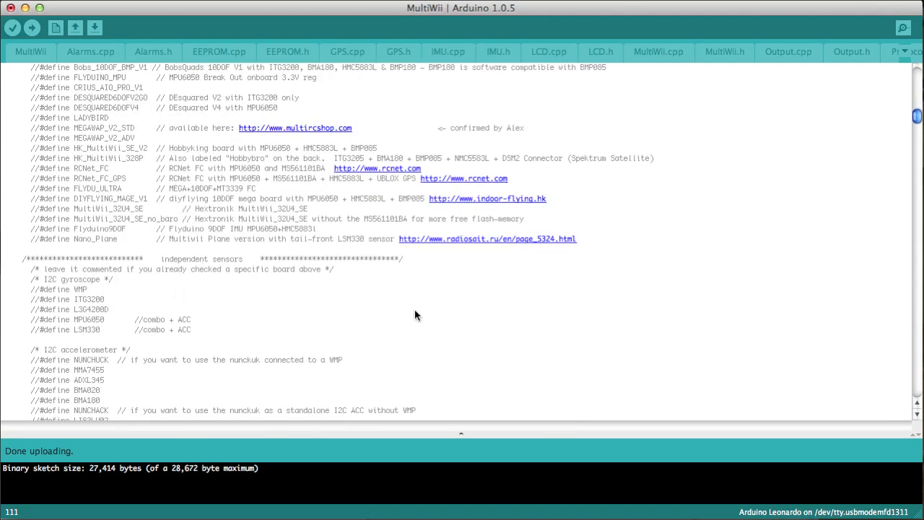
scroll(down, 3)
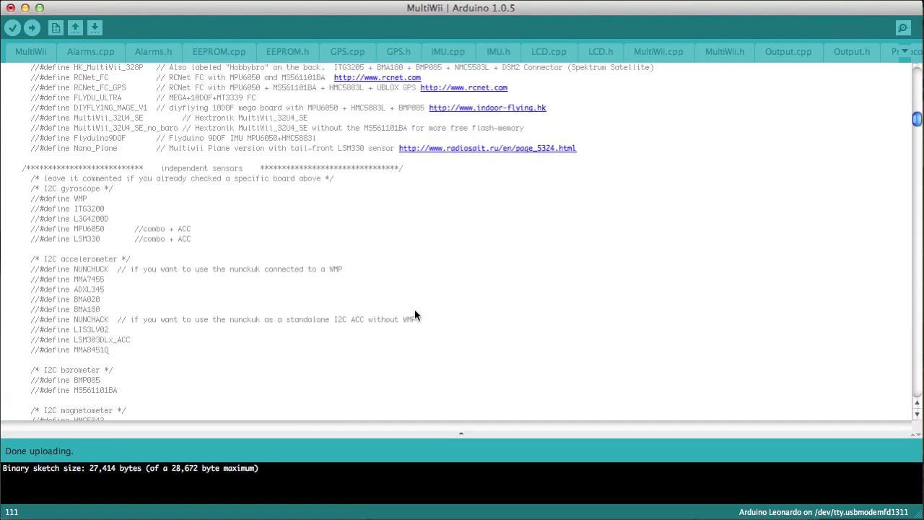
scroll(down, 3)
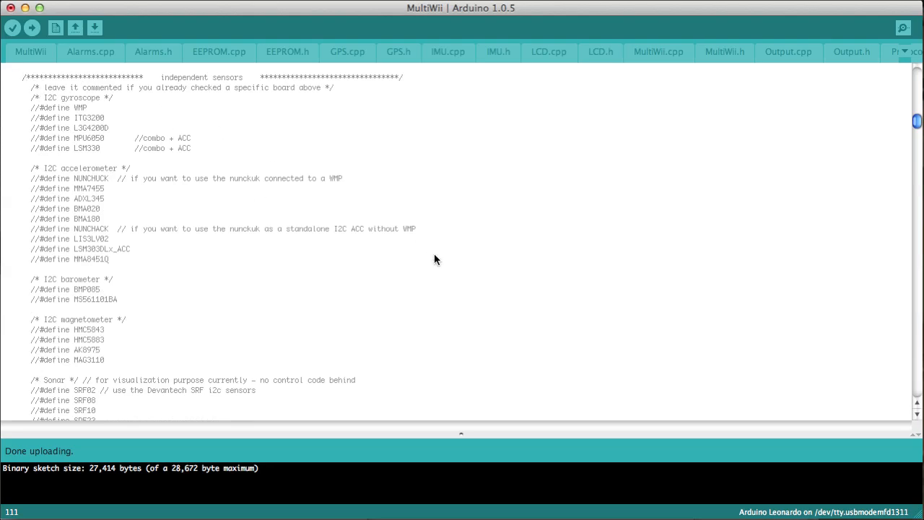
scroll(down, 3)
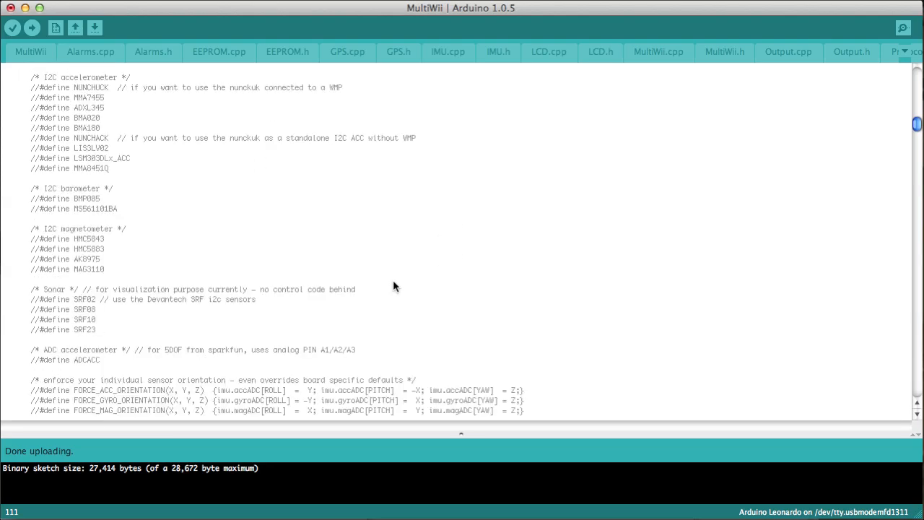
scroll(down, 3)
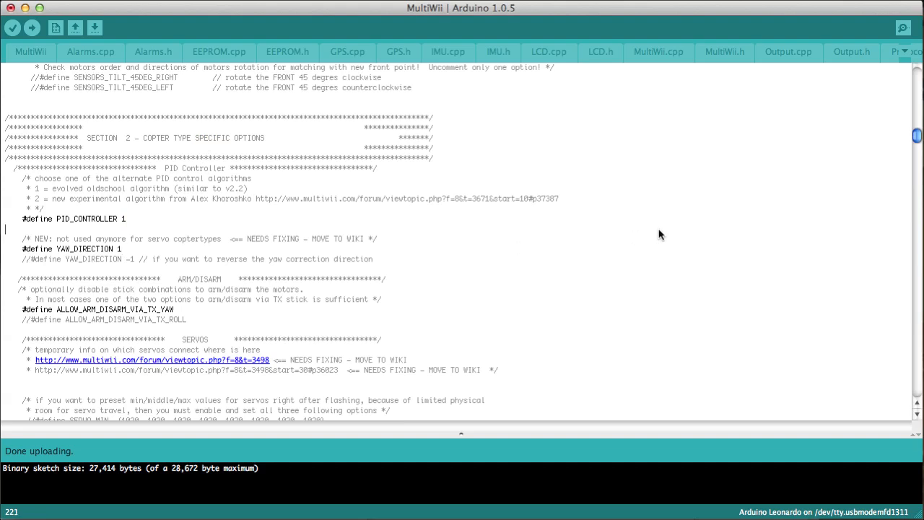
mouse_move(917, 137)
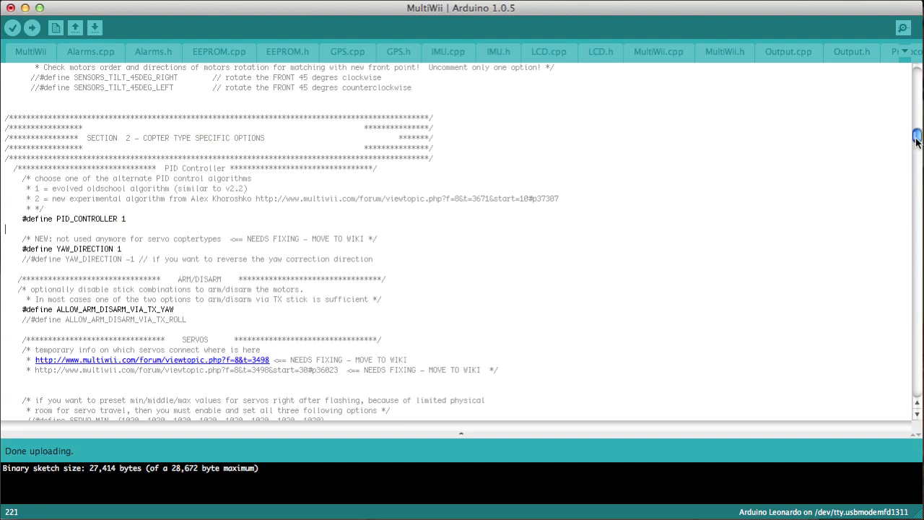
scroll(down, 3)
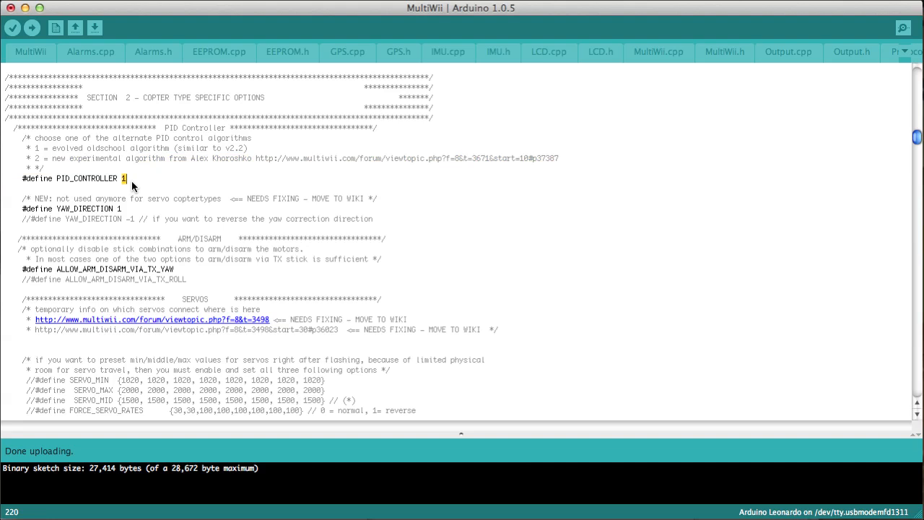
text(2)
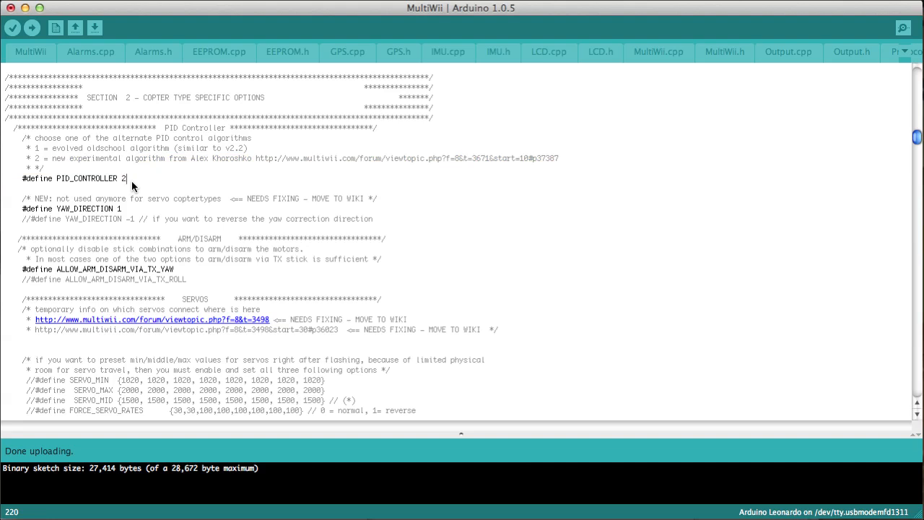
text(1)
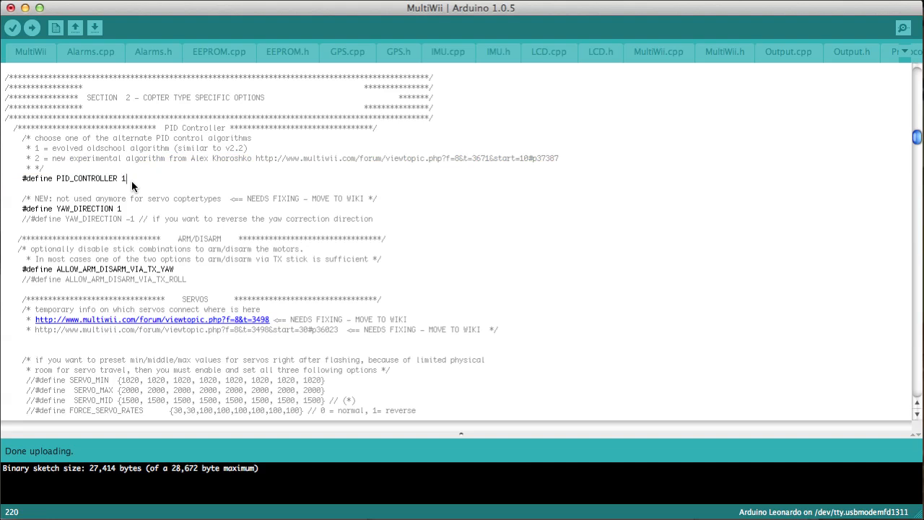
mouse_move(122, 231)
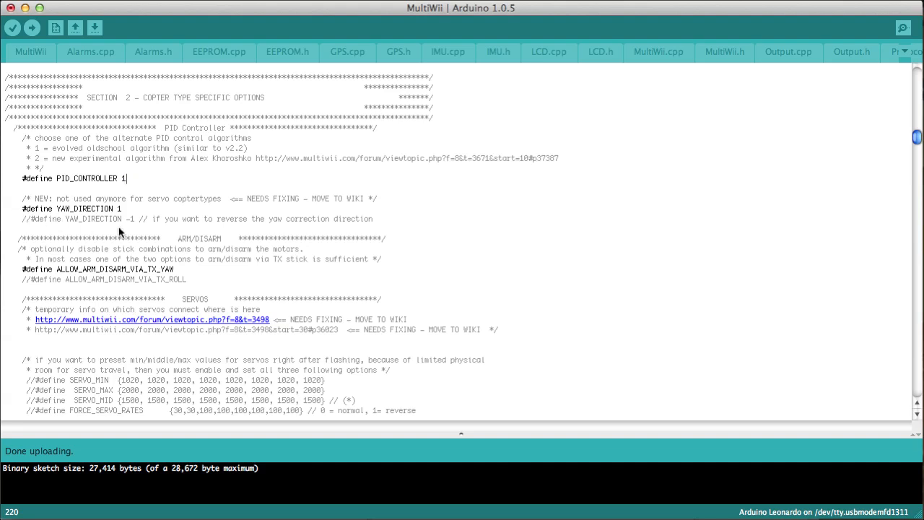
mouse_move(122, 211)
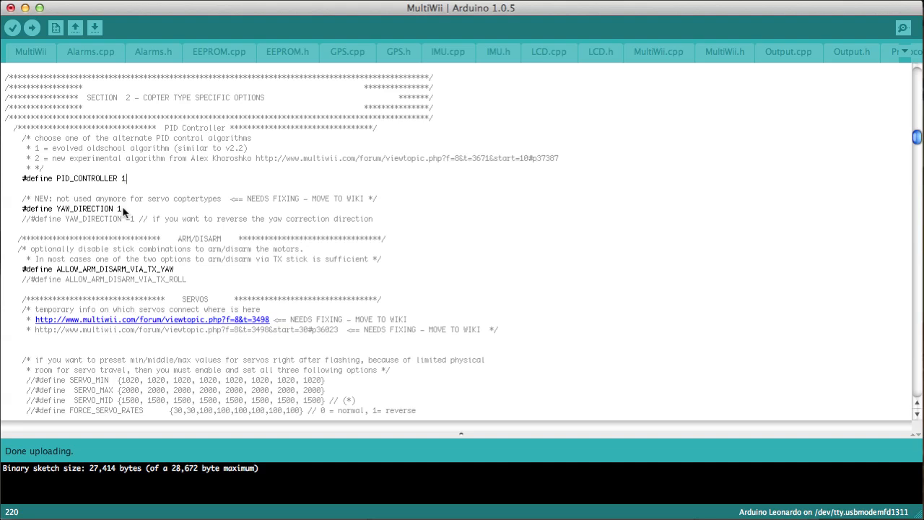
mouse_move(189, 218)
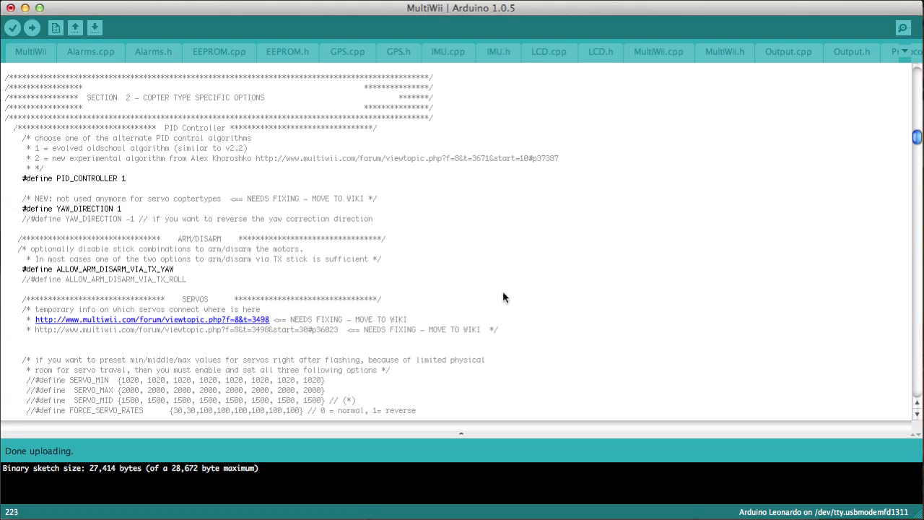
mouse_move(60, 260)
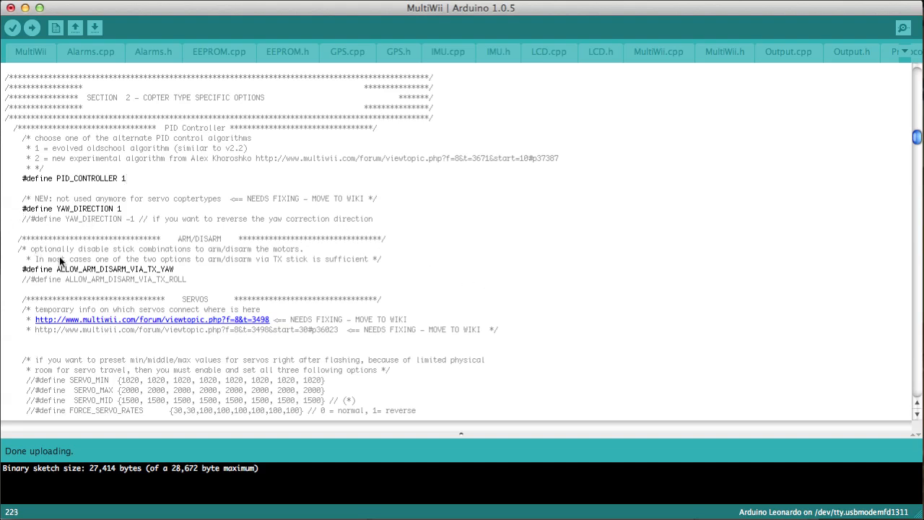
mouse_move(63, 277)
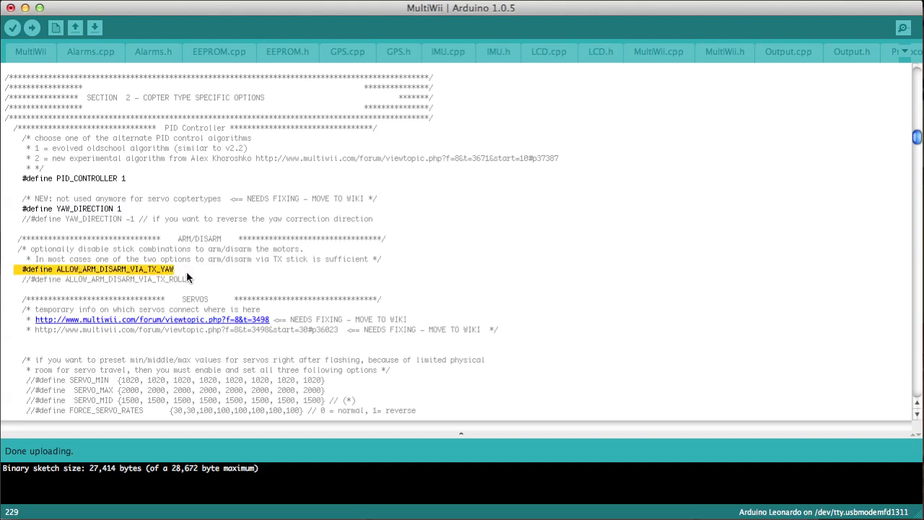
mouse_move(341, 303)
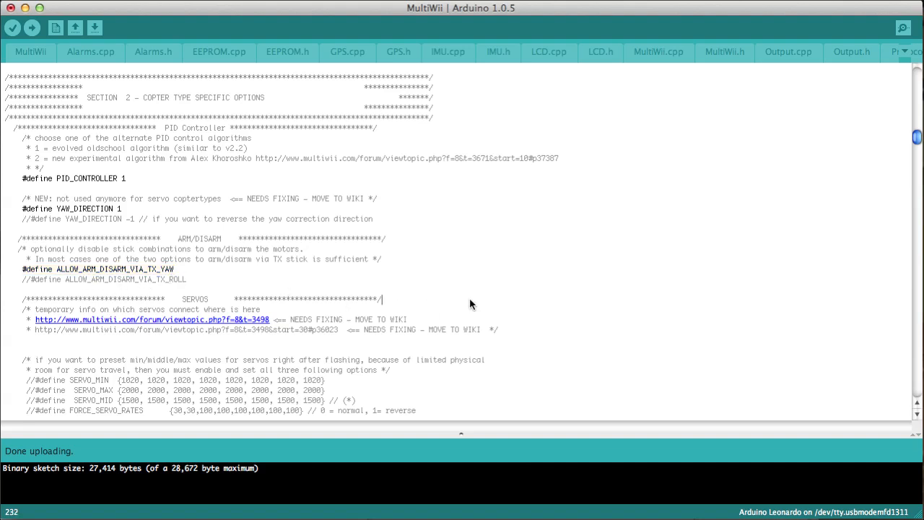
Step: Reach the Cam Stabilisation section with #define SERVO_TILT enabled and deselect the marked lines
scroll(down, 3)
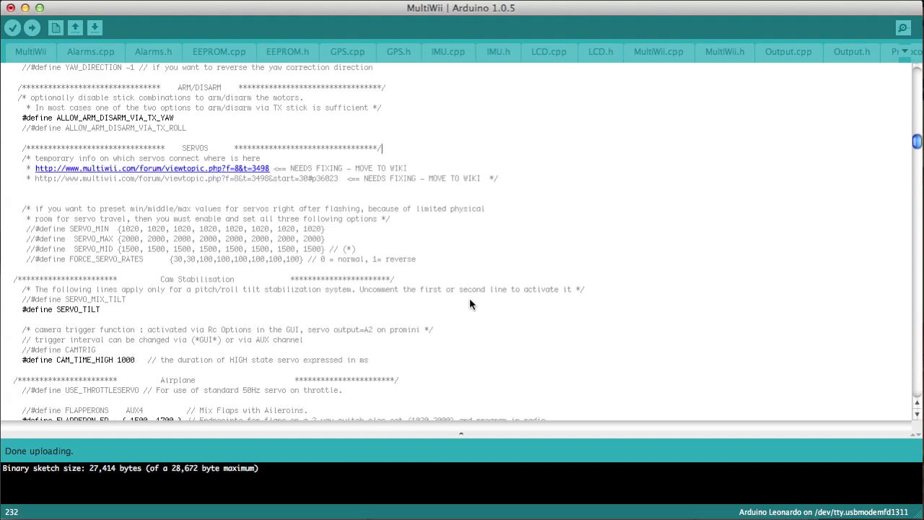
mouse_move(688, 295)
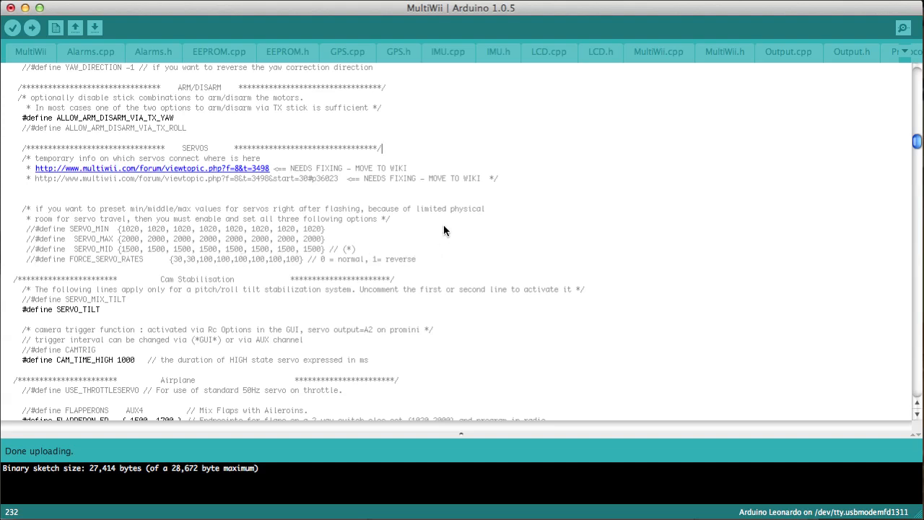
scroll(down, 3)
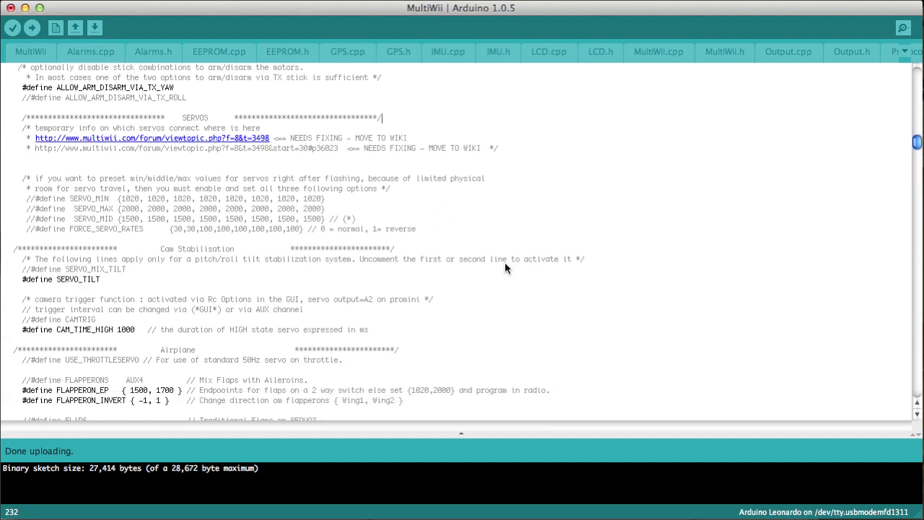
scroll(down, 3)
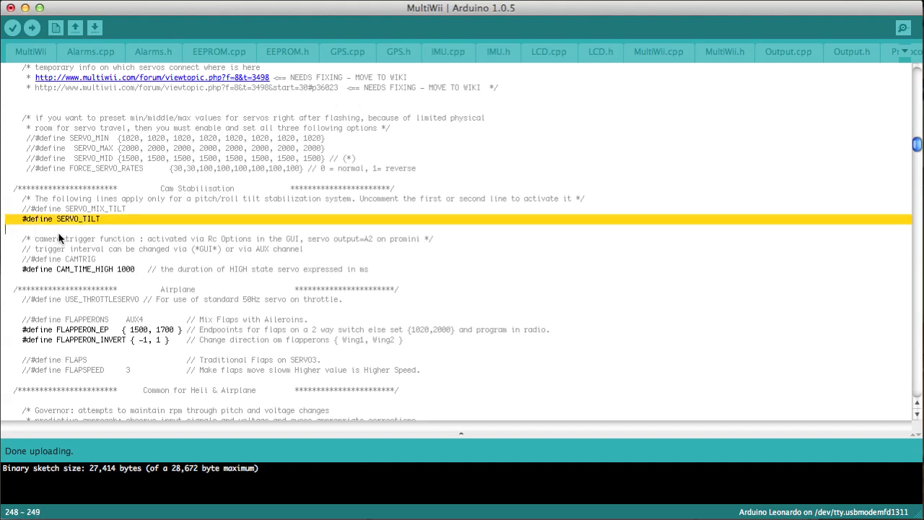
mouse_move(63, 237)
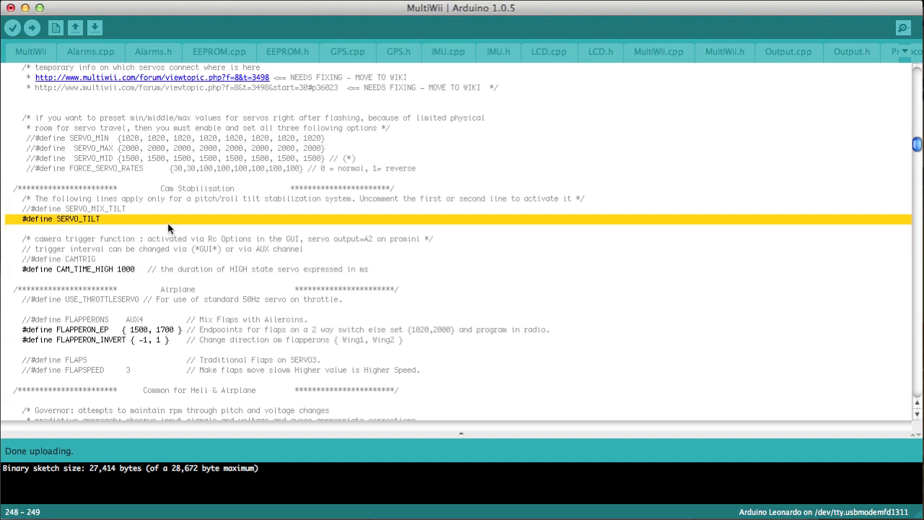
click(311, 319)
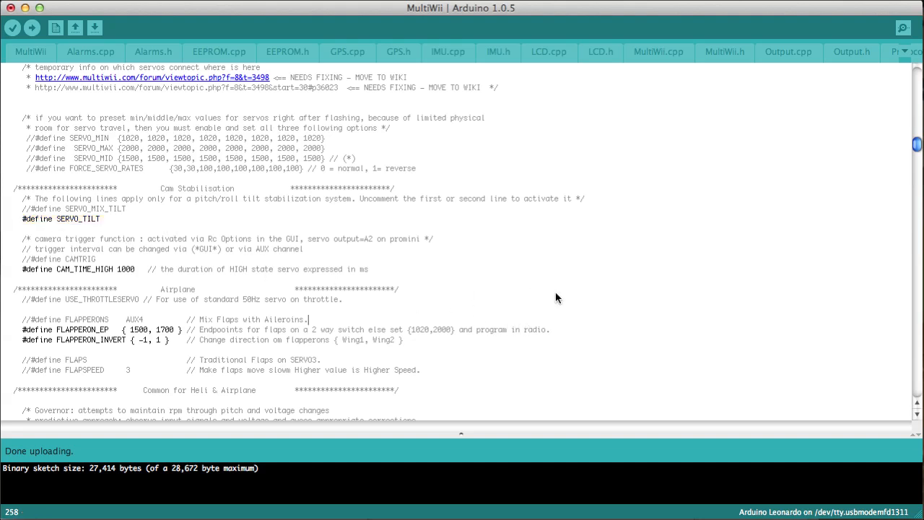
mouse_move(44, 199)
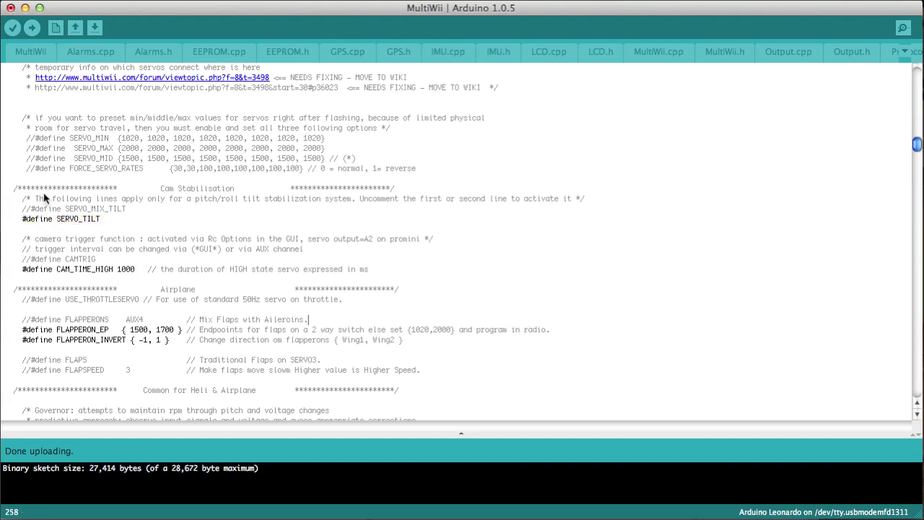
mouse_move(118, 228)
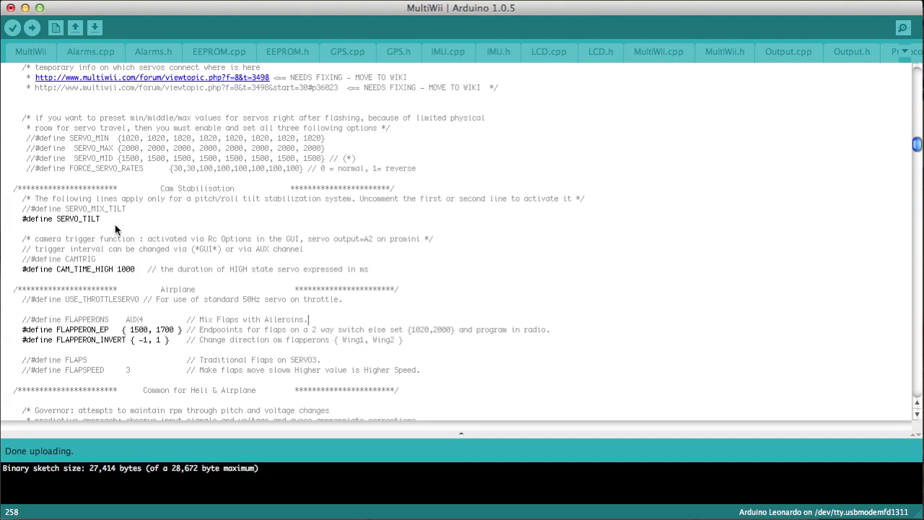
mouse_move(540, 346)
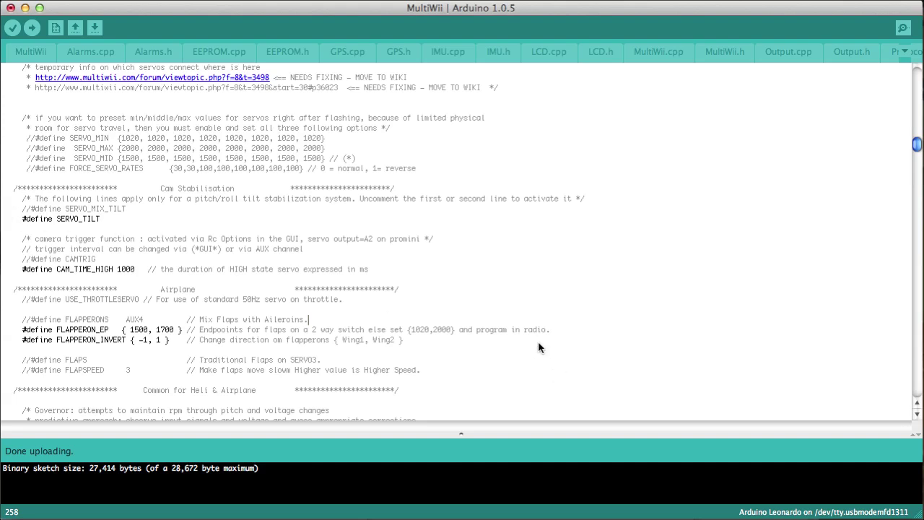
scroll(down, 3)
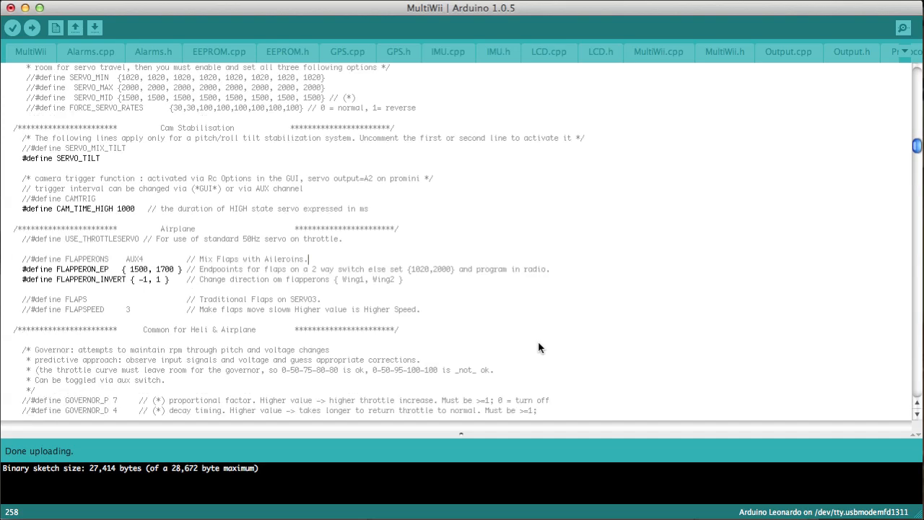
scroll(down, 3)
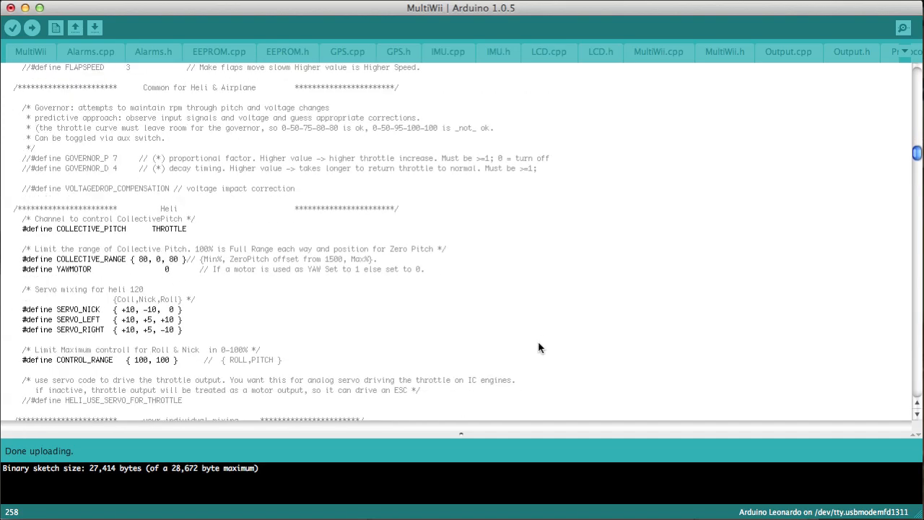
scroll(down, 3)
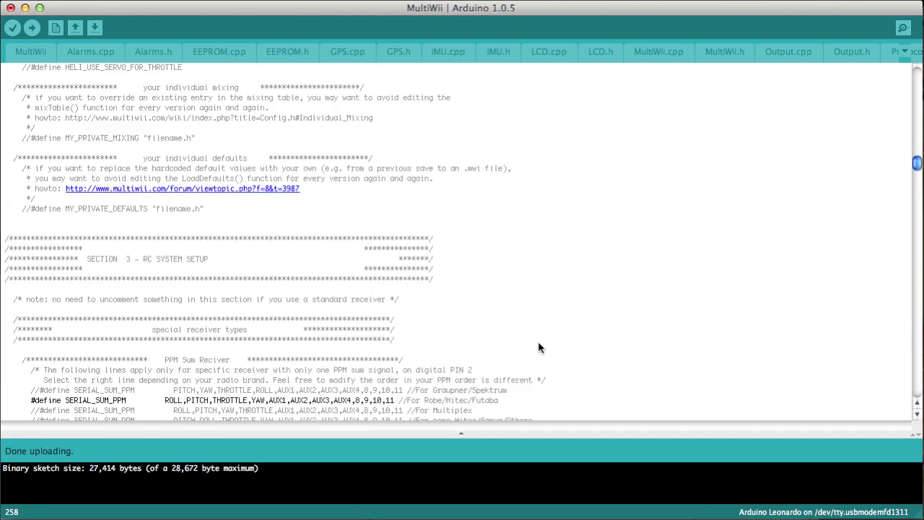
scroll(down, 3)
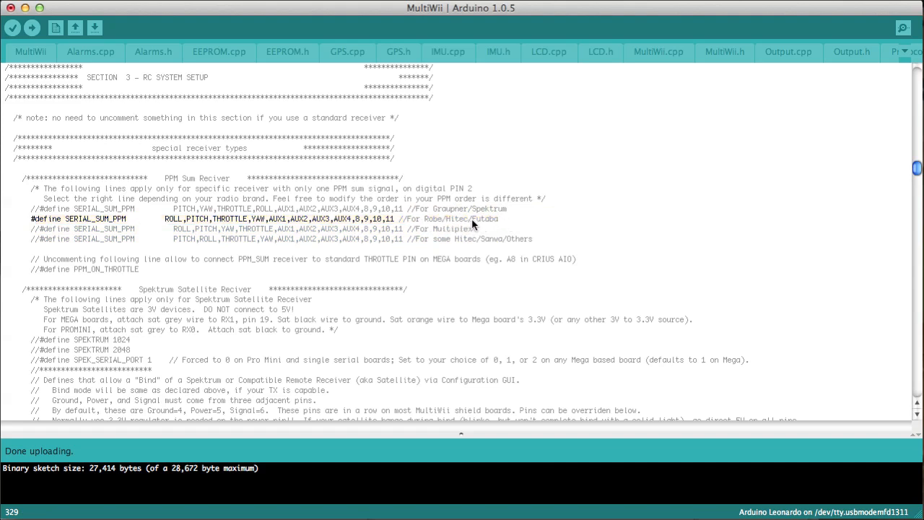
mouse_move(483, 219)
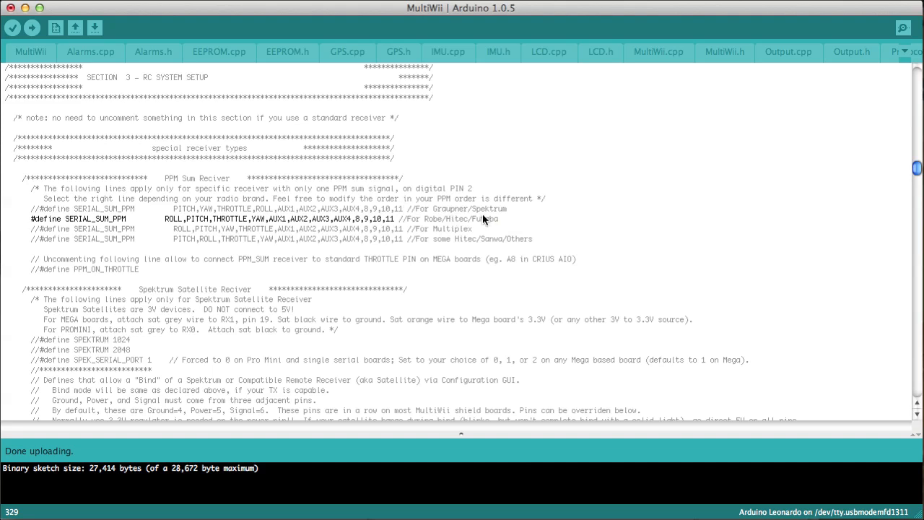
mouse_move(509, 222)
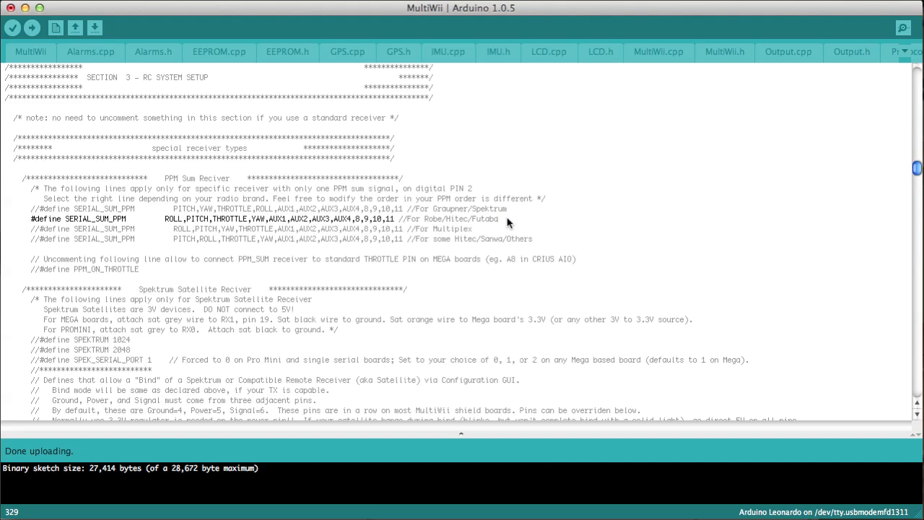
mouse_move(658, 193)
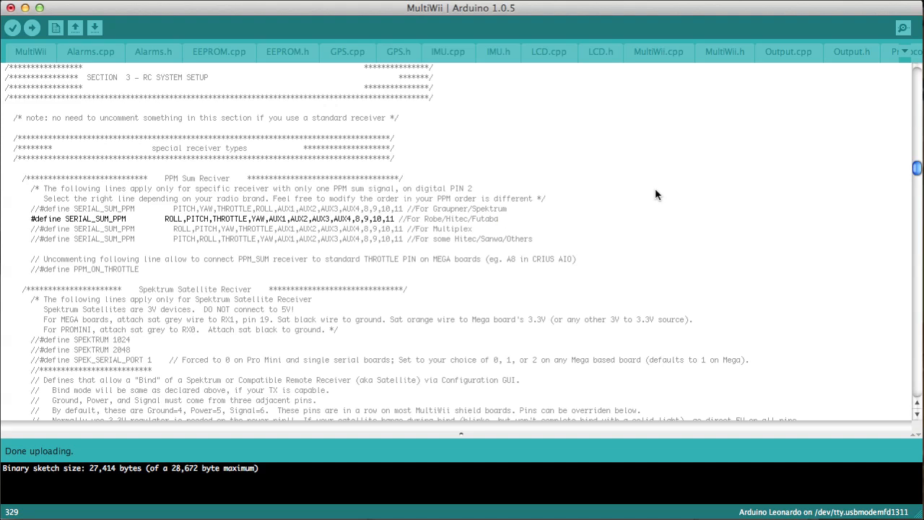
mouse_move(442, 273)
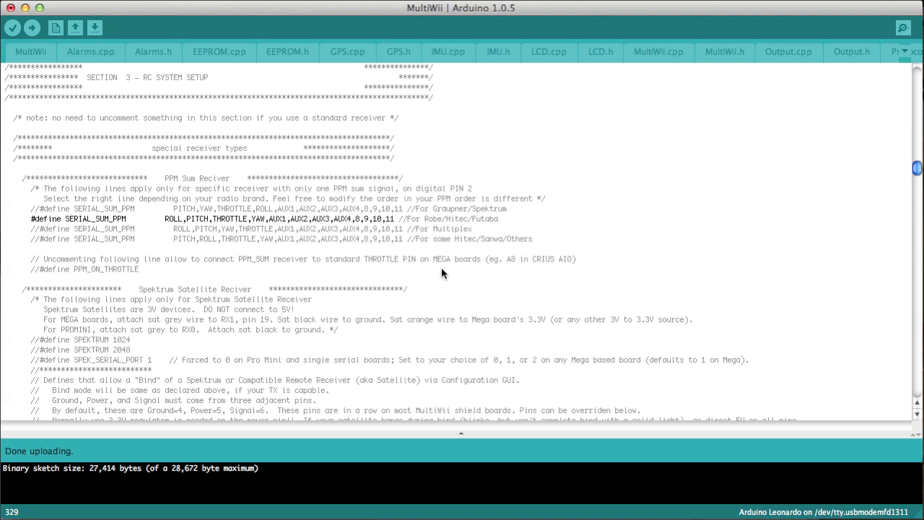
mouse_move(520, 222)
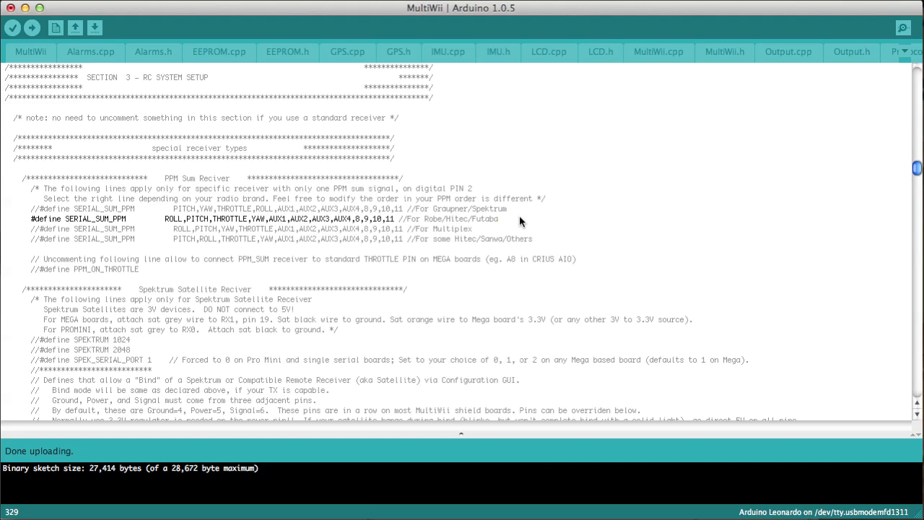
mouse_move(444, 214)
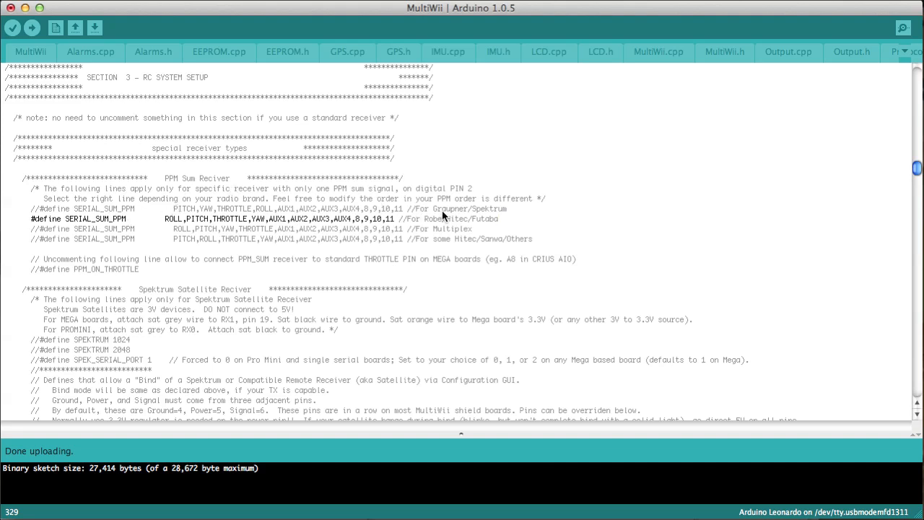
click(440, 208)
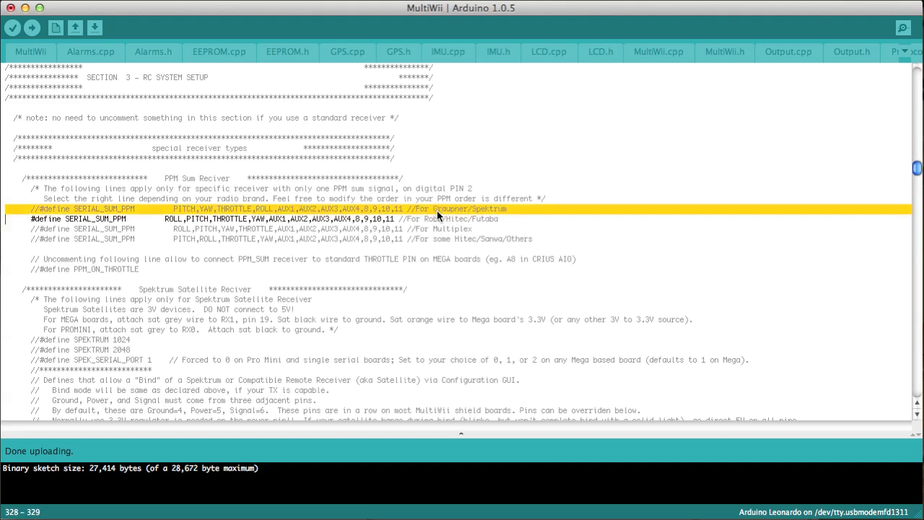
click(377, 209)
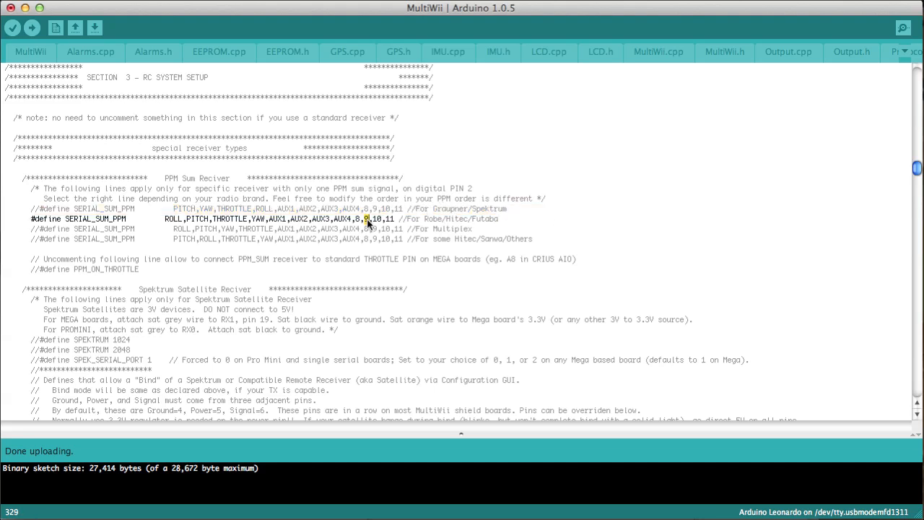
double_click(459, 220)
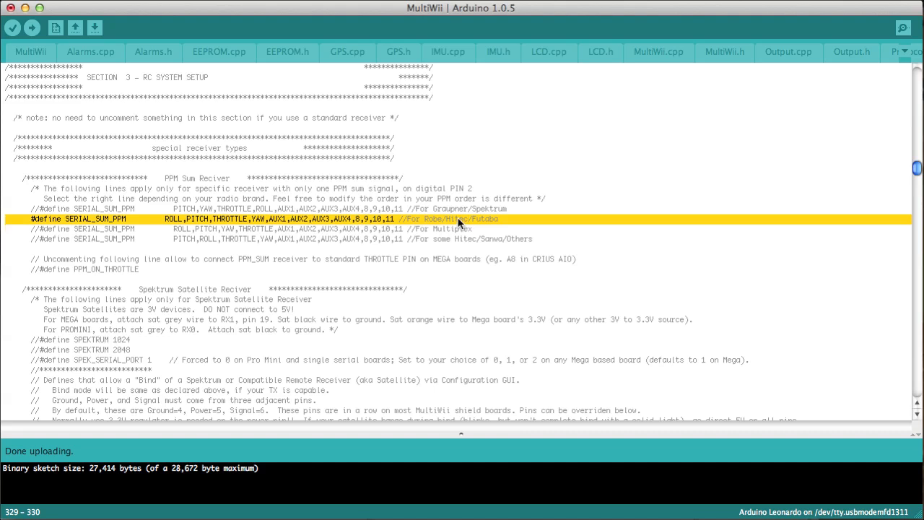
mouse_move(456, 217)
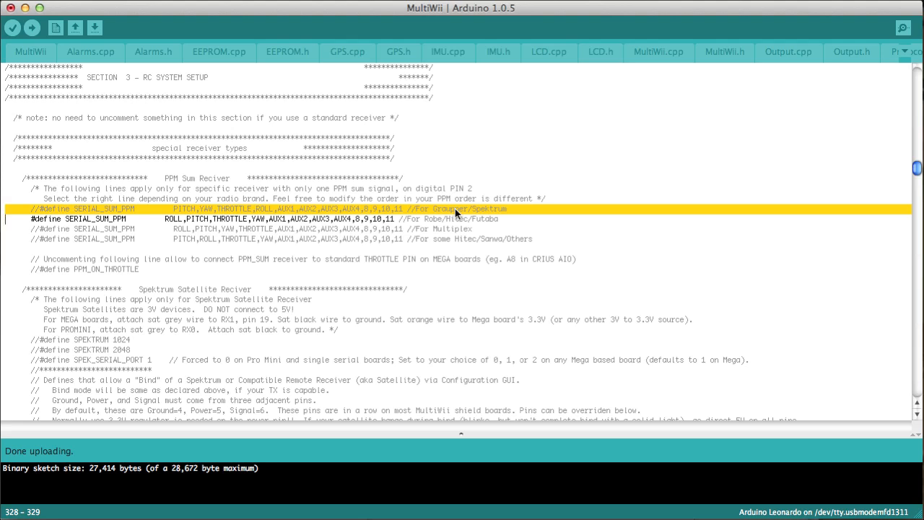
mouse_move(133, 240)
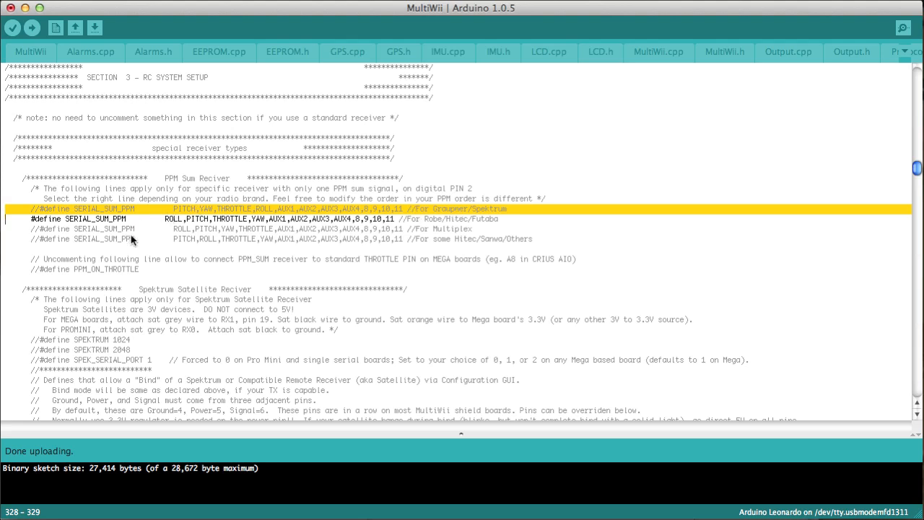
mouse_move(205, 210)
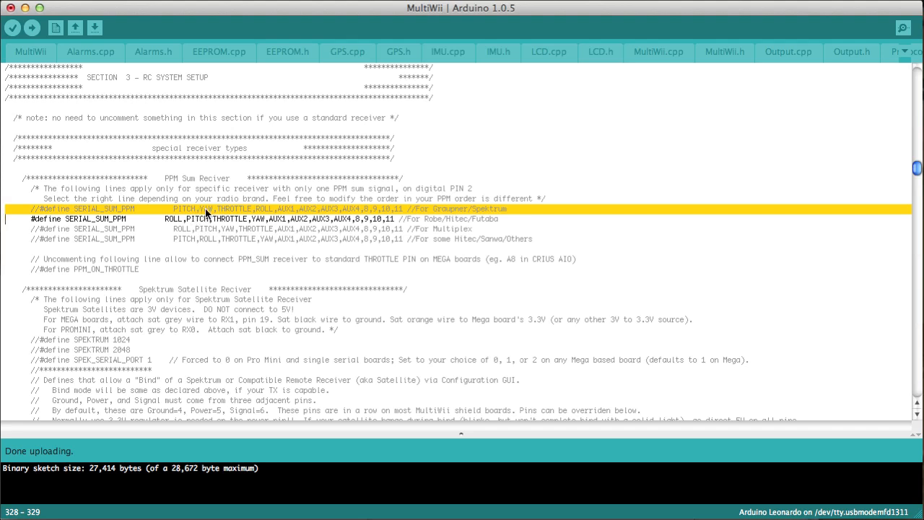
double_click(183, 238)
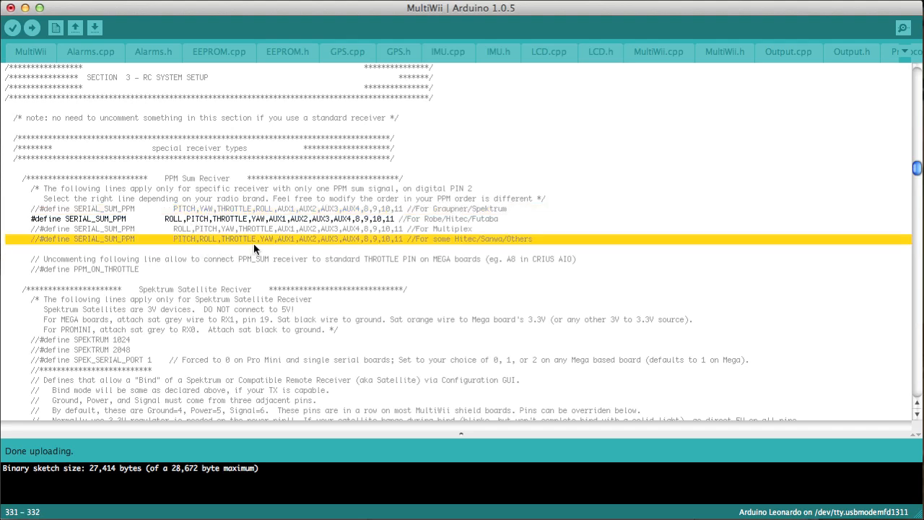
mouse_move(271, 248)
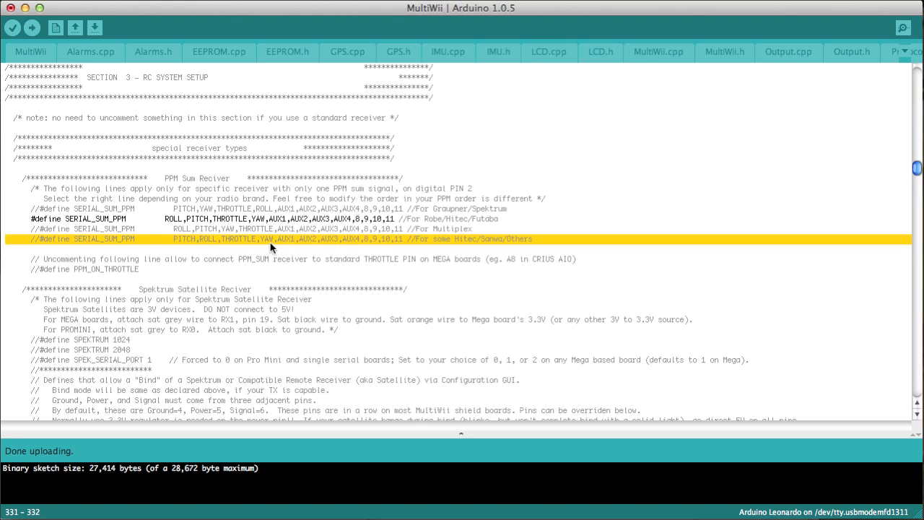
mouse_move(366, 249)
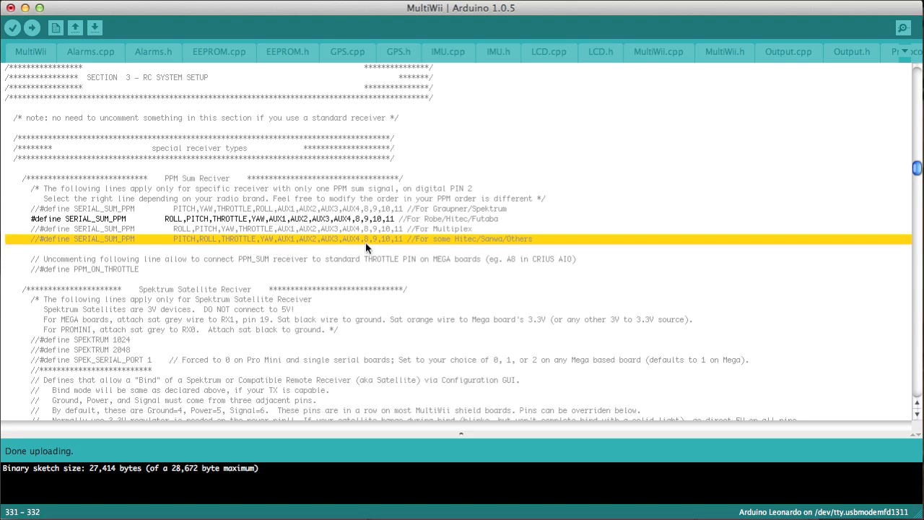
mouse_move(534, 246)
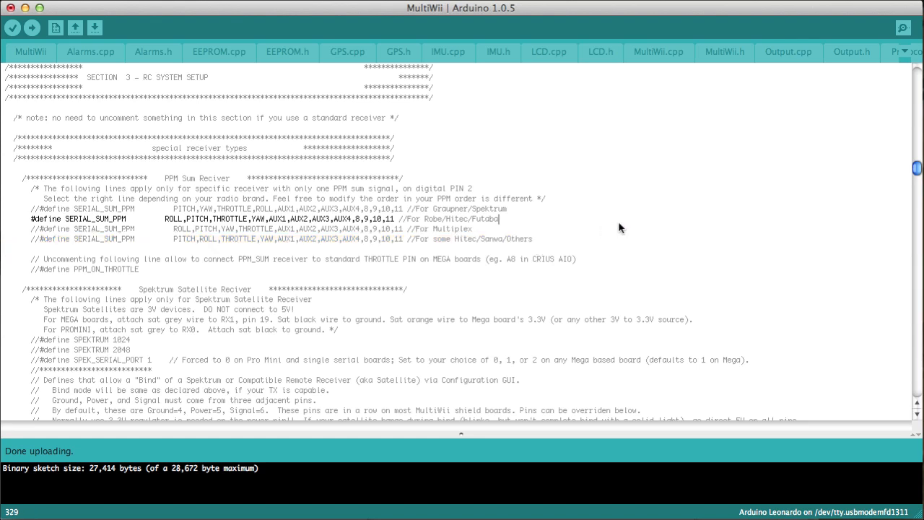
scroll(down, 3)
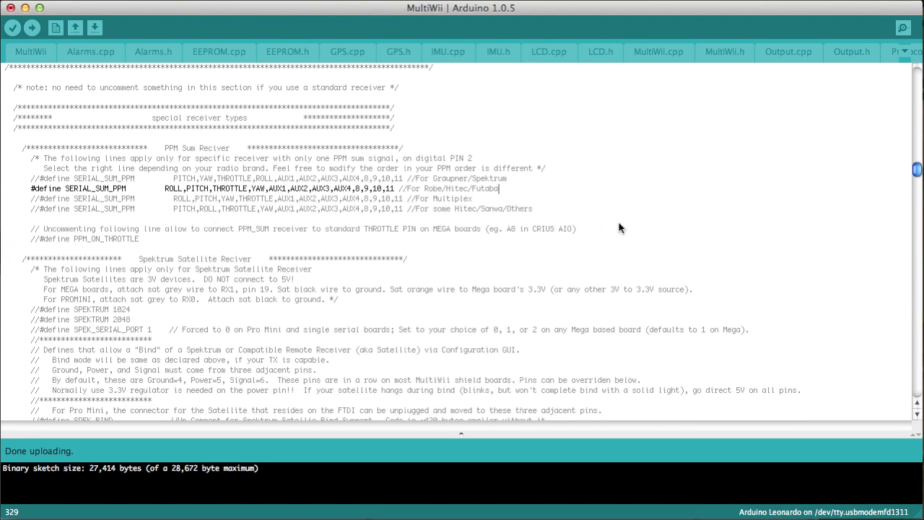
scroll(down, 3)
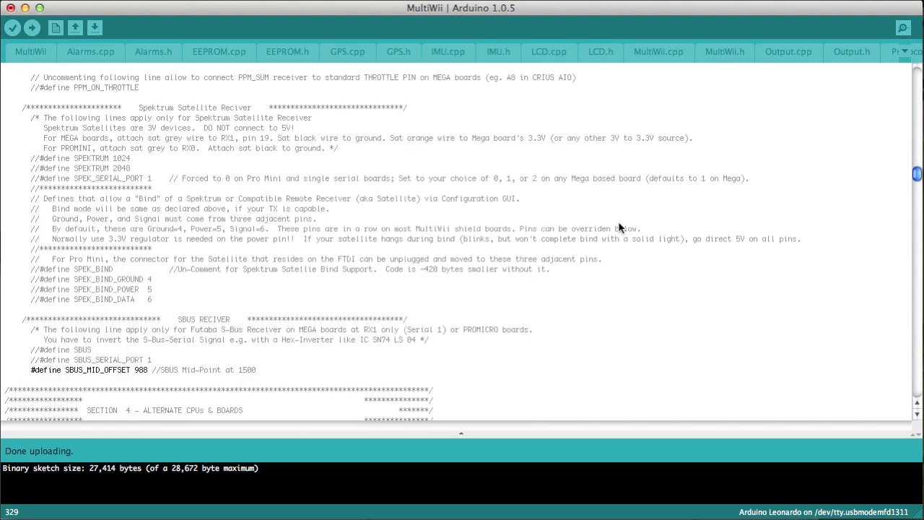
scroll(down, 3)
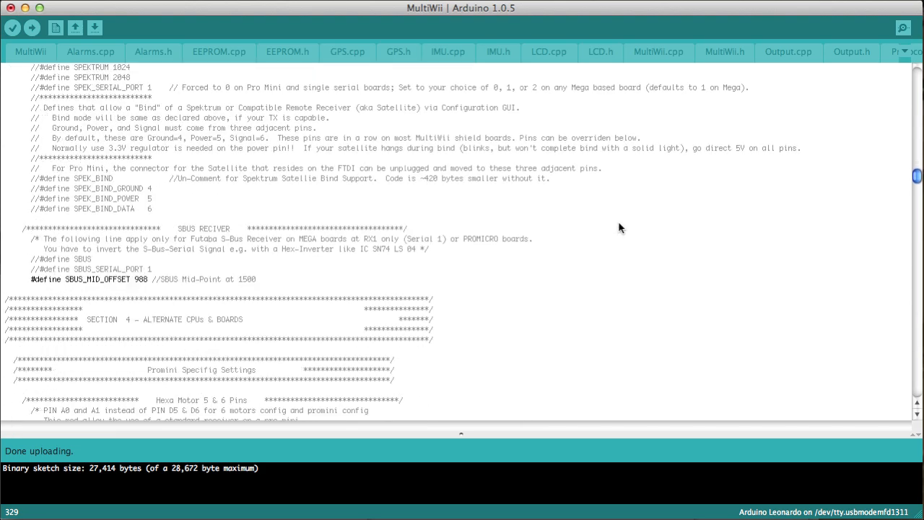
scroll(down, 3)
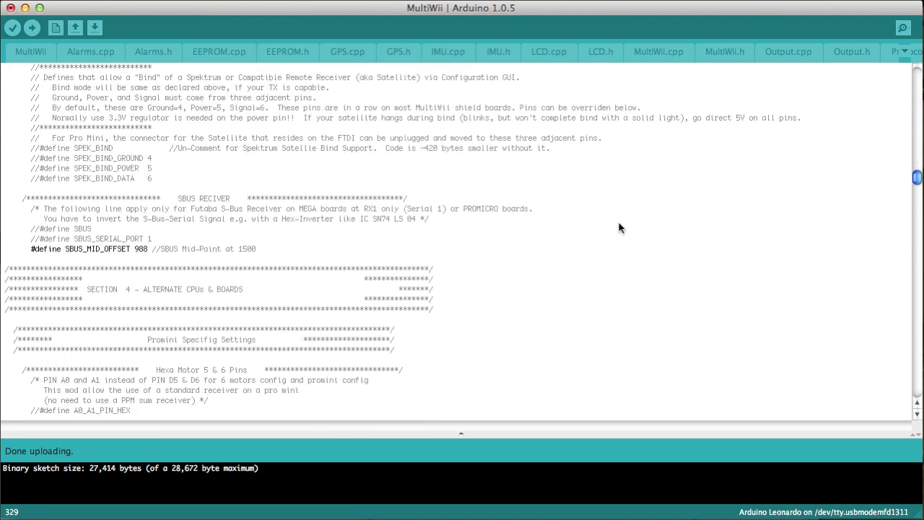
scroll(down, 3)
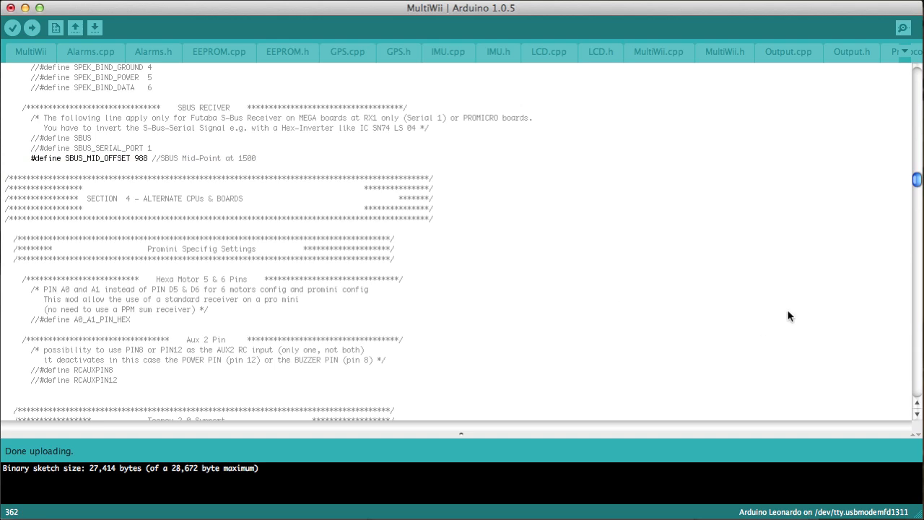
mouse_move(589, 241)
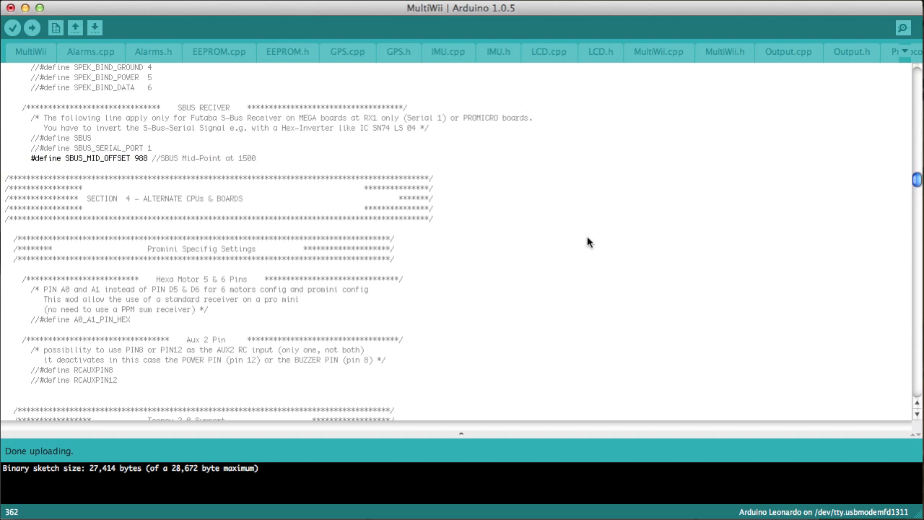
mouse_move(651, 225)
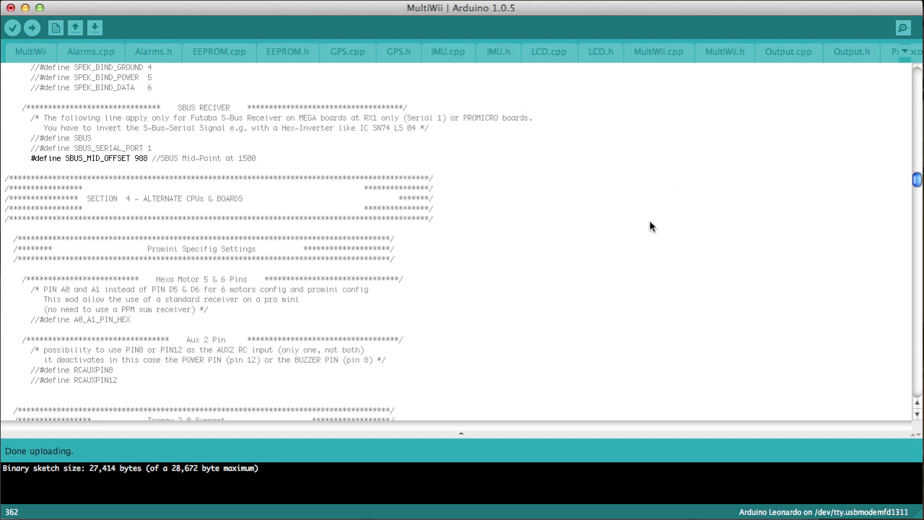
scroll(down, 3)
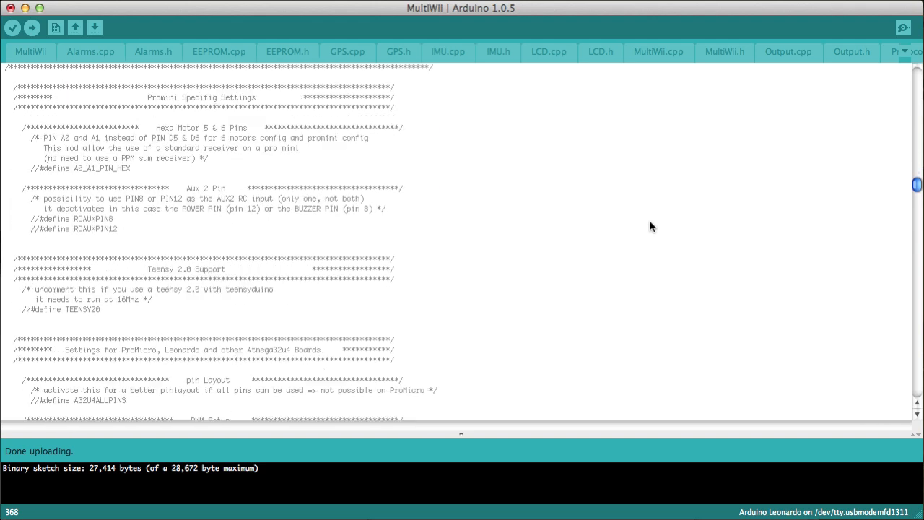
mouse_move(13, 225)
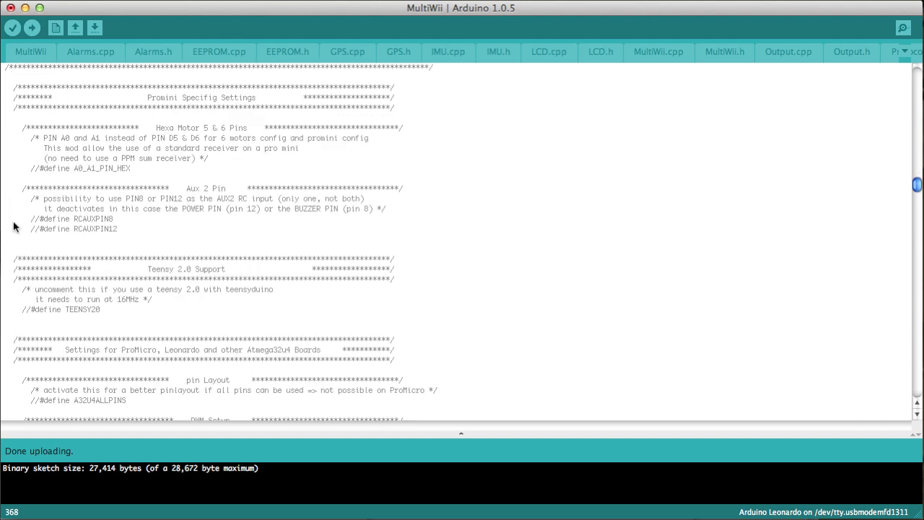
double_click(93, 220)
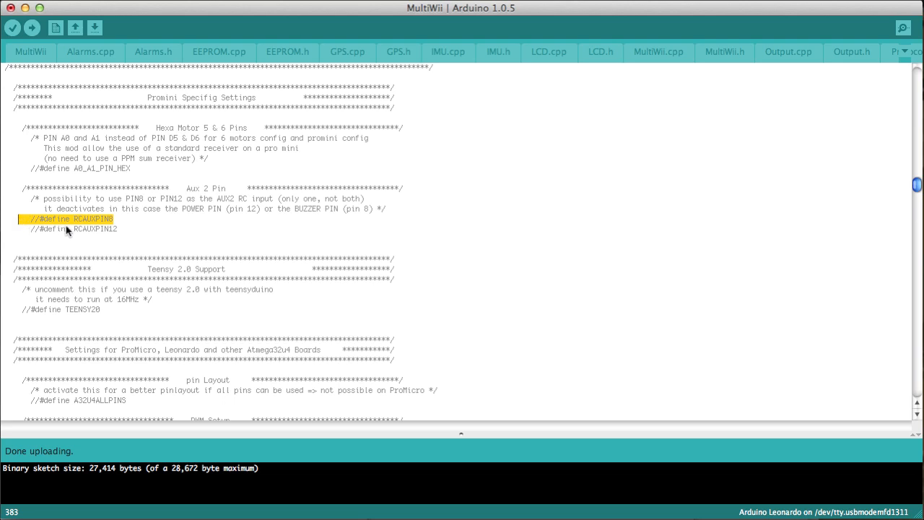
double_click(52, 220)
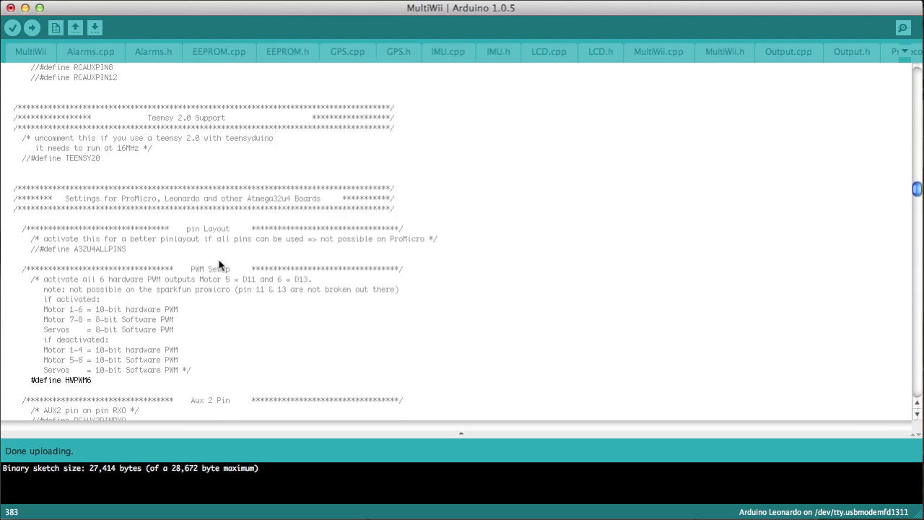
scroll(down, 3)
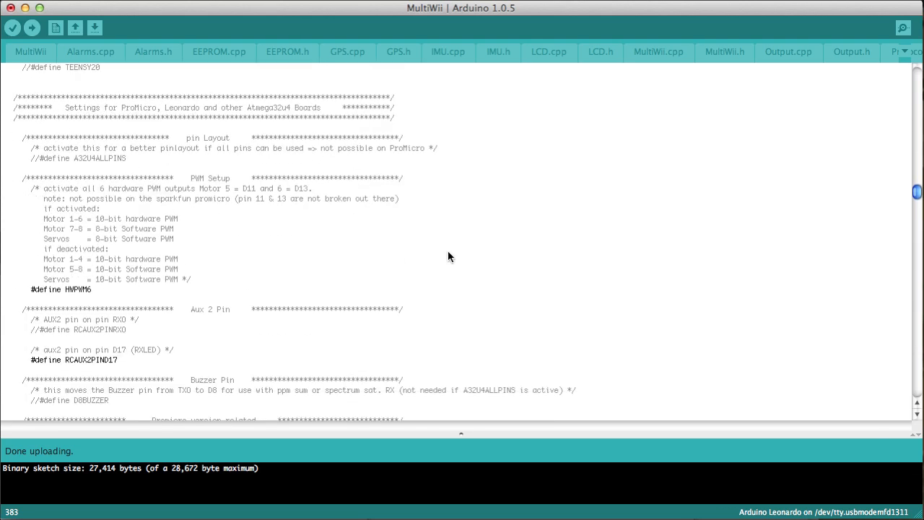
mouse_move(42, 306)
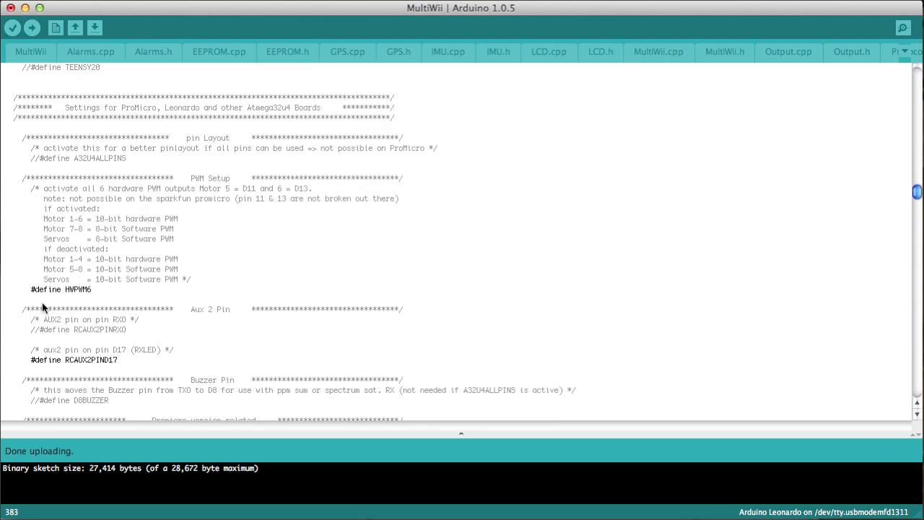
mouse_move(39, 295)
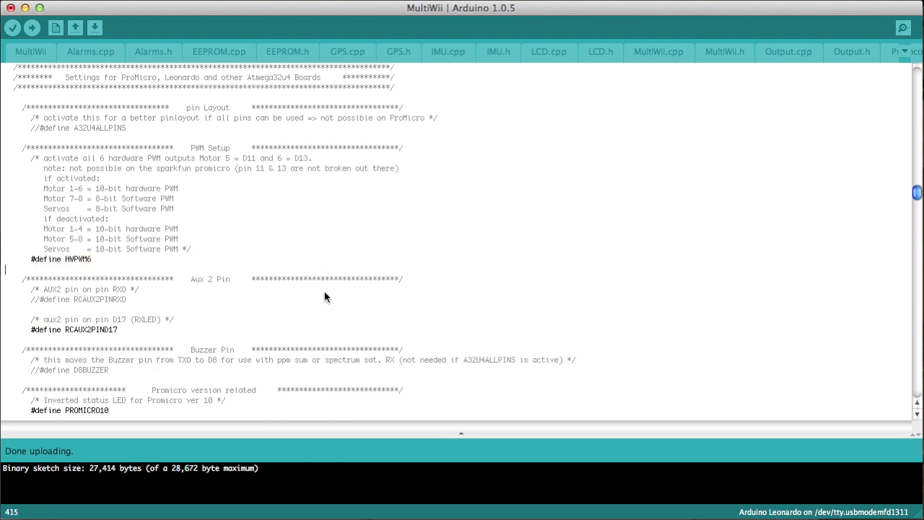
scroll(down, 3)
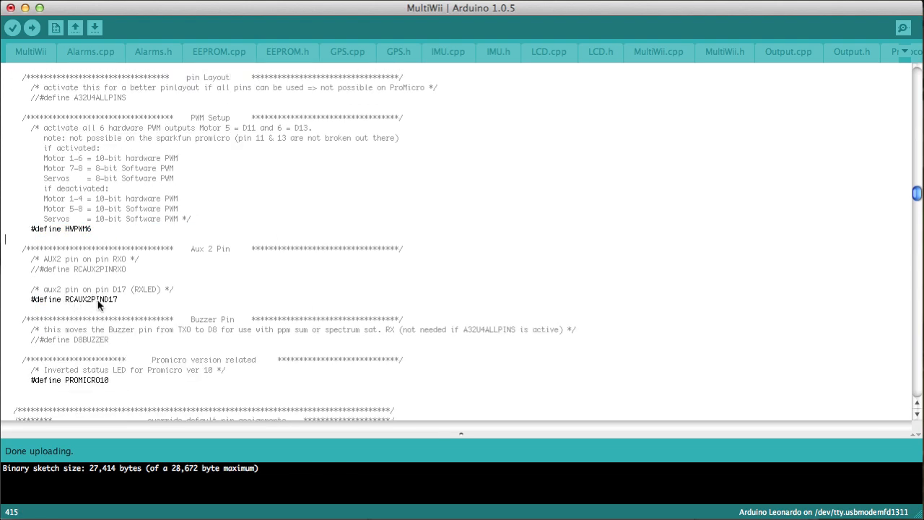
mouse_move(129, 306)
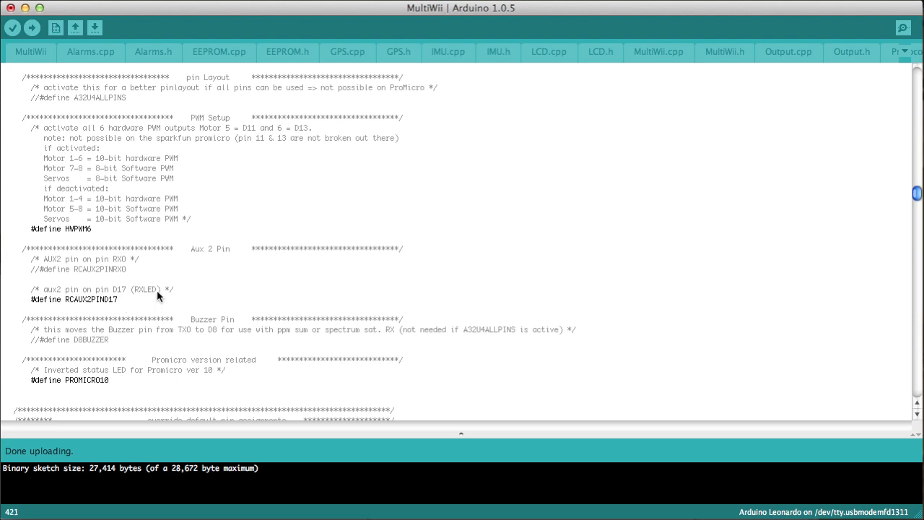
scroll(down, 3)
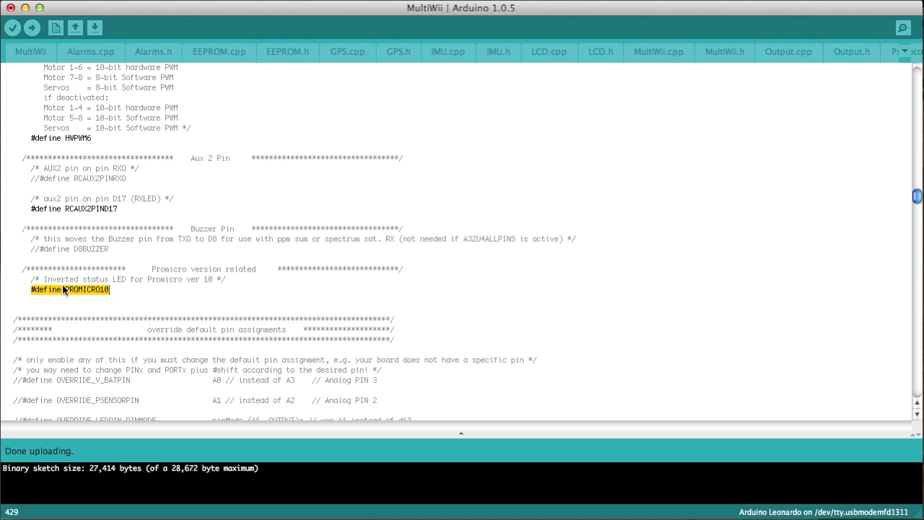
mouse_move(144, 294)
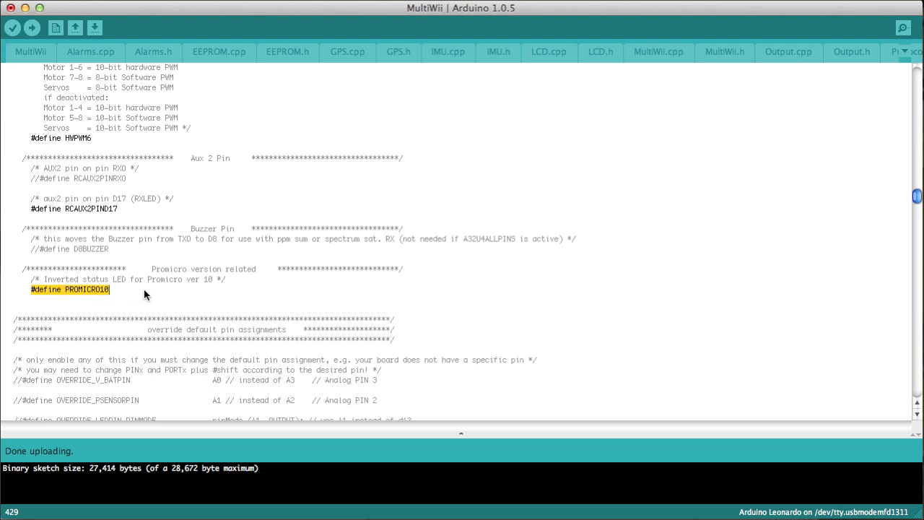
mouse_move(137, 299)
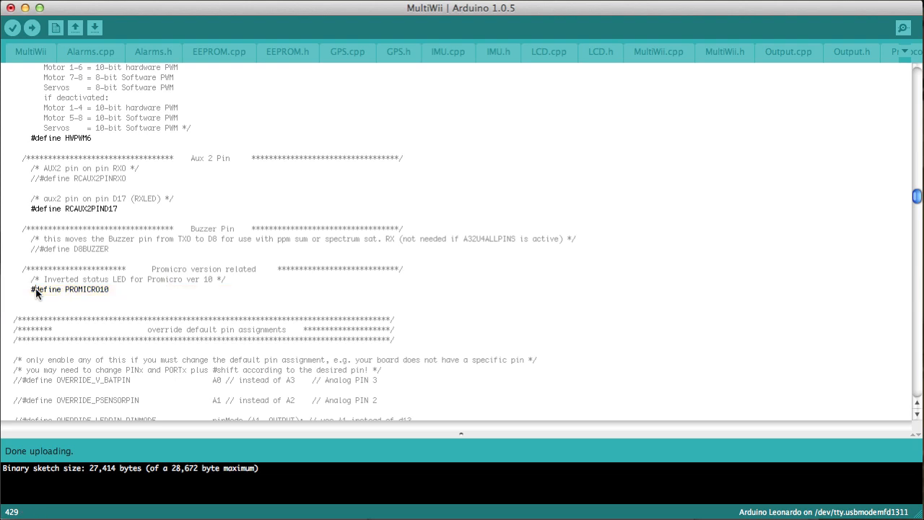
double_click(46, 289)
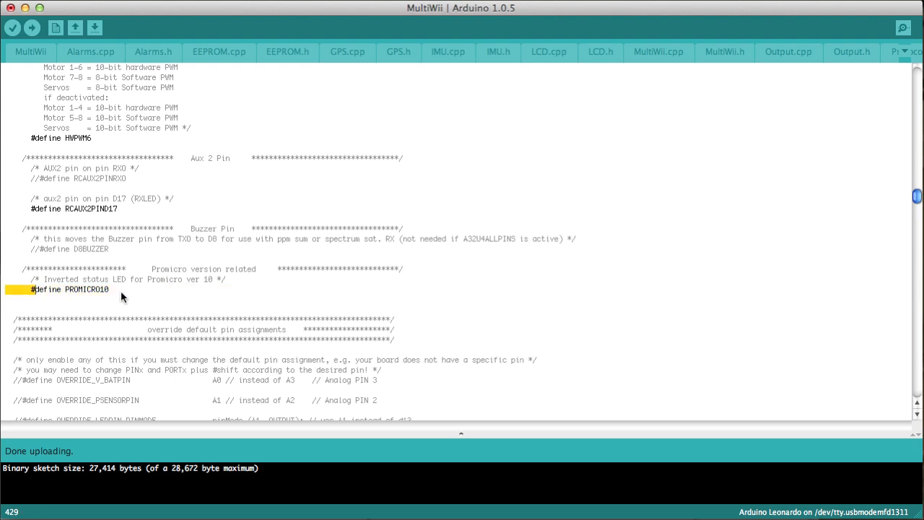
right_click(81, 290)
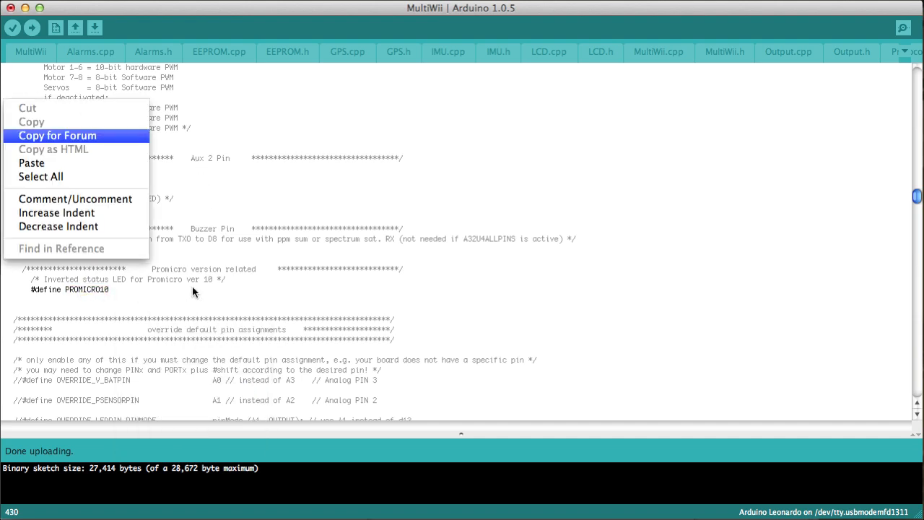
click(57, 135)
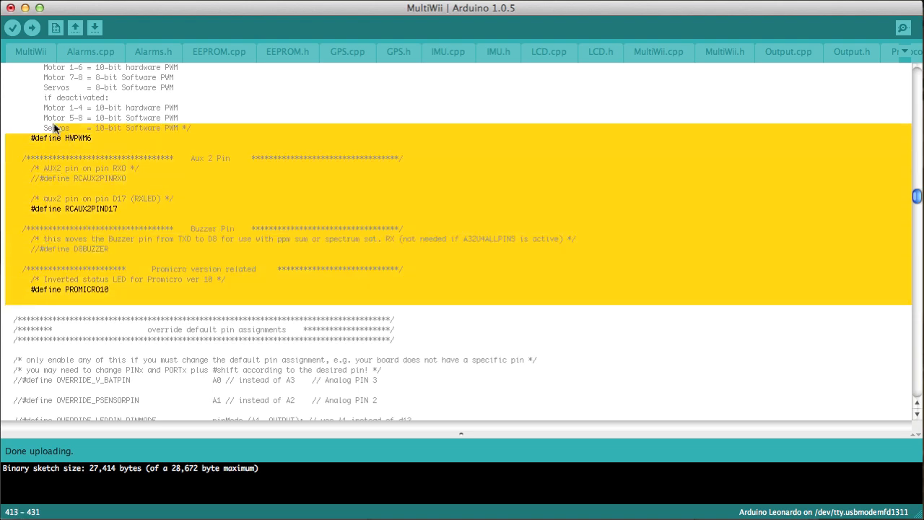
mouse_move(607, 342)
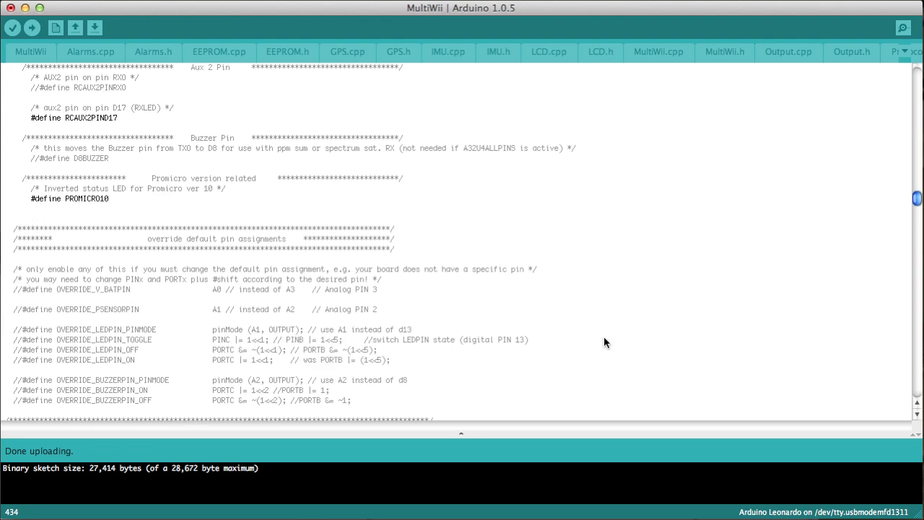
scroll(down, 3)
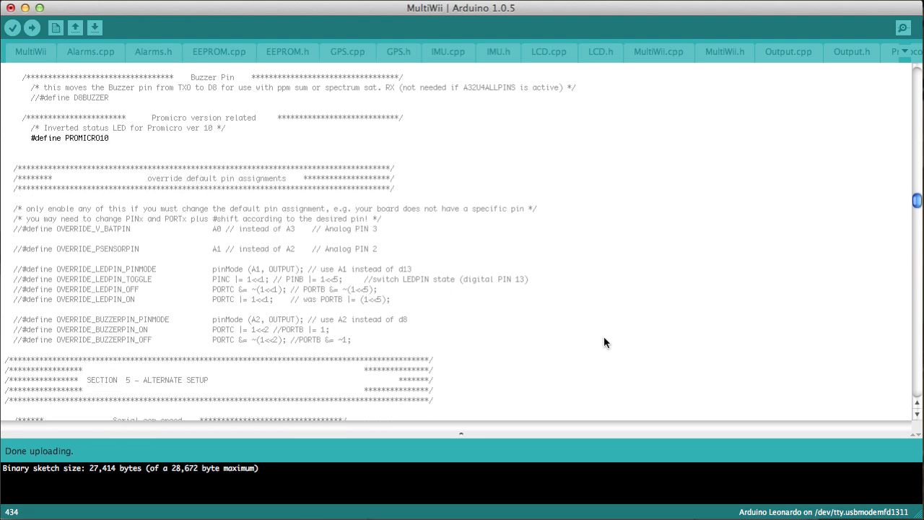
mouse_move(681, 298)
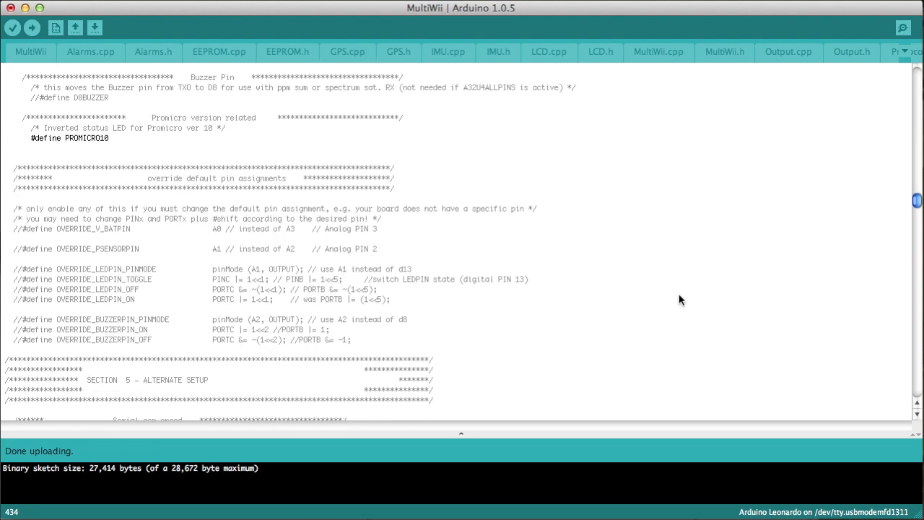
scroll(down, 3)
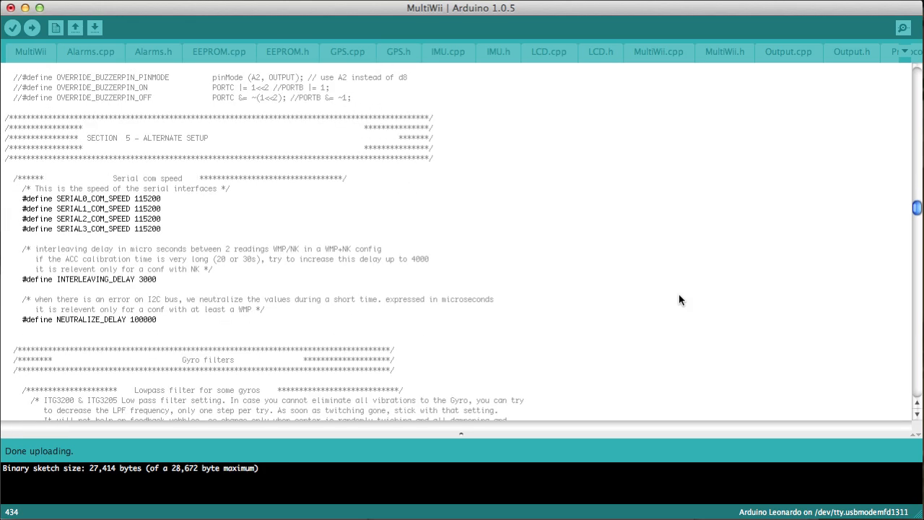
mouse_move(612, 295)
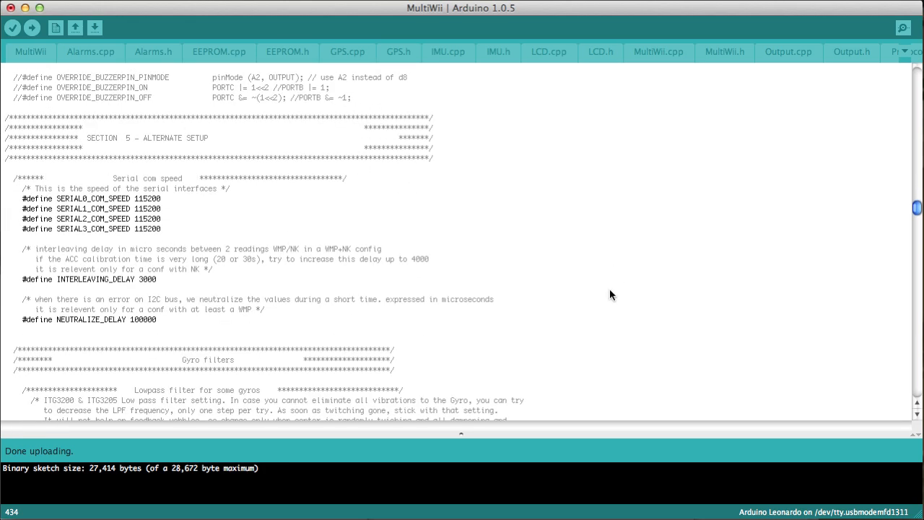
scroll(down, 3)
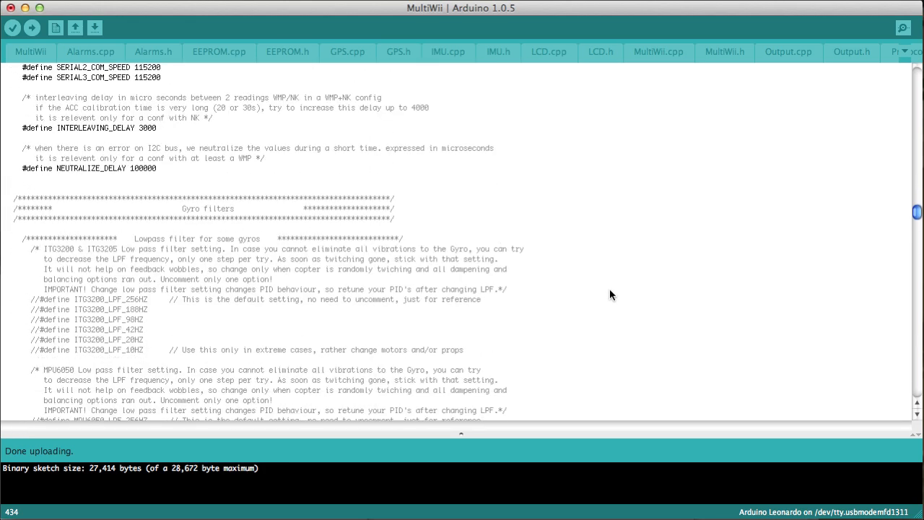
scroll(down, 3)
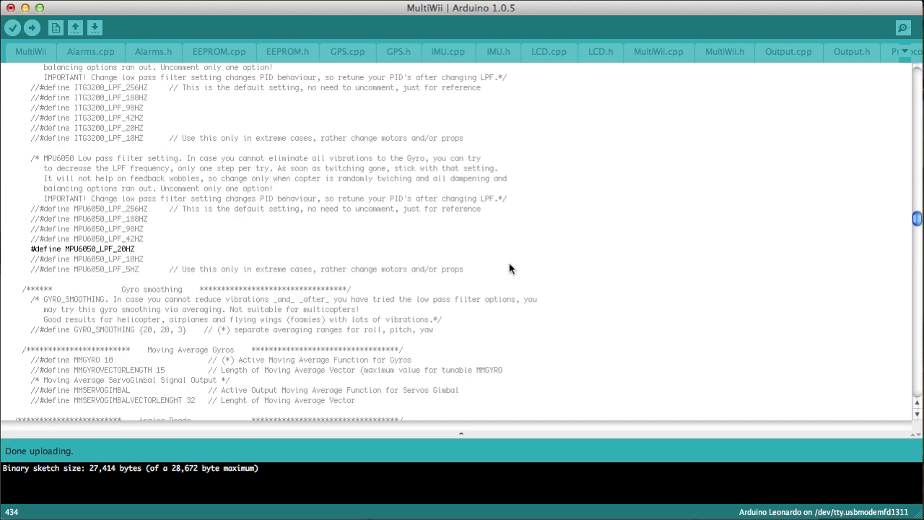
mouse_move(915, 231)
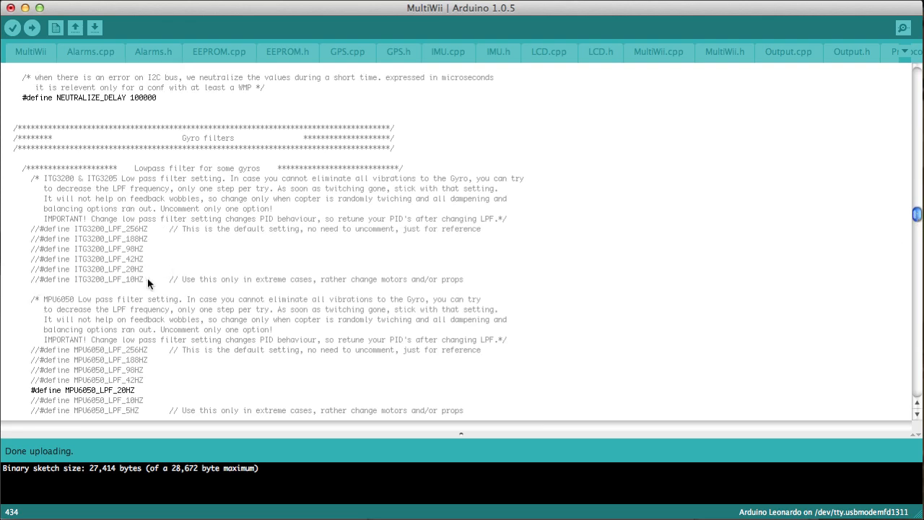
mouse_move(29, 259)
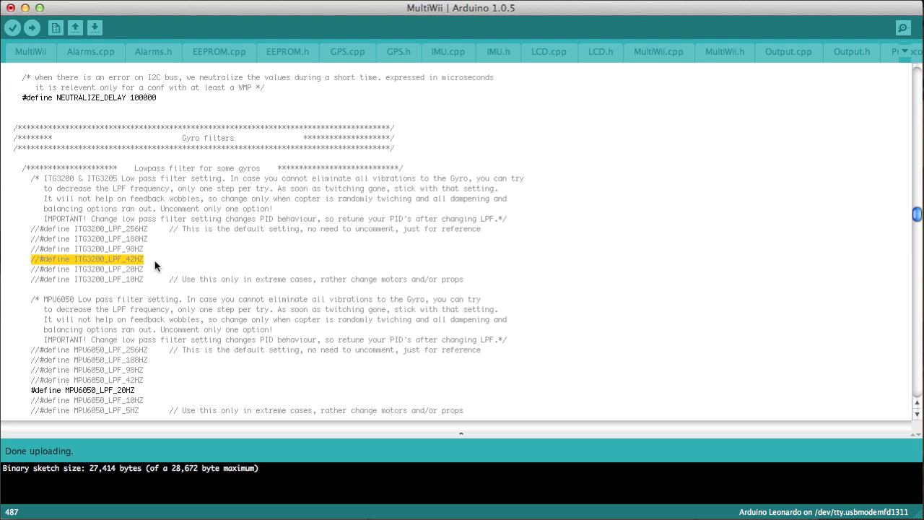
mouse_move(141, 264)
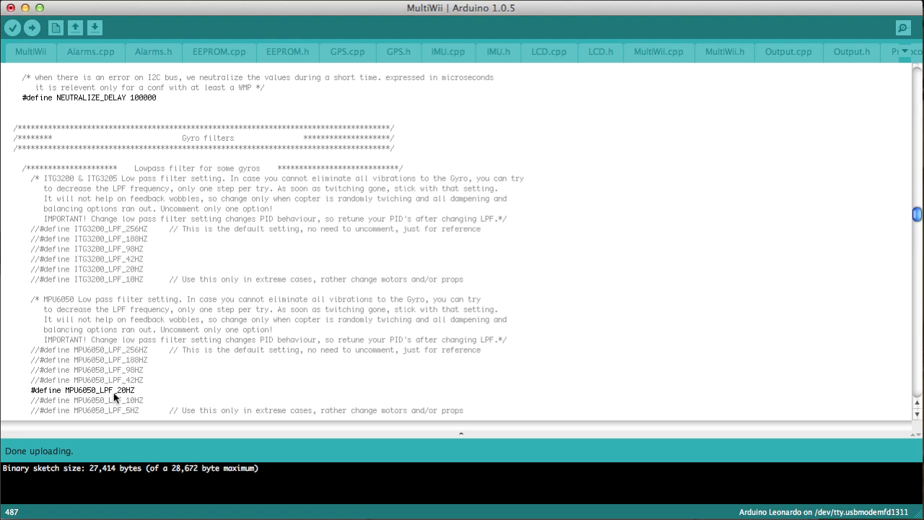
scroll(down, 3)
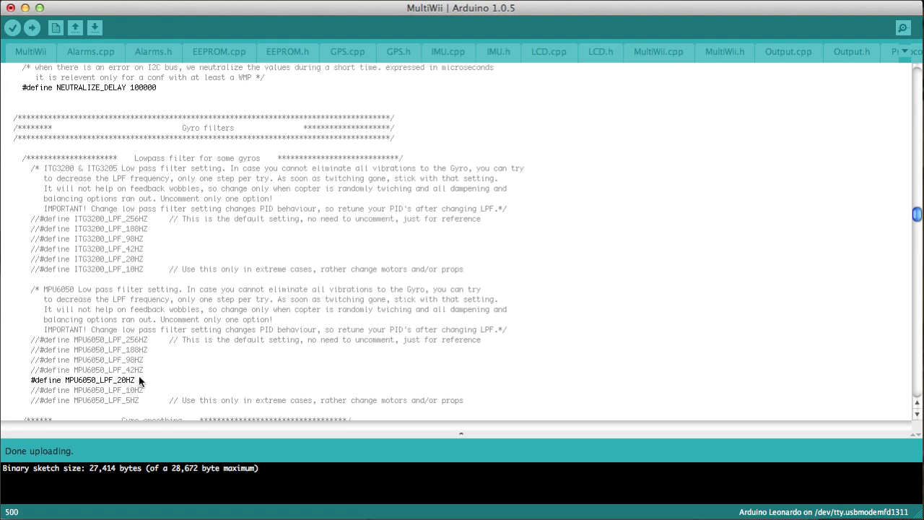
double_click(87, 381)
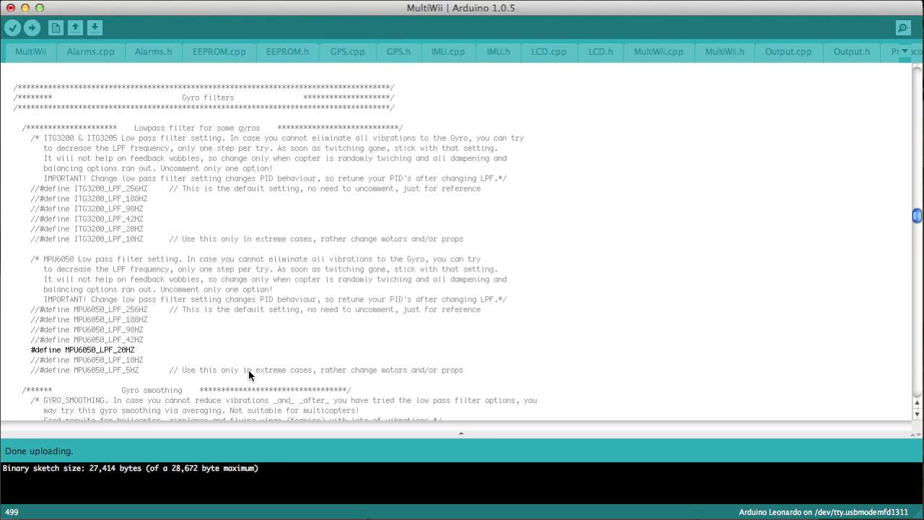
scroll(down, 3)
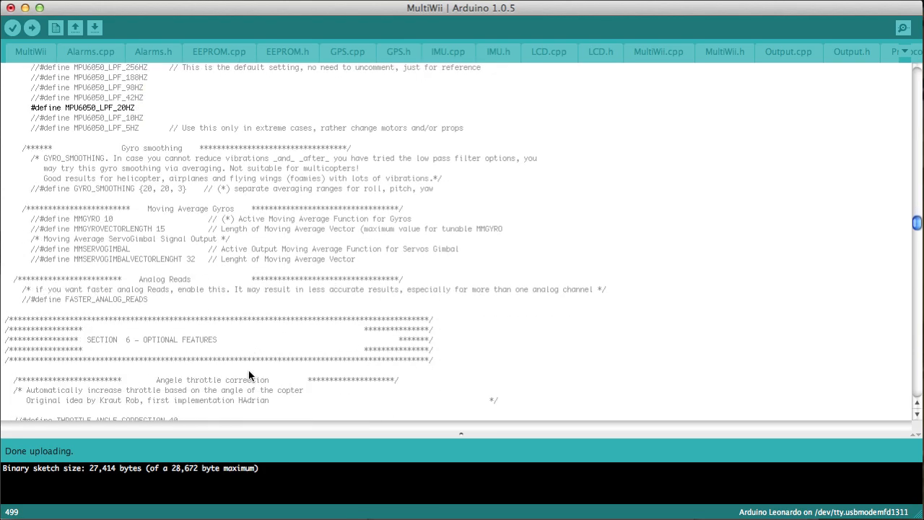
scroll(down, 3)
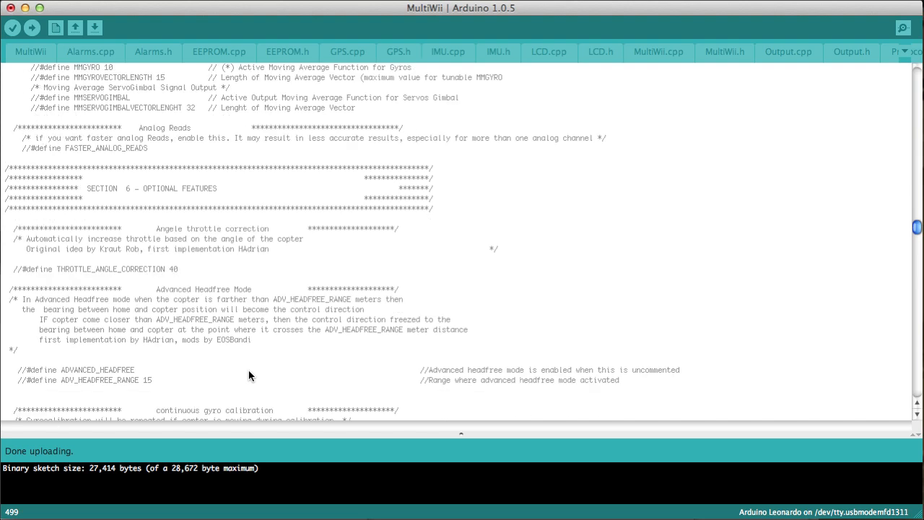
scroll(down, 3)
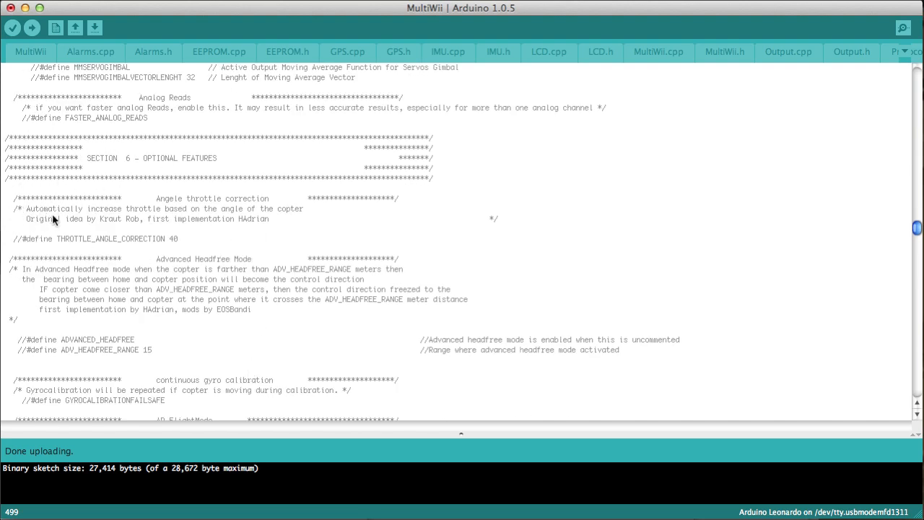
mouse_move(283, 222)
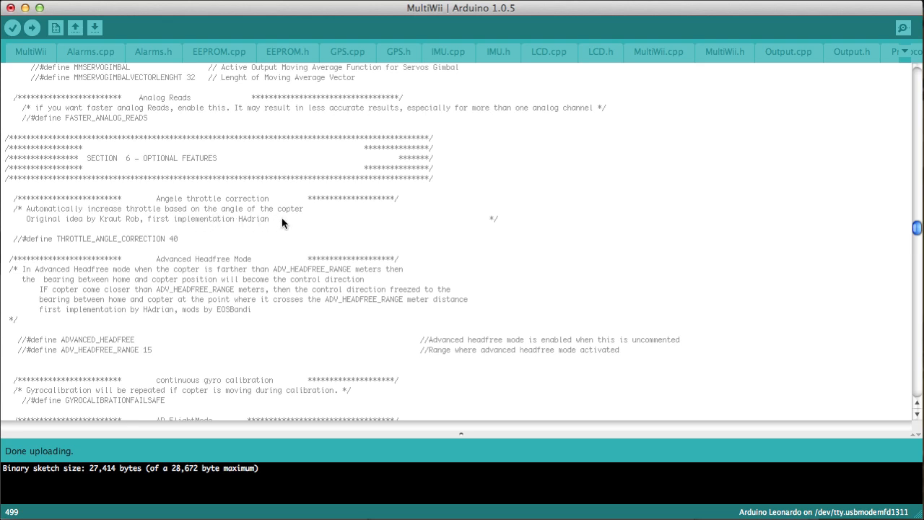
mouse_move(65, 248)
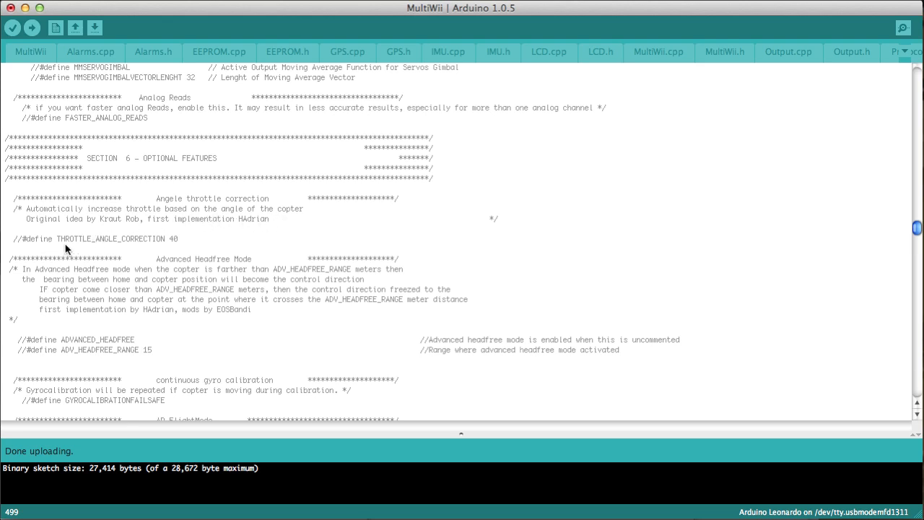
mouse_move(295, 270)
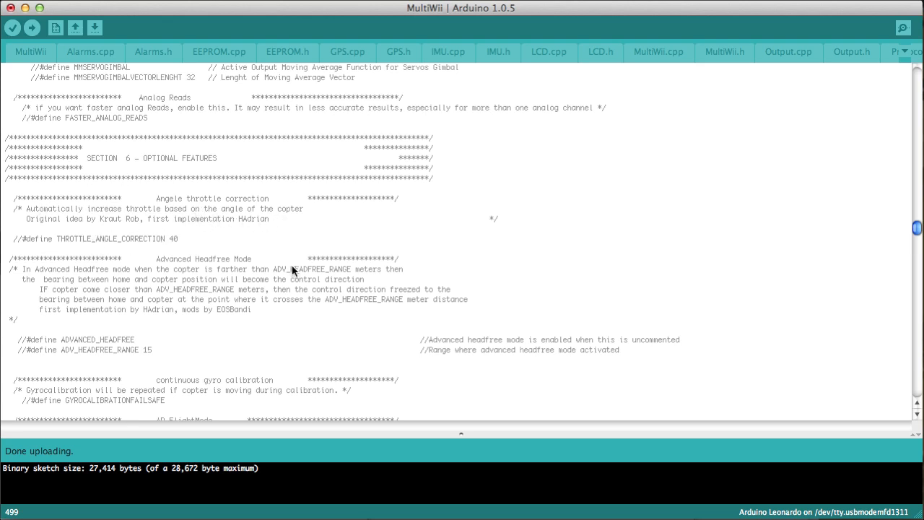
mouse_move(72, 243)
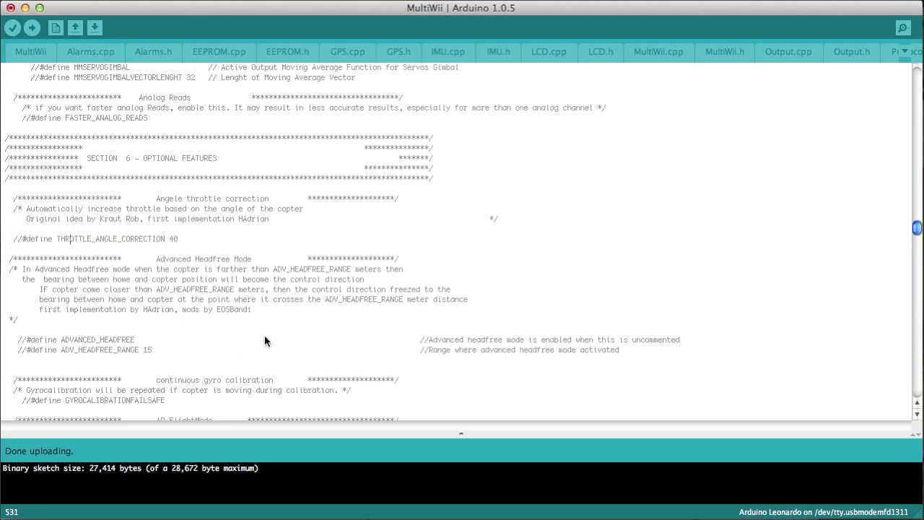
scroll(down, 3)
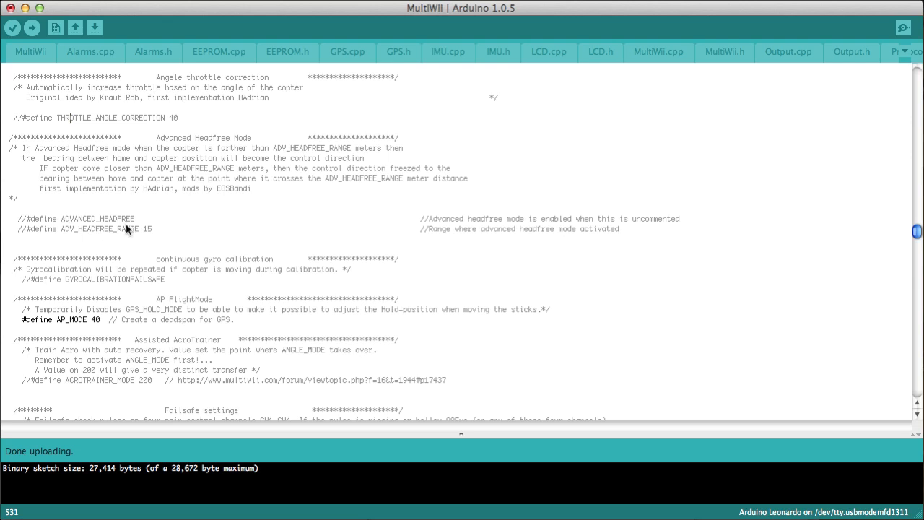
mouse_move(254, 113)
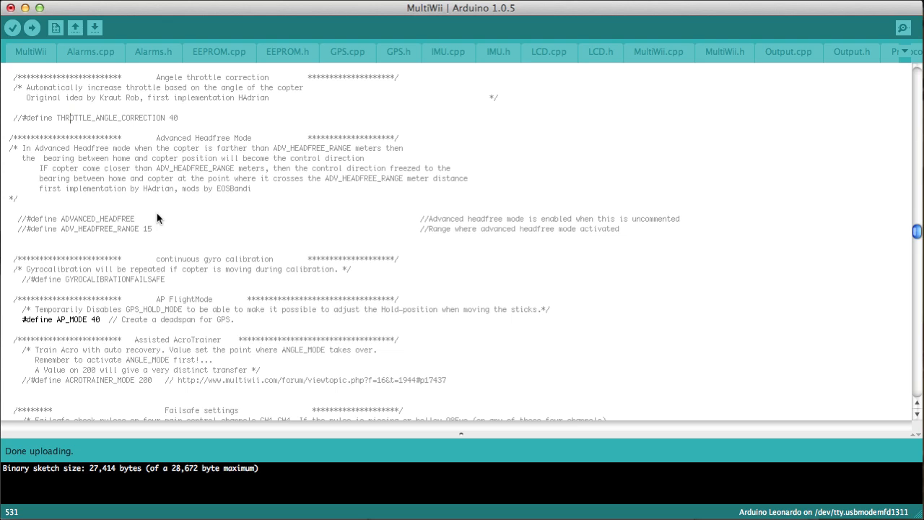
scroll(down, 3)
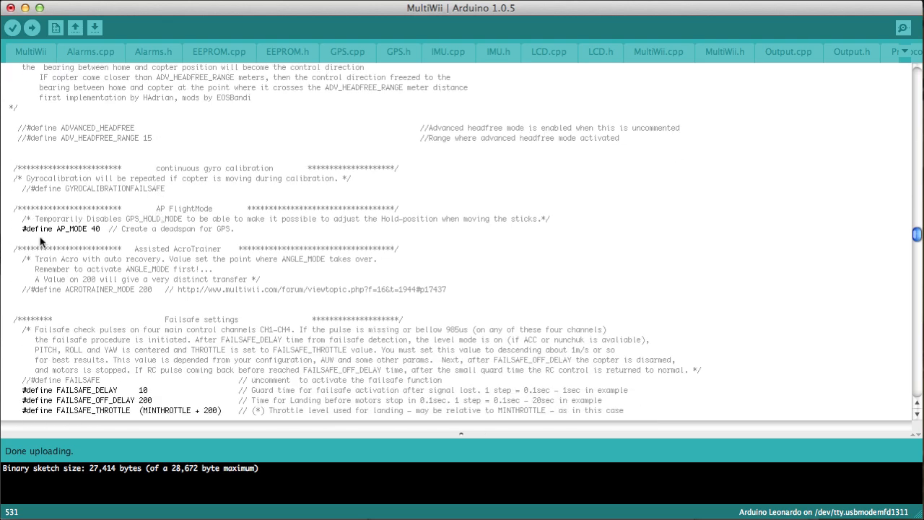
mouse_move(202, 239)
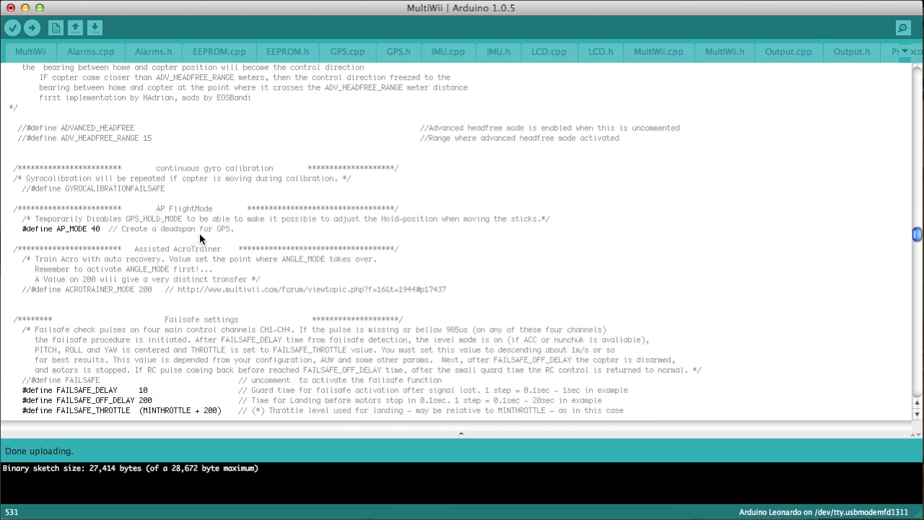
mouse_move(173, 239)
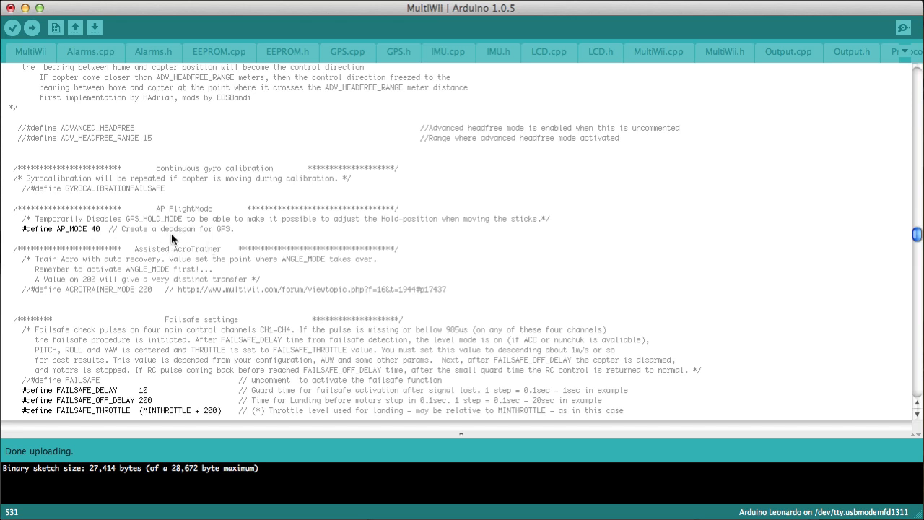
mouse_move(272, 254)
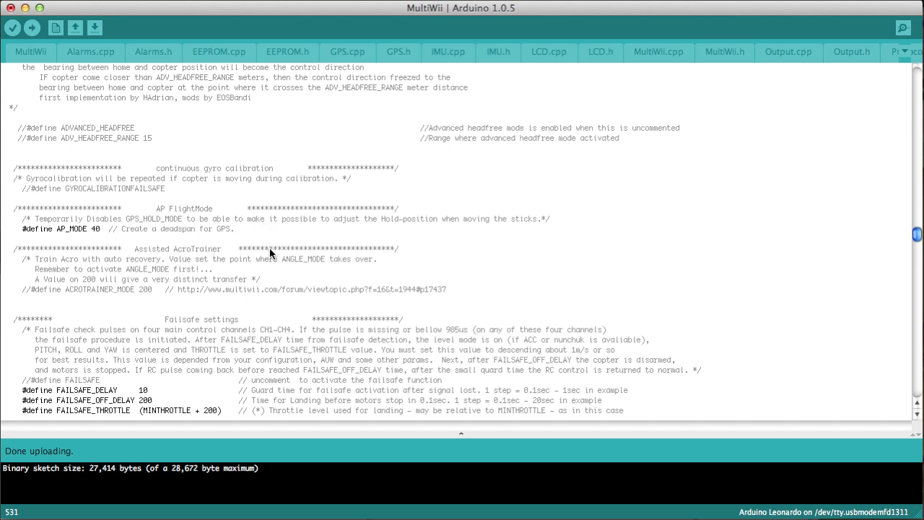
mouse_move(224, 239)
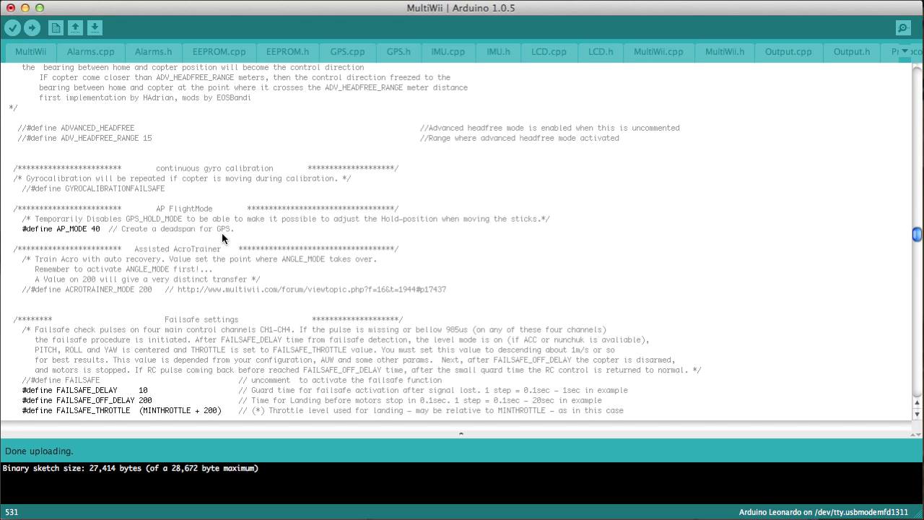
scroll(down, 3)
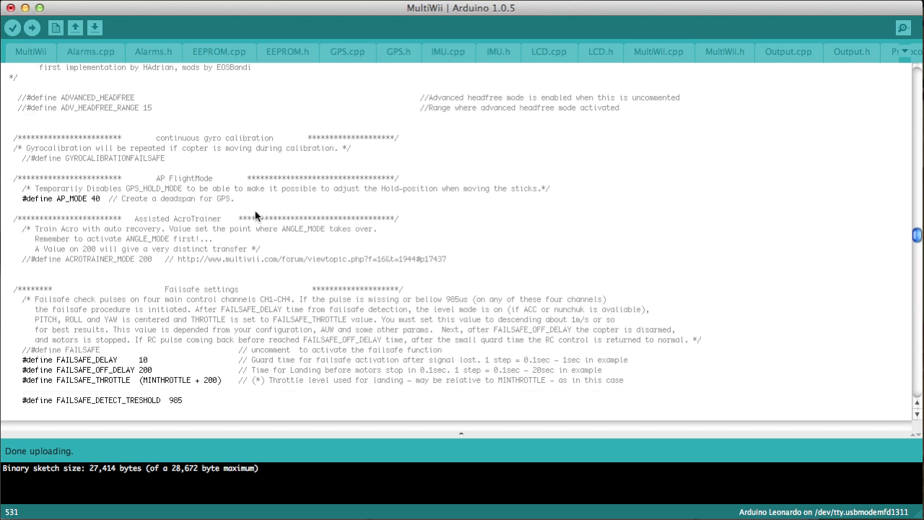
mouse_move(98, 205)
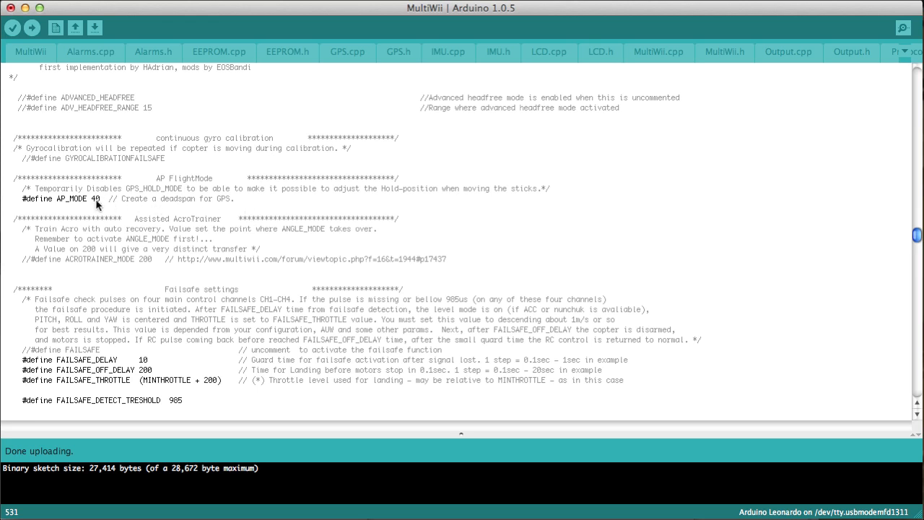
mouse_move(104, 203)
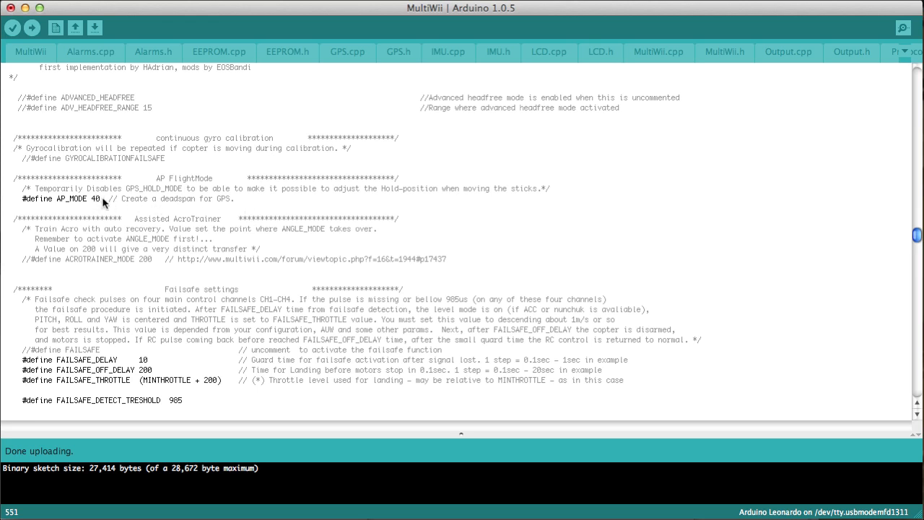
double_click(95, 199)
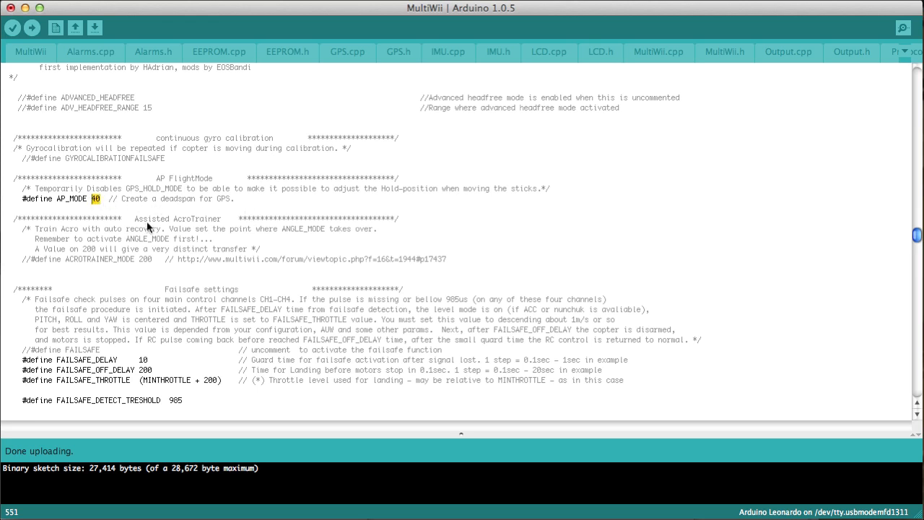
mouse_move(137, 215)
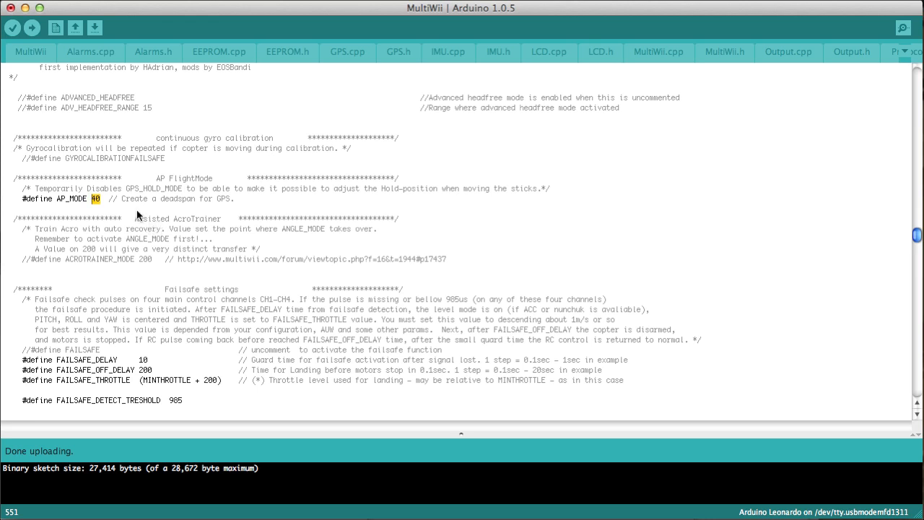
mouse_move(121, 211)
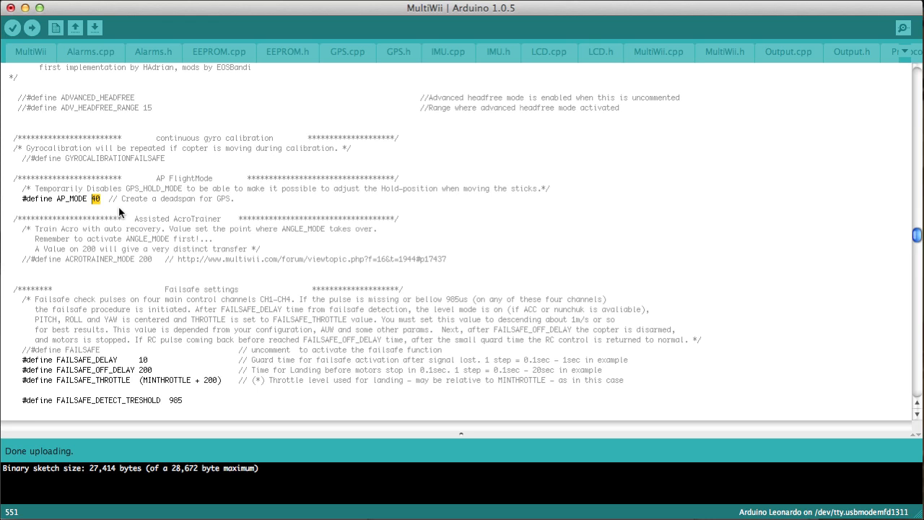
mouse_move(332, 206)
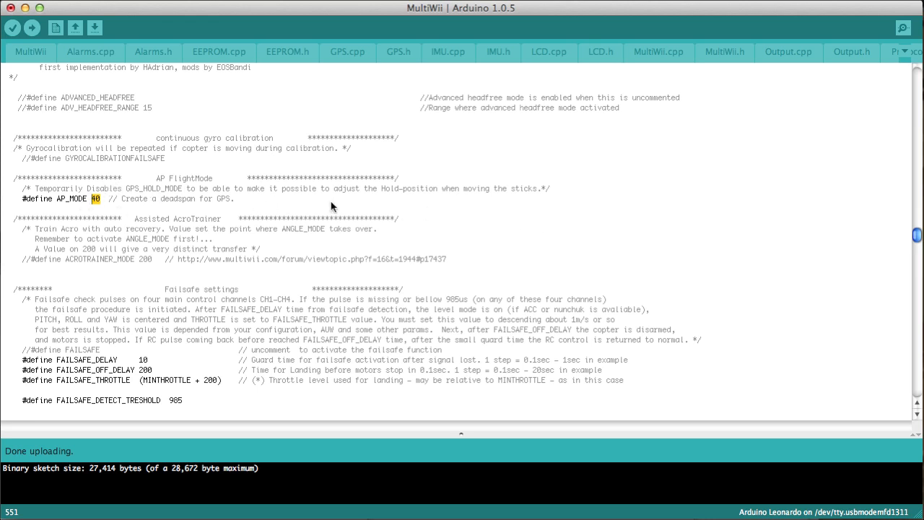
mouse_move(151, 231)
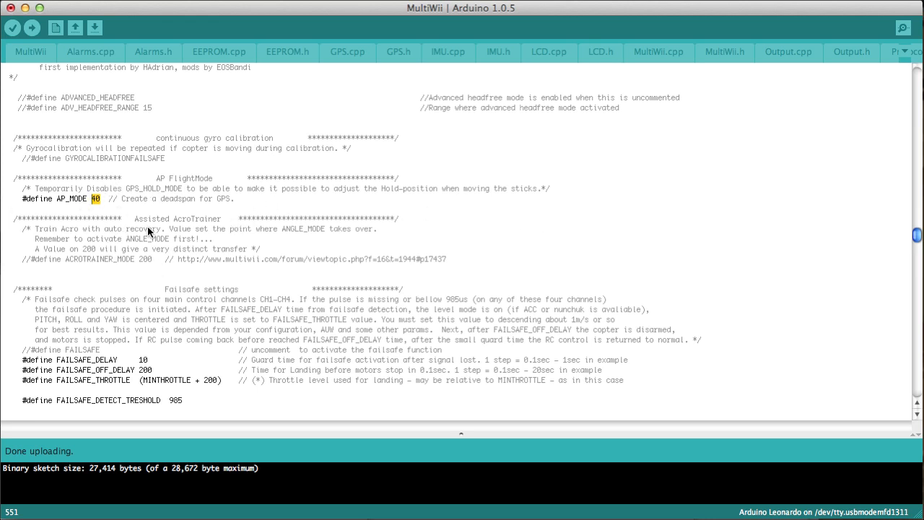
scroll(down, 3)
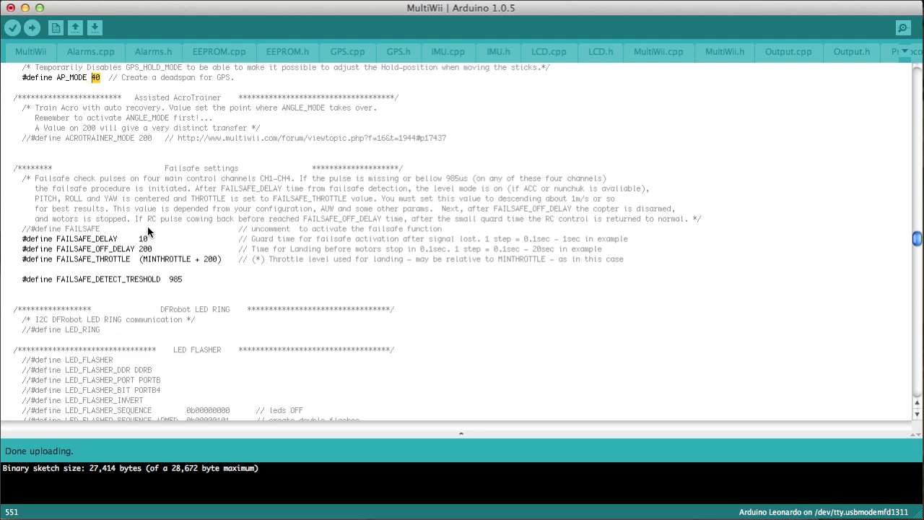
scroll(down, 3)
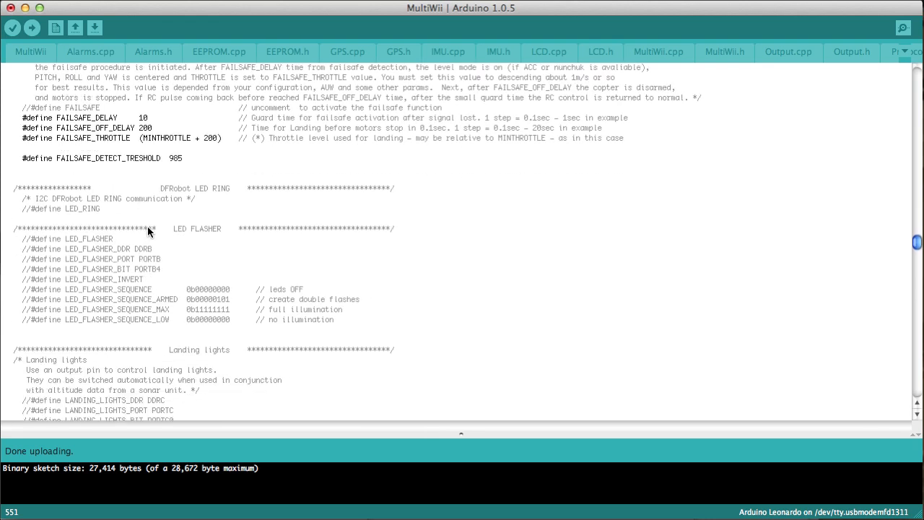
mouse_move(281, 219)
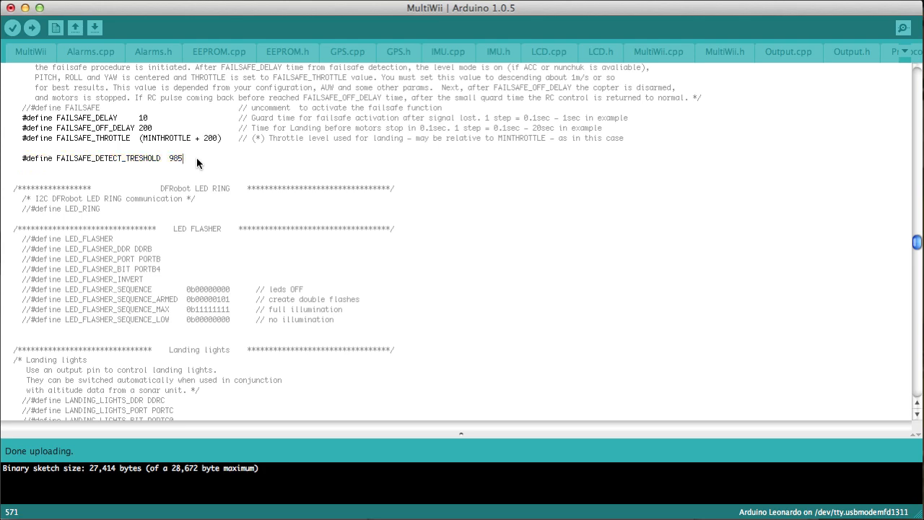
scroll(down, 3)
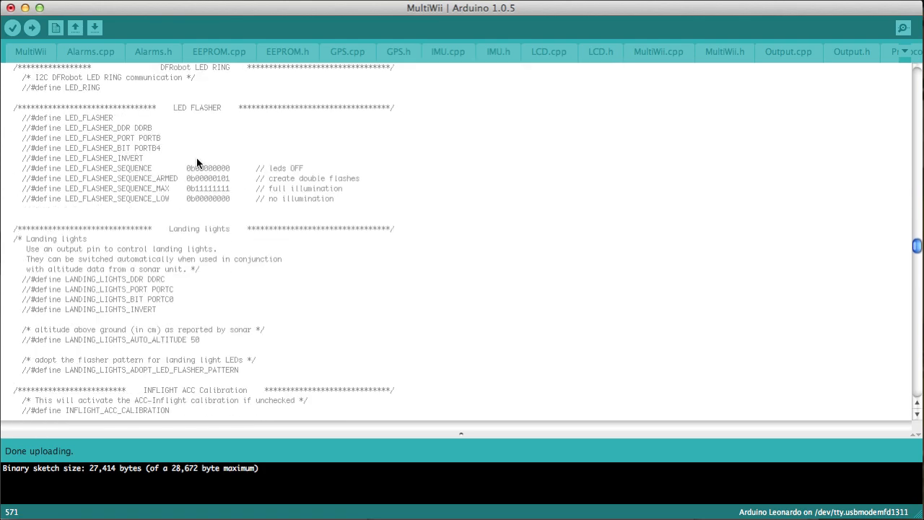
scroll(down, 3)
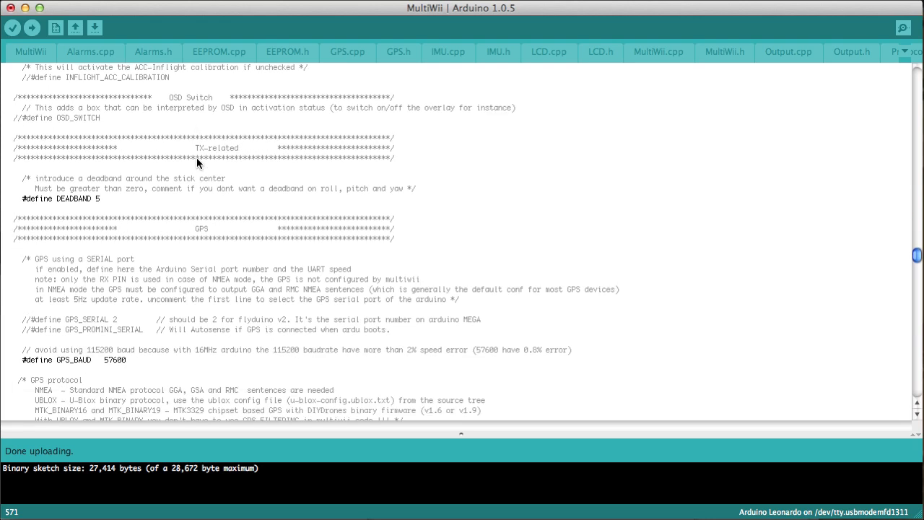
click(104, 199)
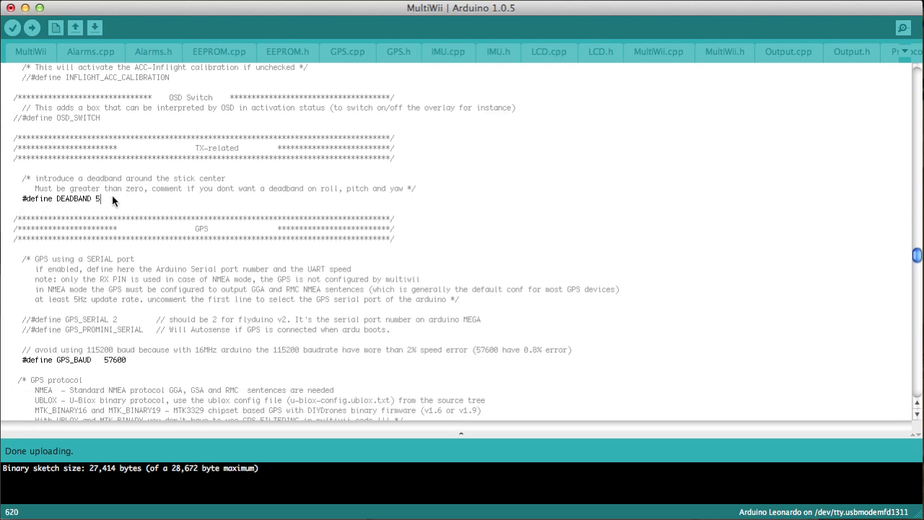
double_click(72, 199)
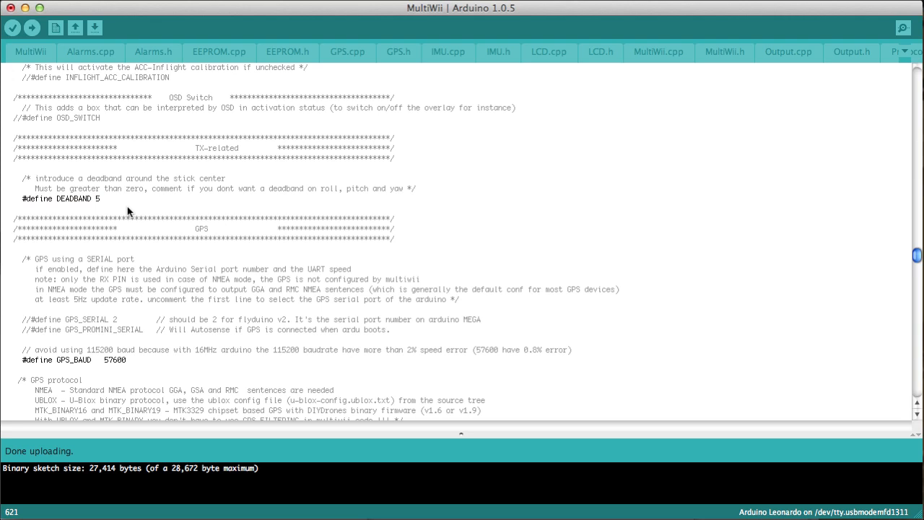
scroll(down, 3)
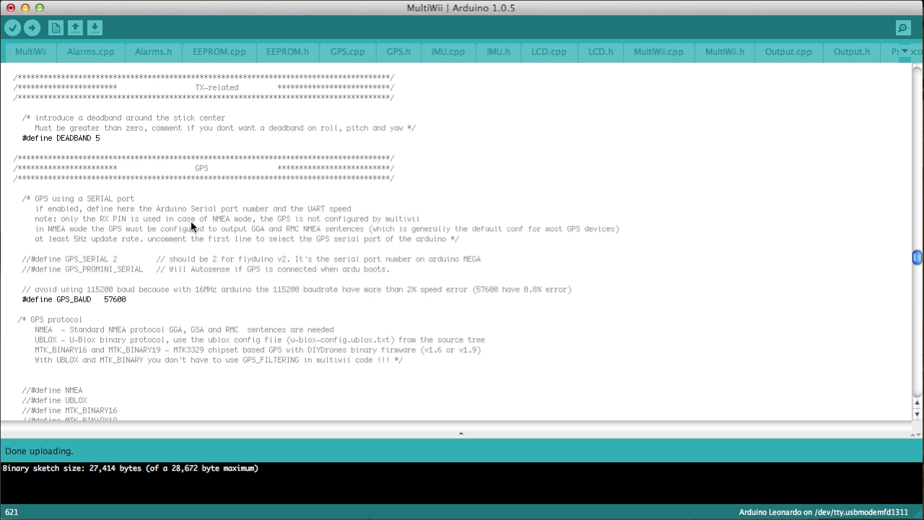
mouse_move(187, 145)
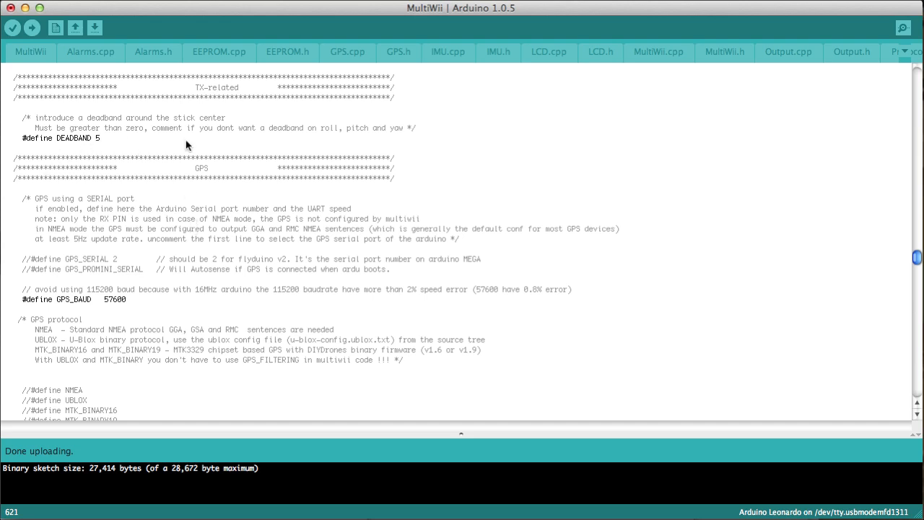
mouse_move(182, 321)
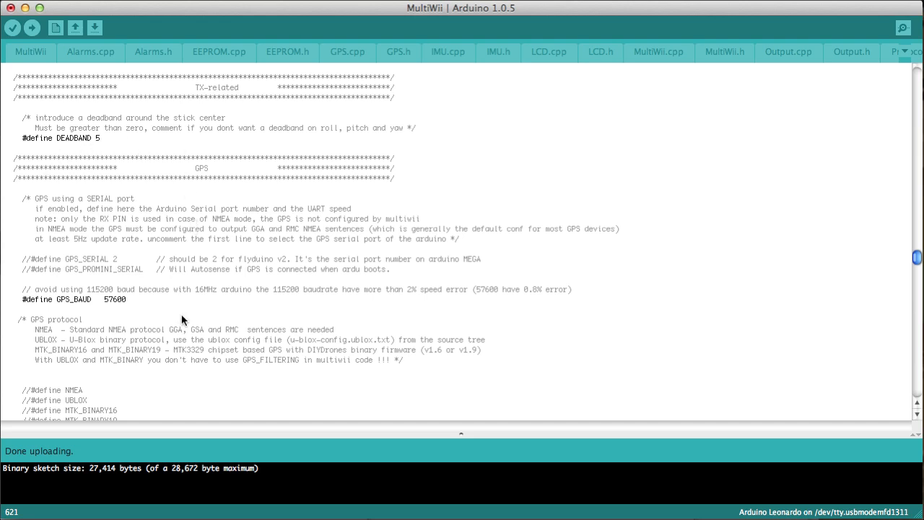
scroll(down, 3)
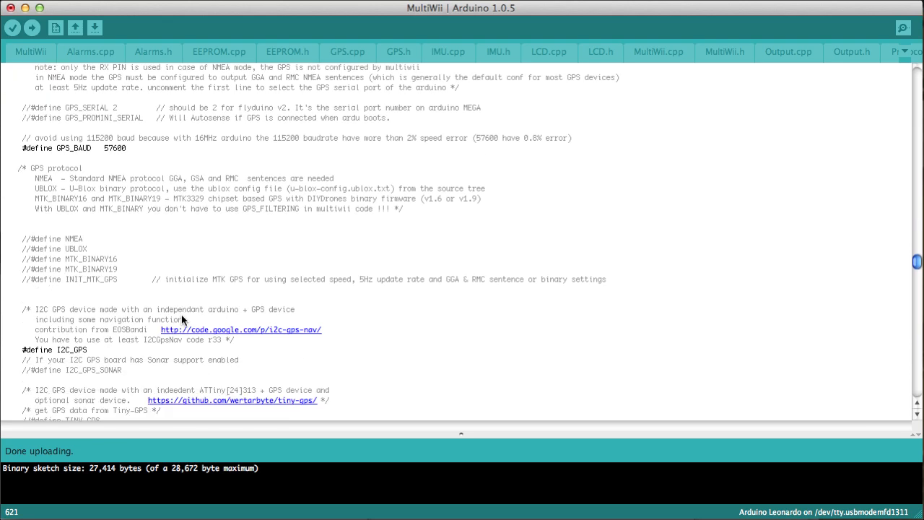
Step: Reach the GPS navigation settings where MAG_DECLINATION is set to 0.03f
scroll(down, 3)
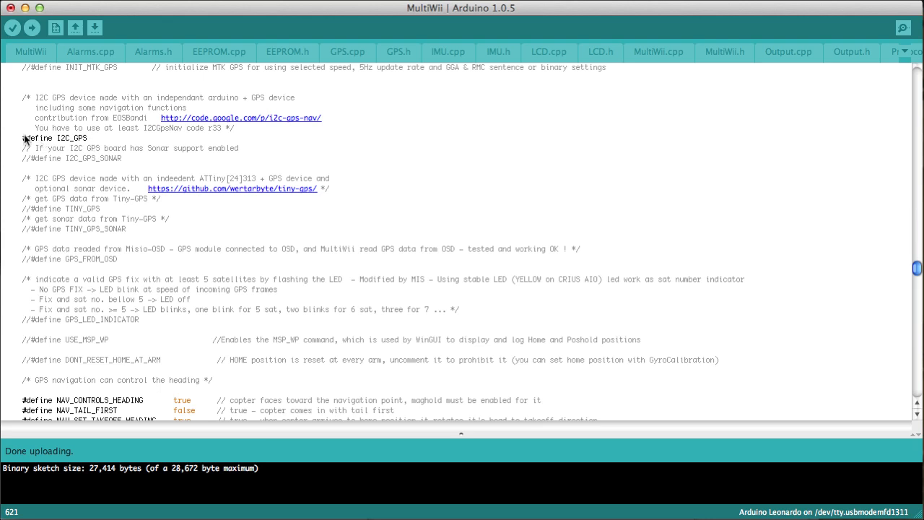
mouse_move(90, 145)
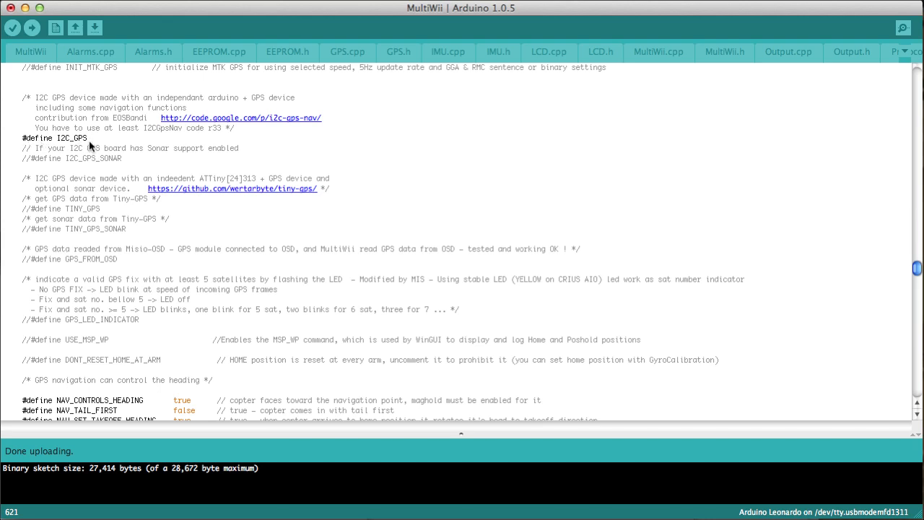
mouse_move(35, 236)
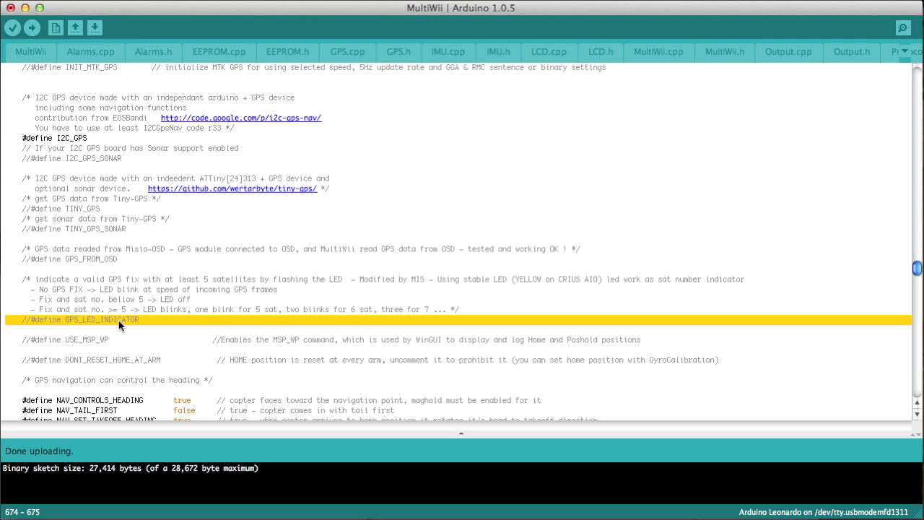
mouse_move(144, 329)
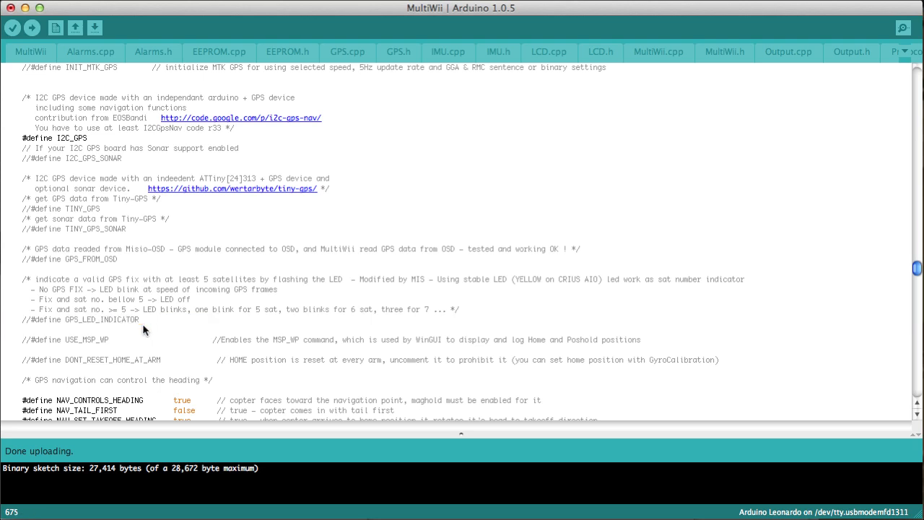
scroll(down, 3)
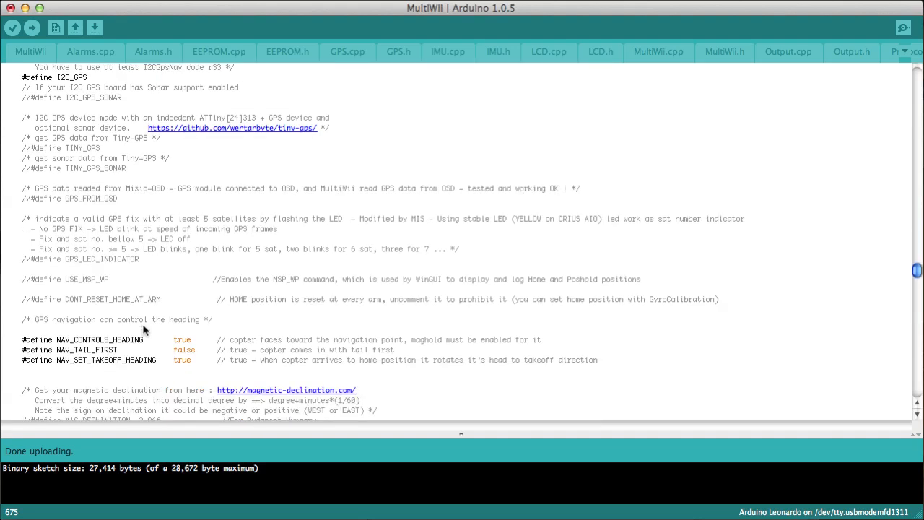
scroll(down, 3)
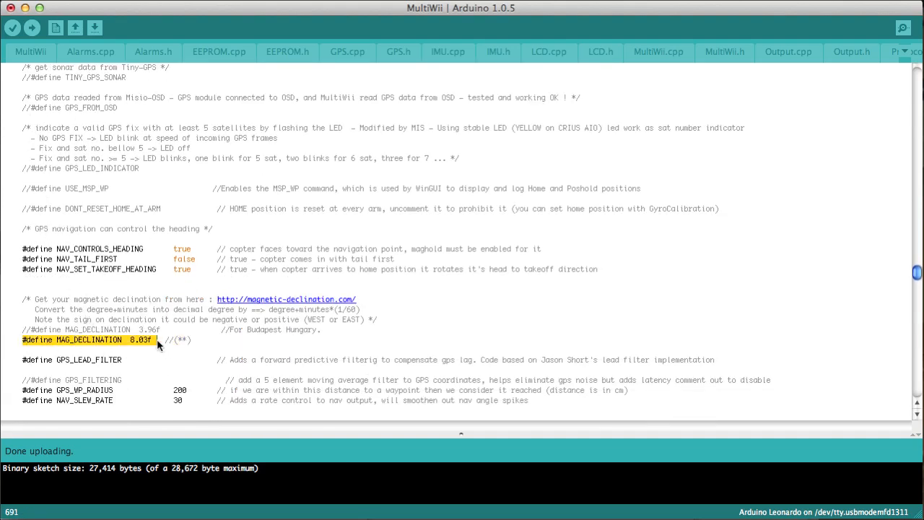
mouse_move(167, 352)
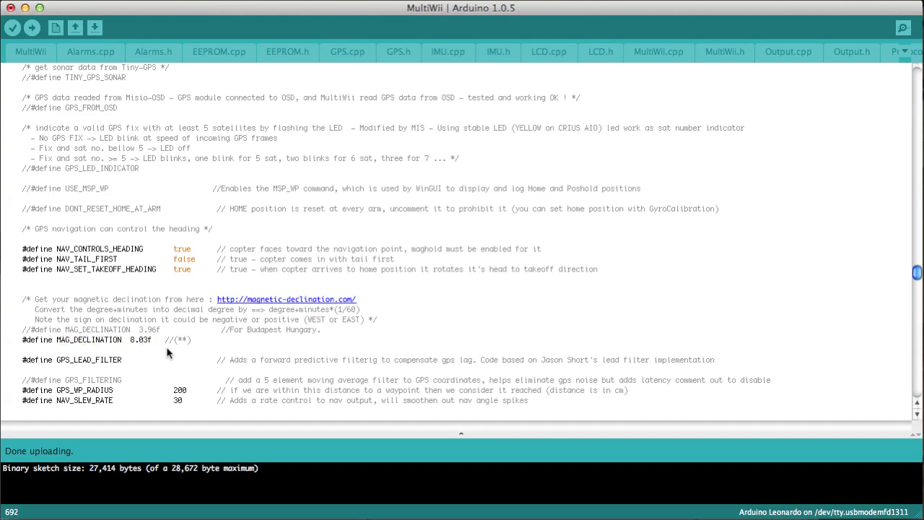
scroll(down, 3)
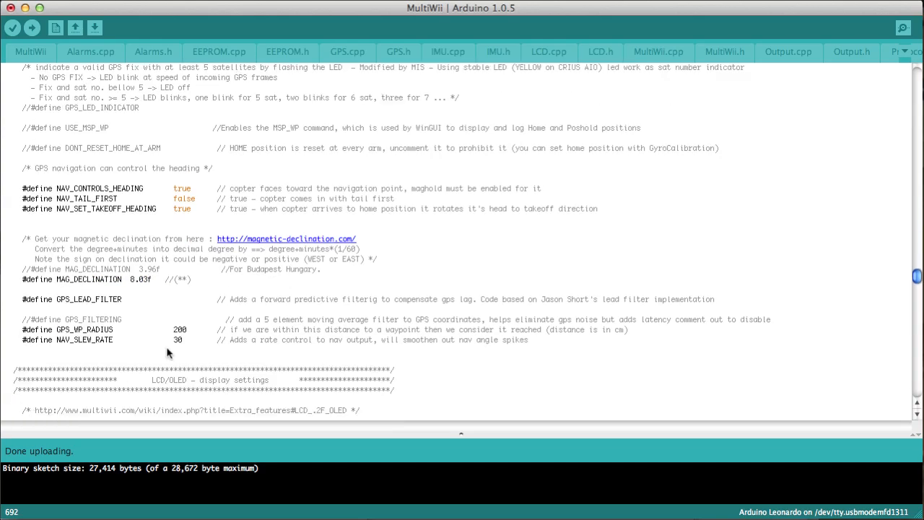
scroll(down, 3)
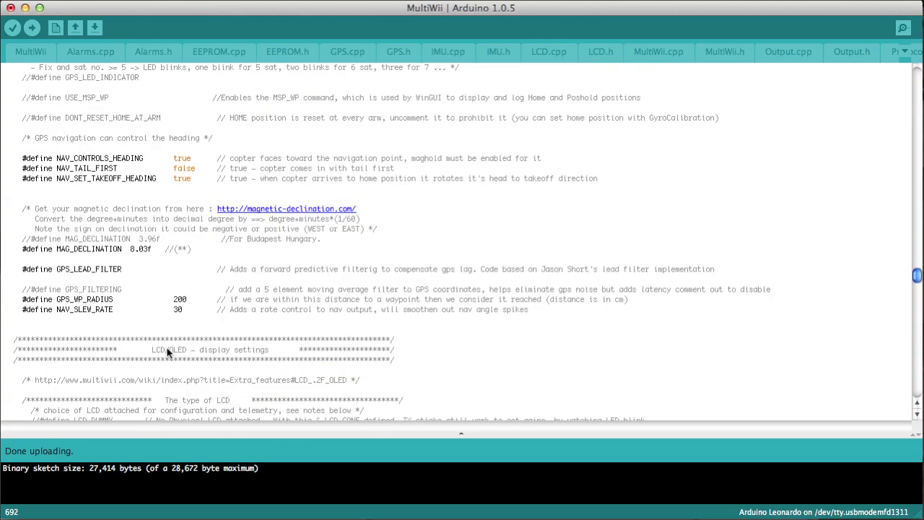
scroll(down, 3)
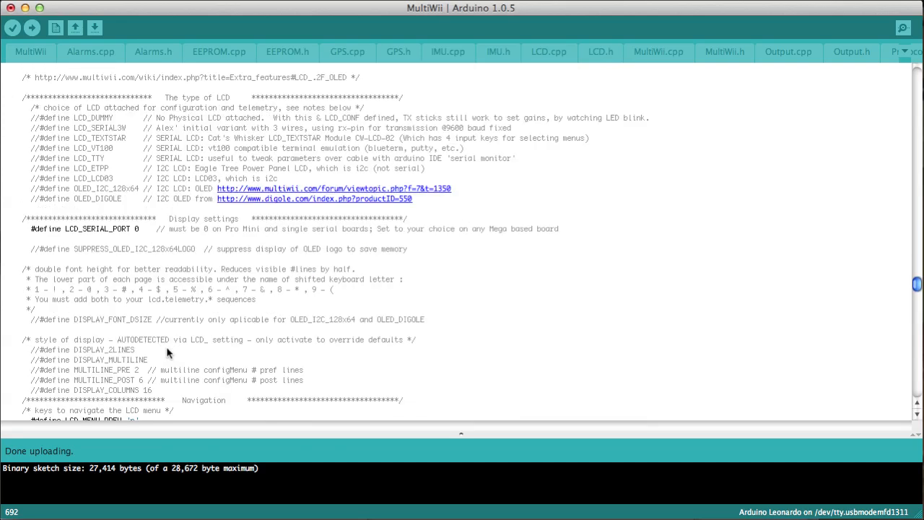
scroll(down, 3)
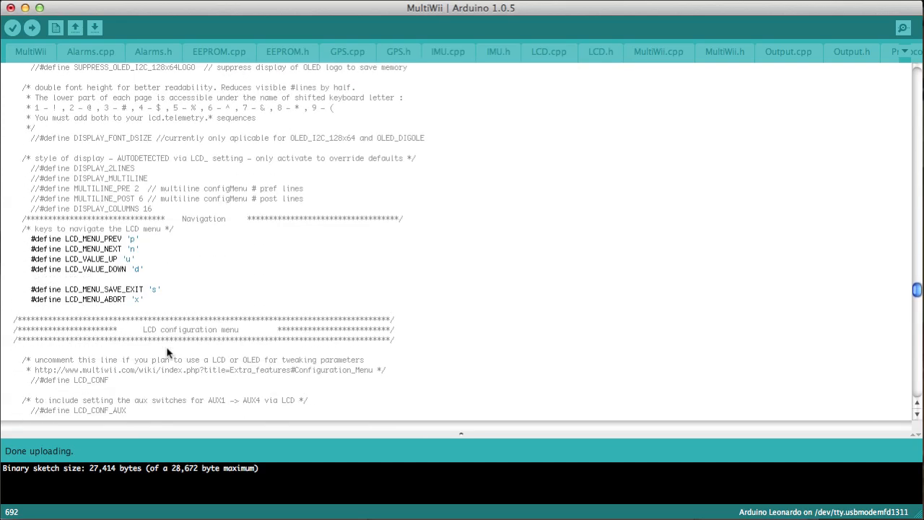
scroll(down, 3)
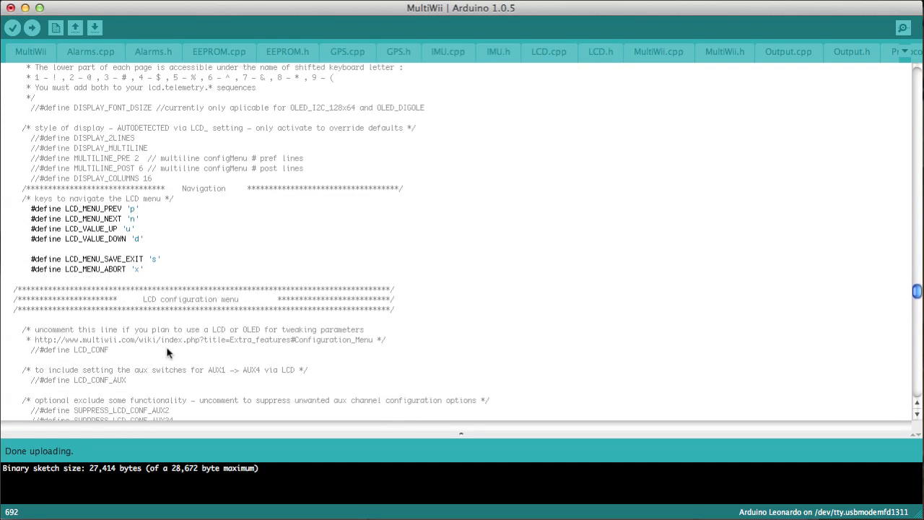
scroll(down, 3)
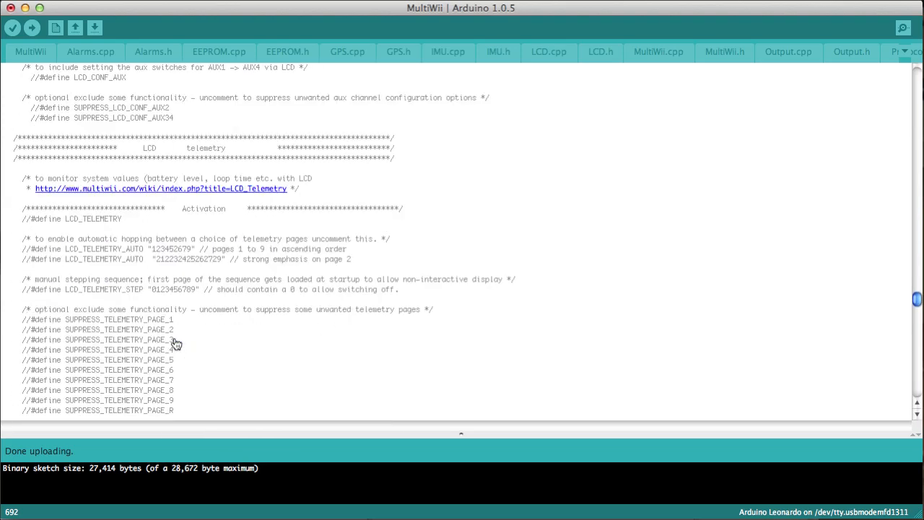
scroll(down, 3)
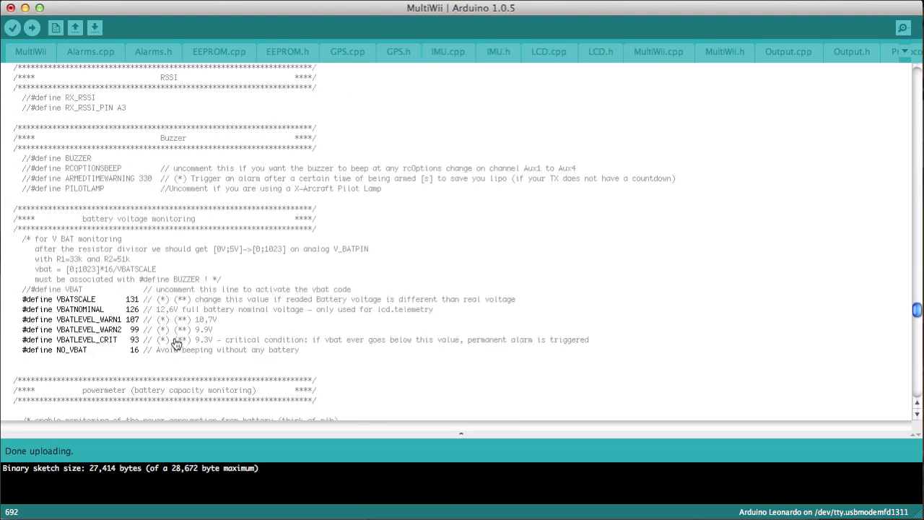
scroll(down, 3)
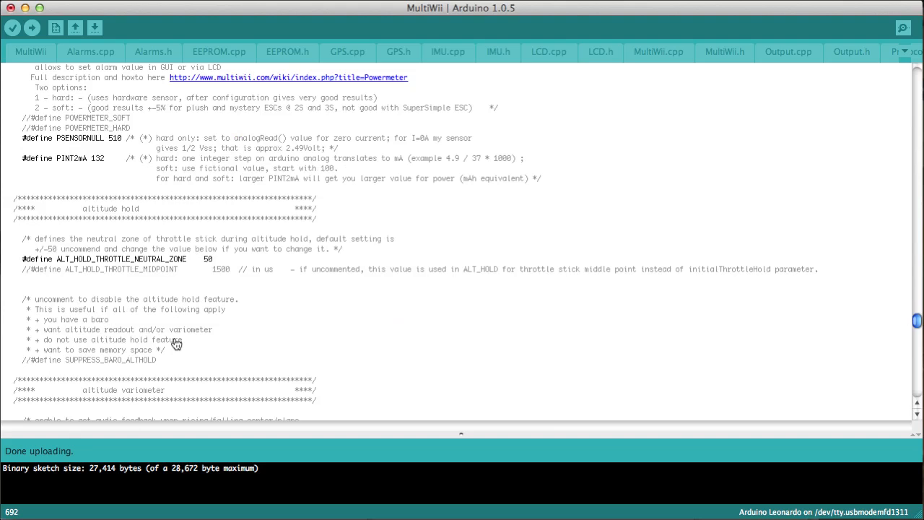
scroll(down, 3)
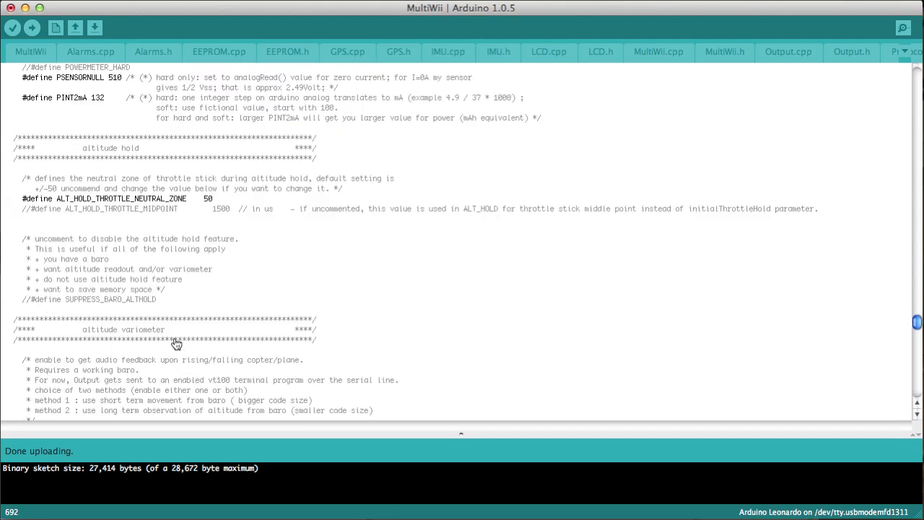
scroll(down, 3)
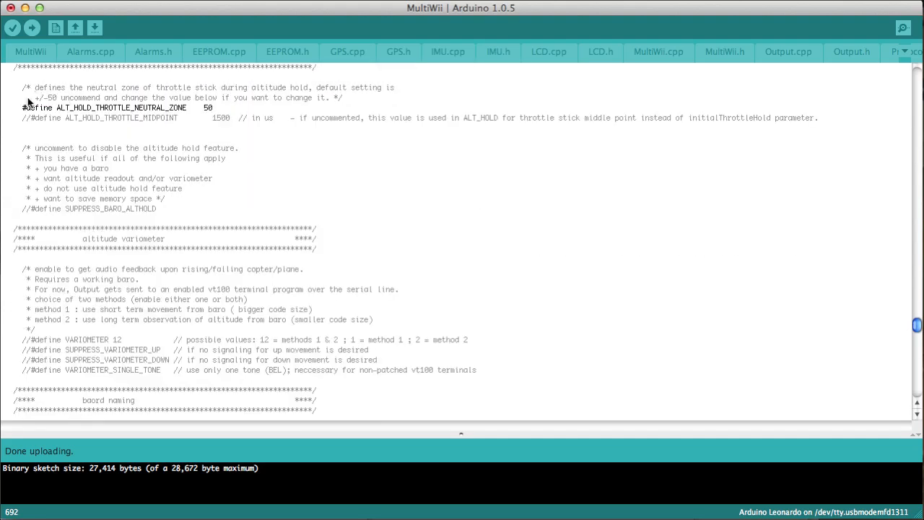
mouse_move(192, 113)
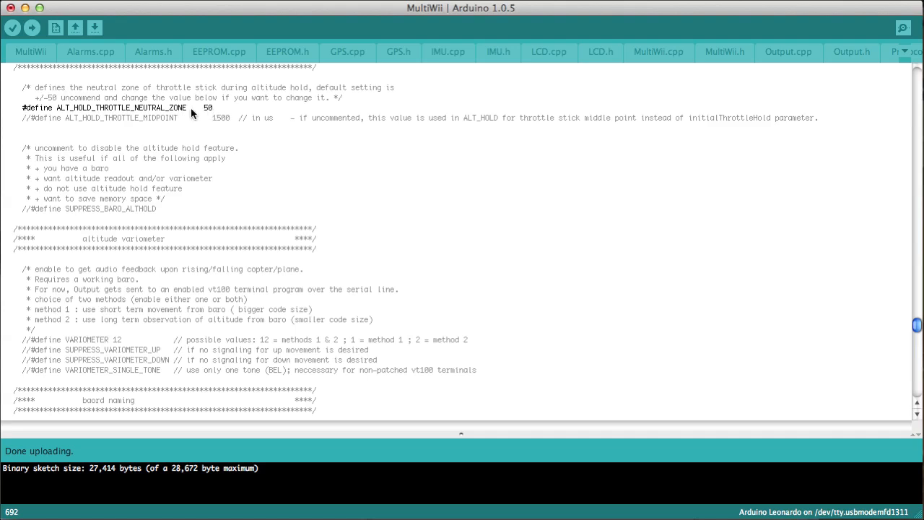
mouse_move(218, 116)
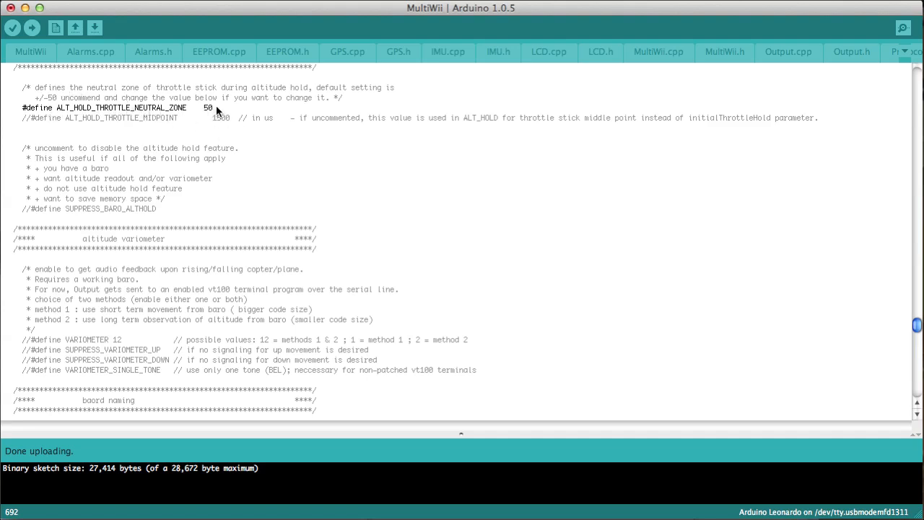
scroll(down, 3)
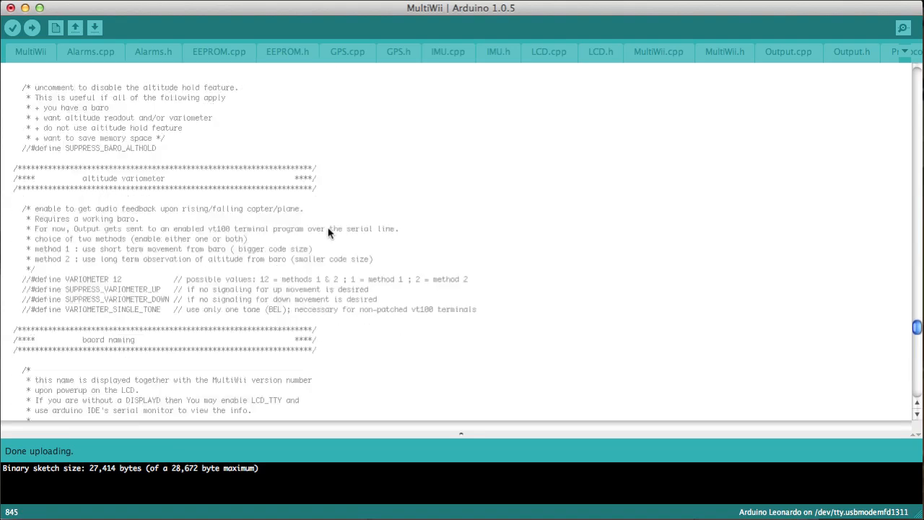
scroll(down, 3)
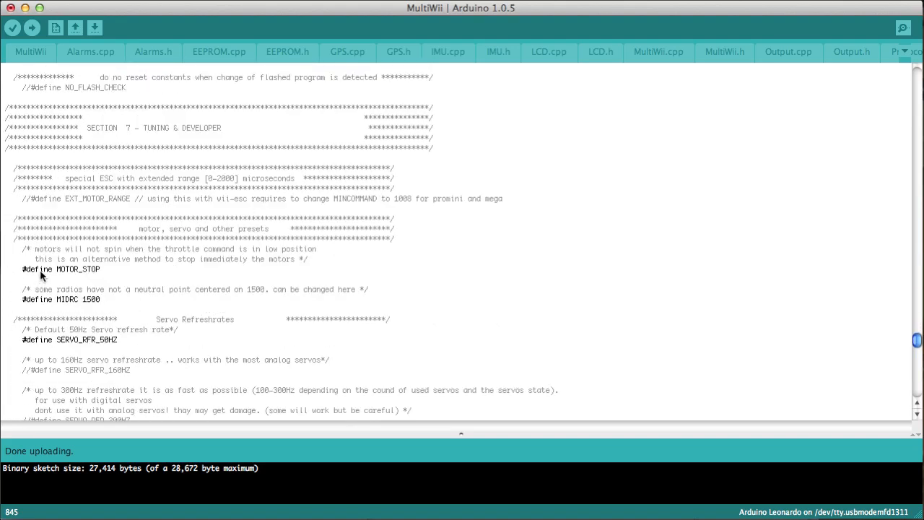
Step: Check the #define MOTOR_STOP line in Section 7 is uncommented
triple_click(61, 270)
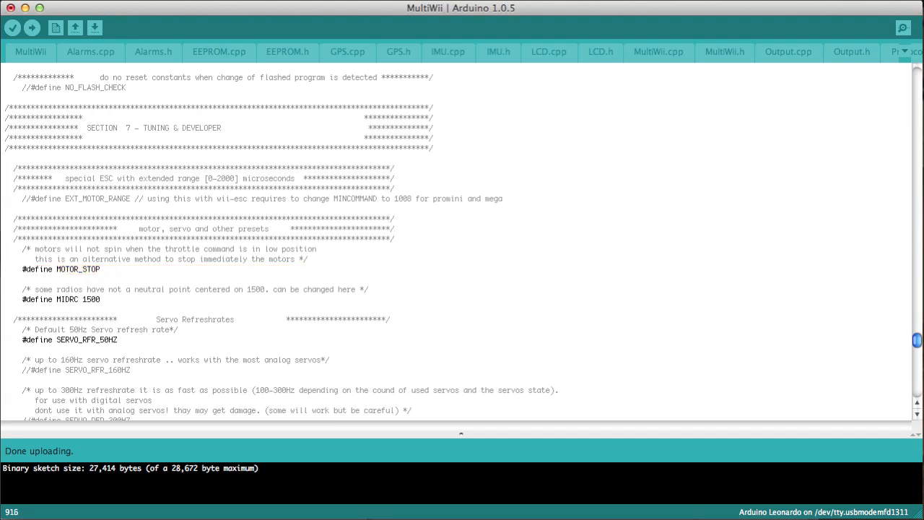
double_click(92, 299)
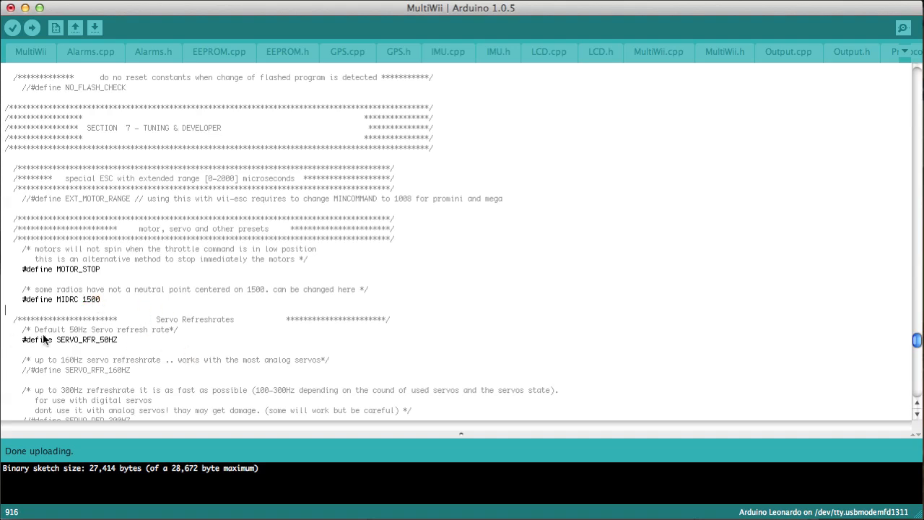
Step: Review the remaining sections — servo refresh, memory savings, diagnostics, ESC calibration — back to the top
scroll(down, 3)
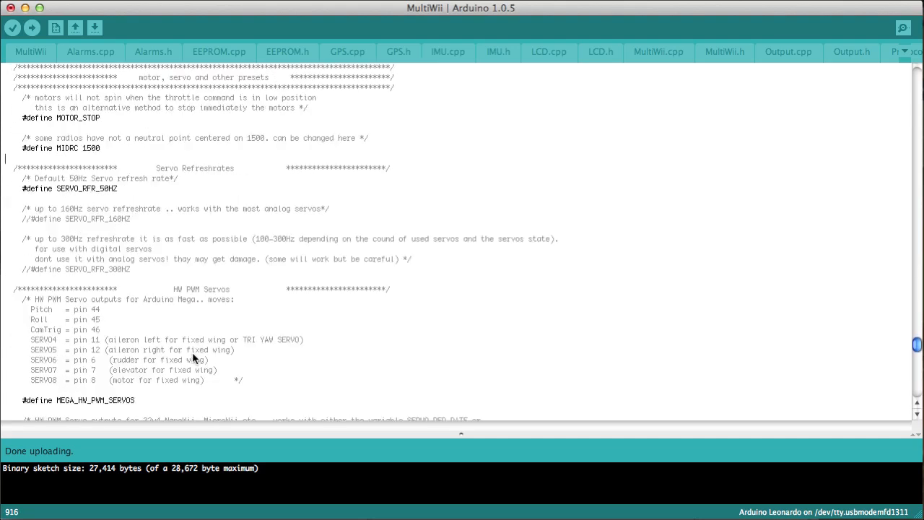
scroll(down, 3)
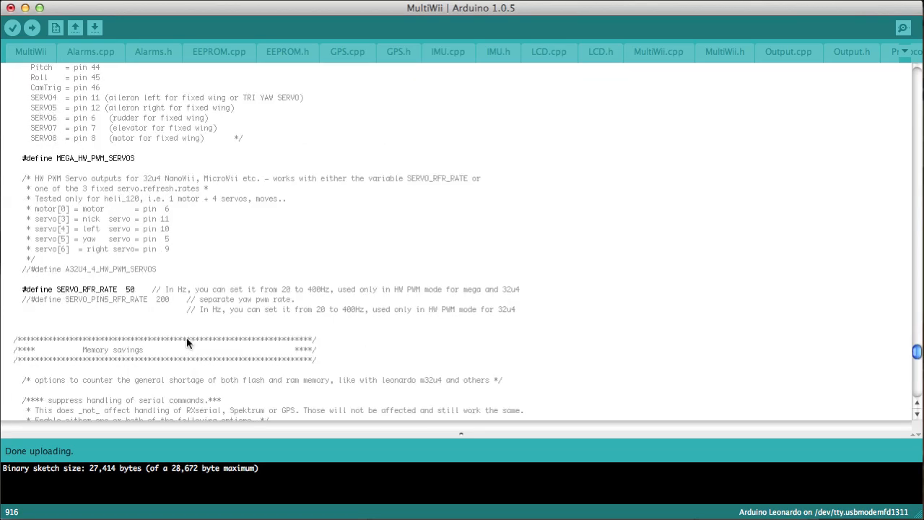
scroll(down, 3)
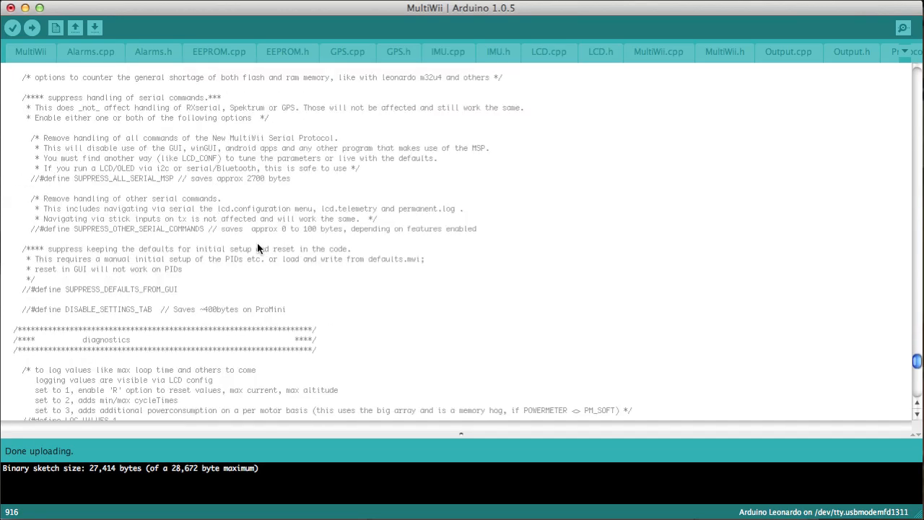
scroll(down, 3)
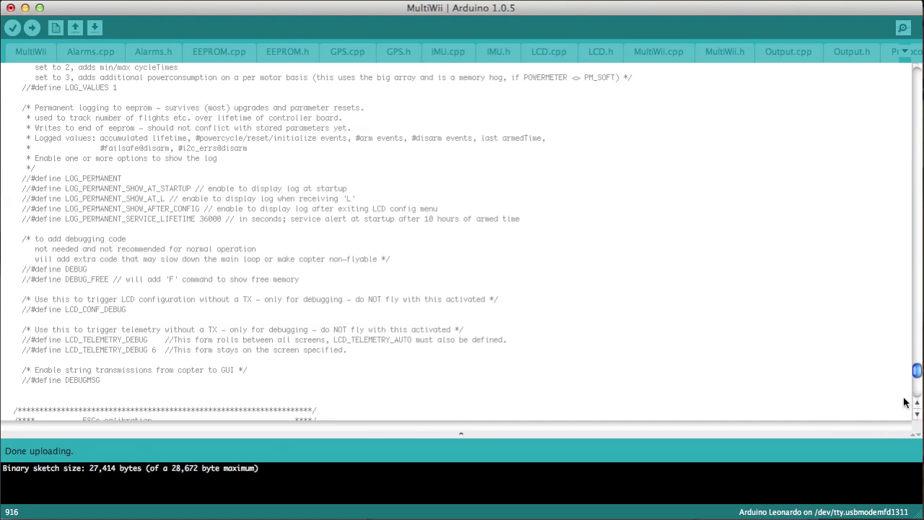
scroll(down, 3)
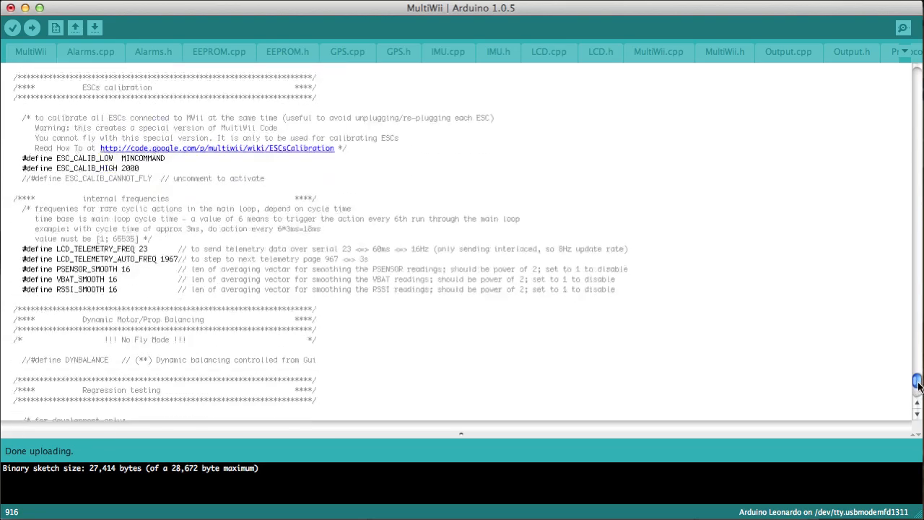
scroll(down, 3)
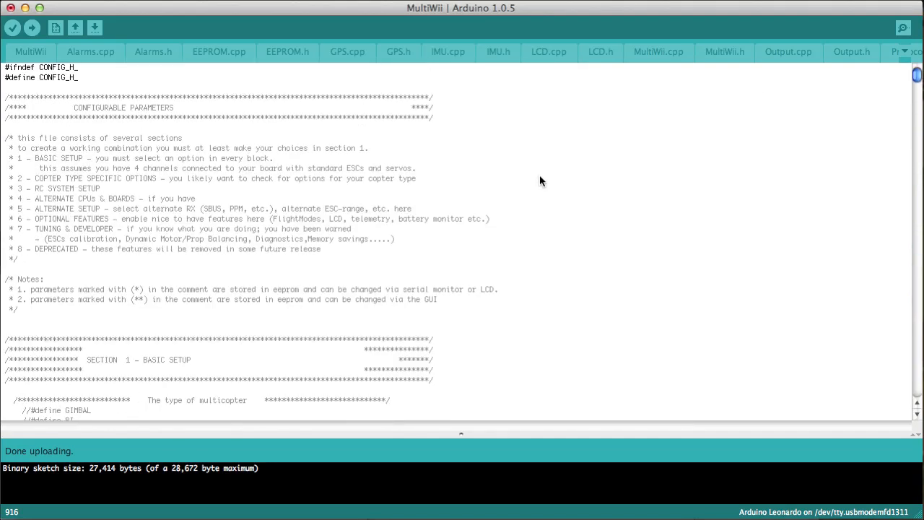
mouse_move(17, 29)
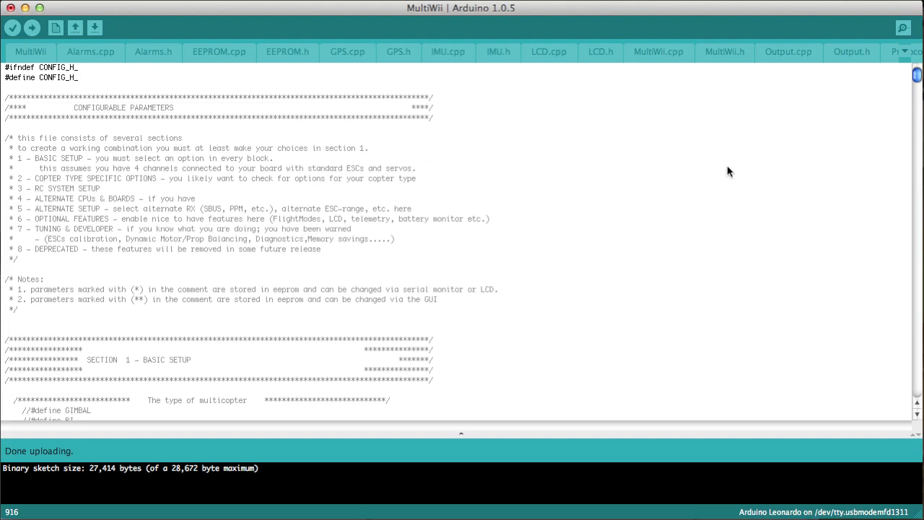
mouse_move(565, 216)
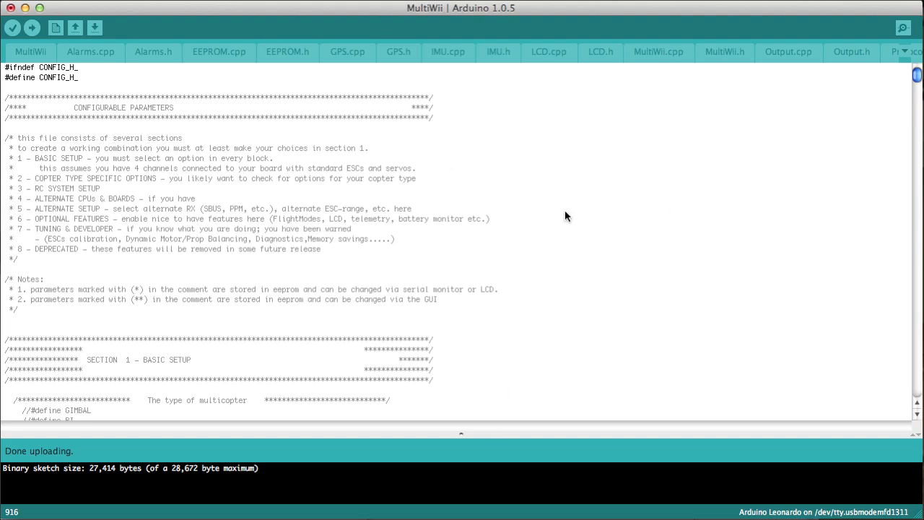